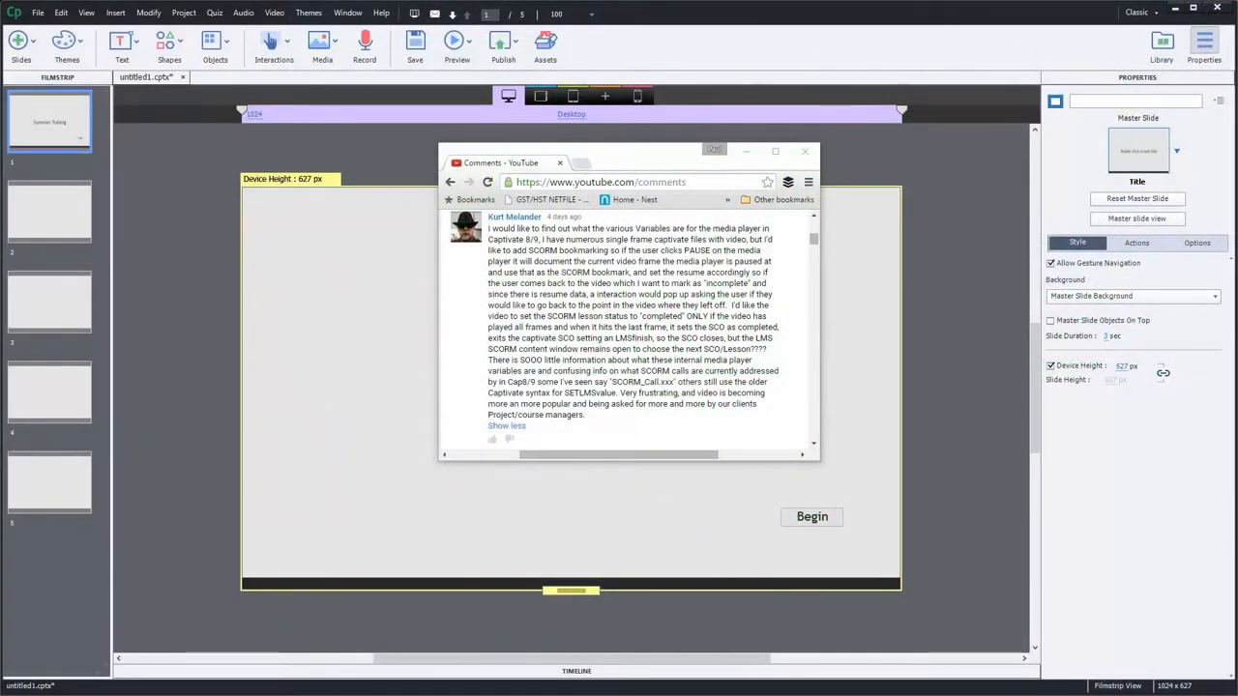
{"action": "mouse_move", "coordinate": [924, 441]}
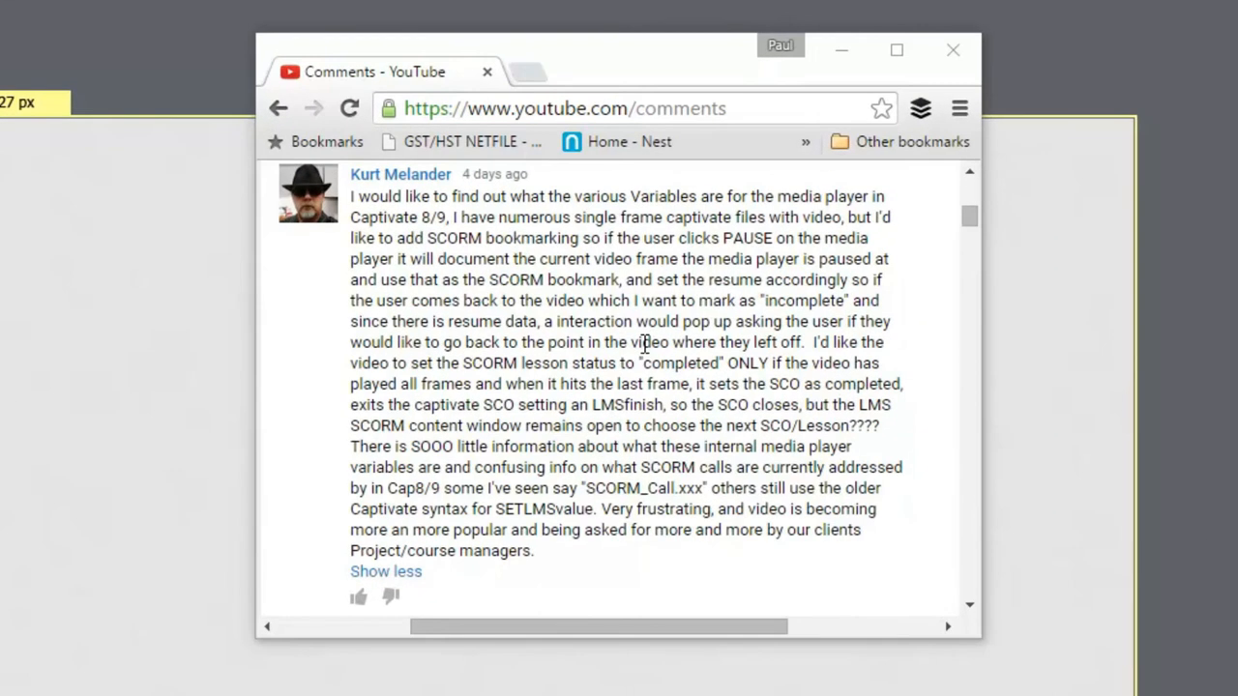
{"action": "mouse_move", "coordinate": [946, 422]}
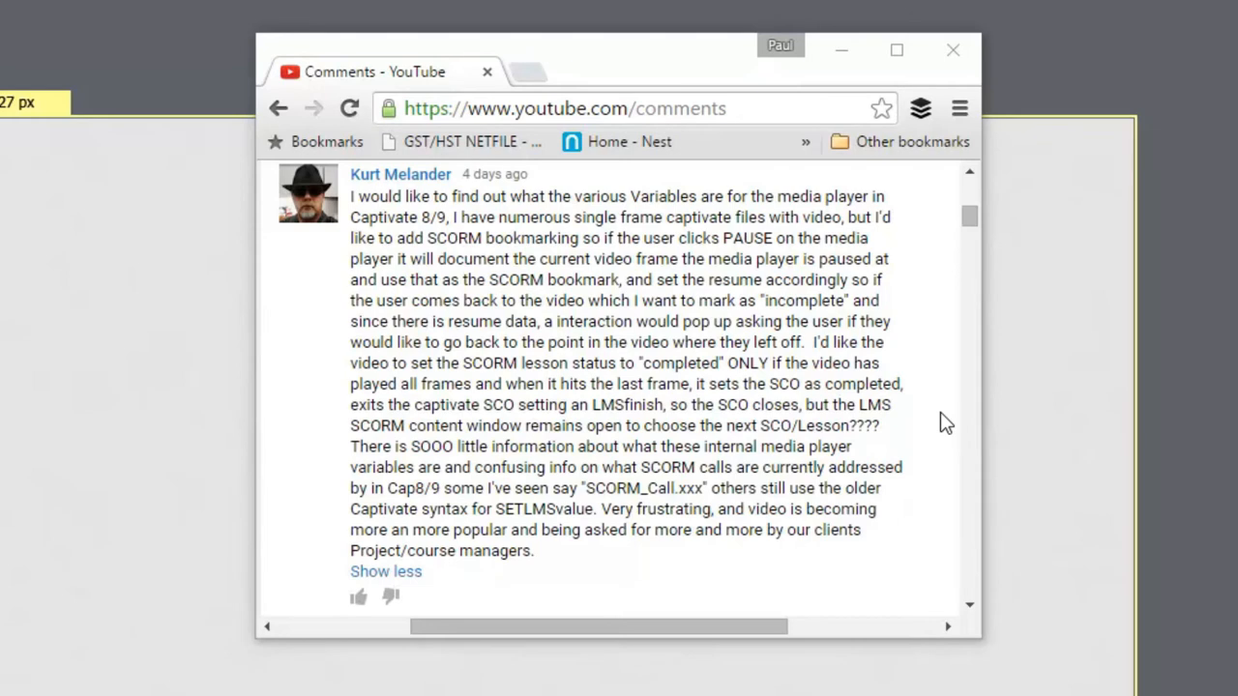
{"action": "mouse_move", "coordinate": [926, 420]}
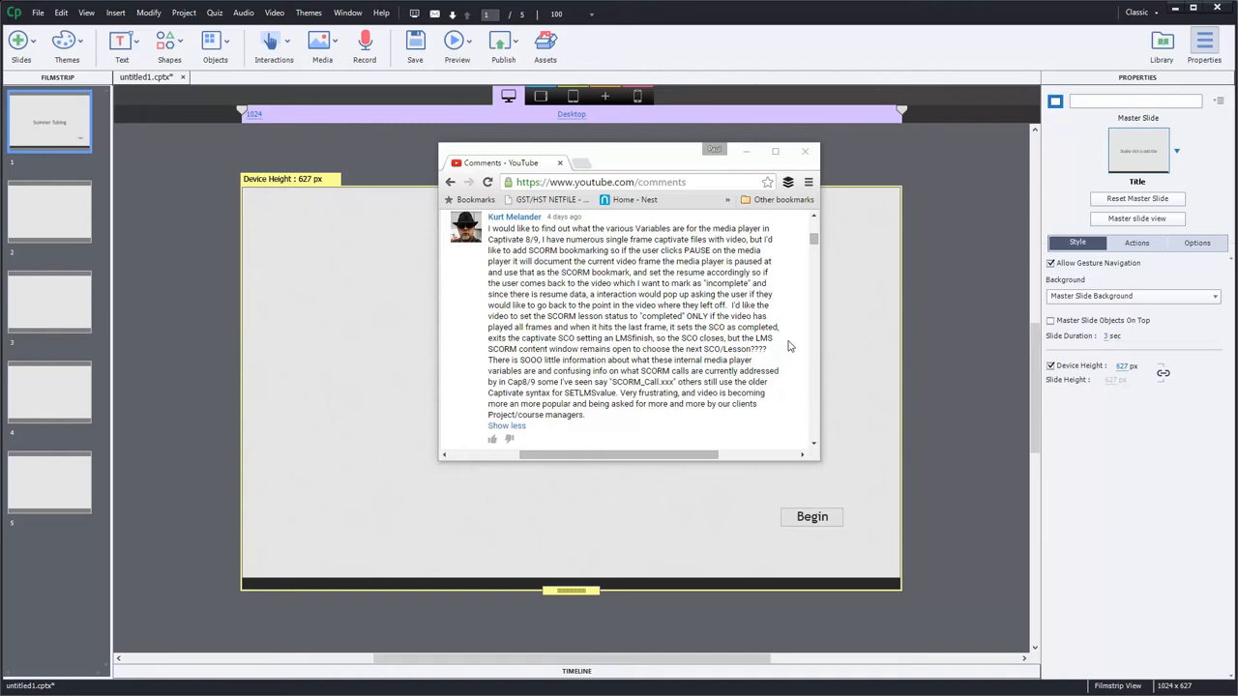
{"action": "mouse_move", "coordinate": [631, 229]}
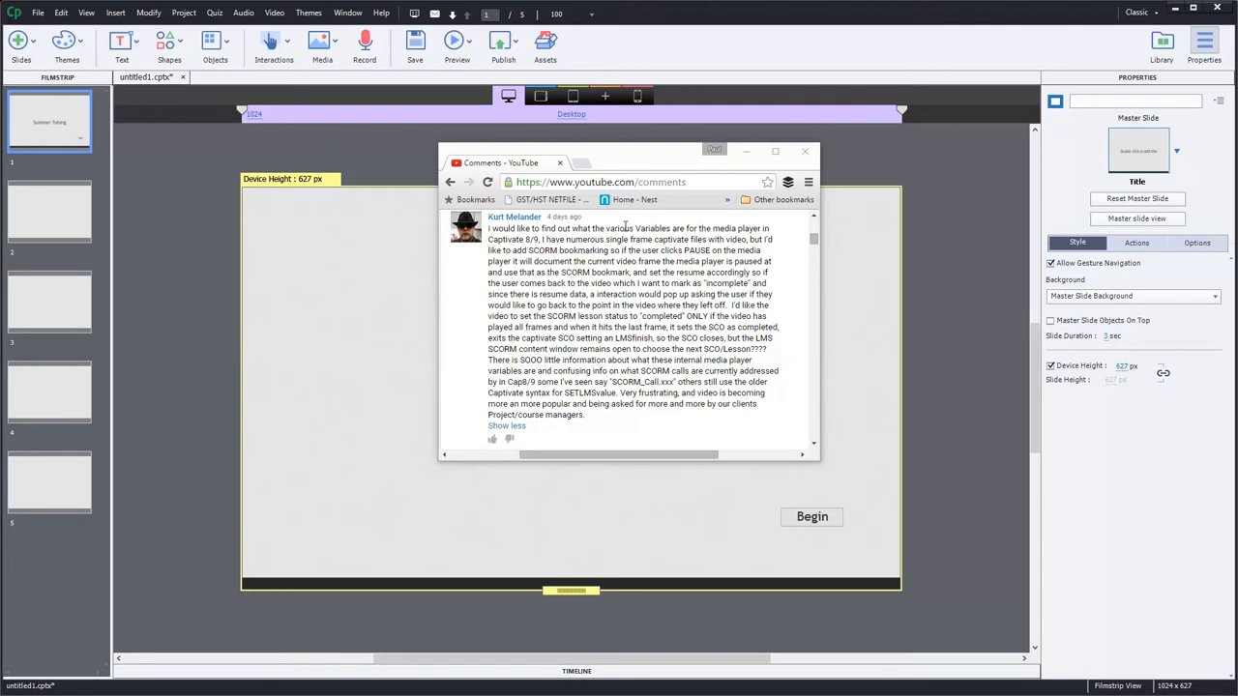
Close the browser comments window and switch to blank slide 2 in the Filmstrip
{"action": "left_click", "coordinate": [804, 151]}
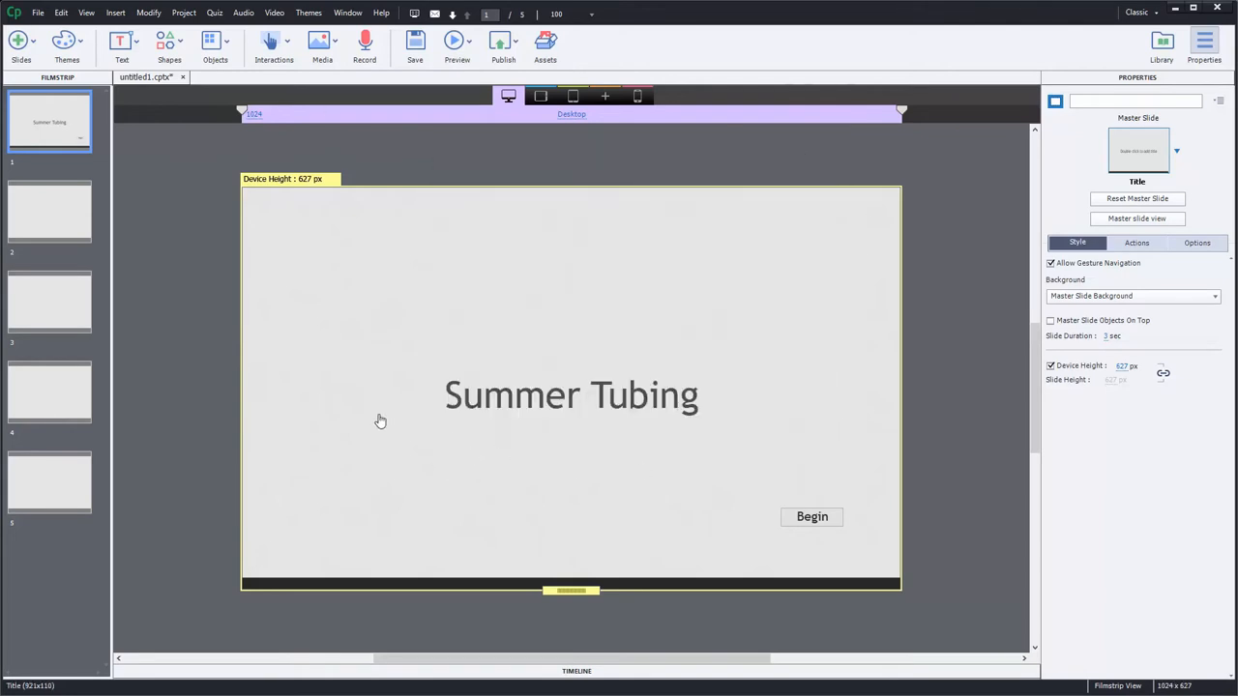
{"action": "mouse_move", "coordinate": [271, 394]}
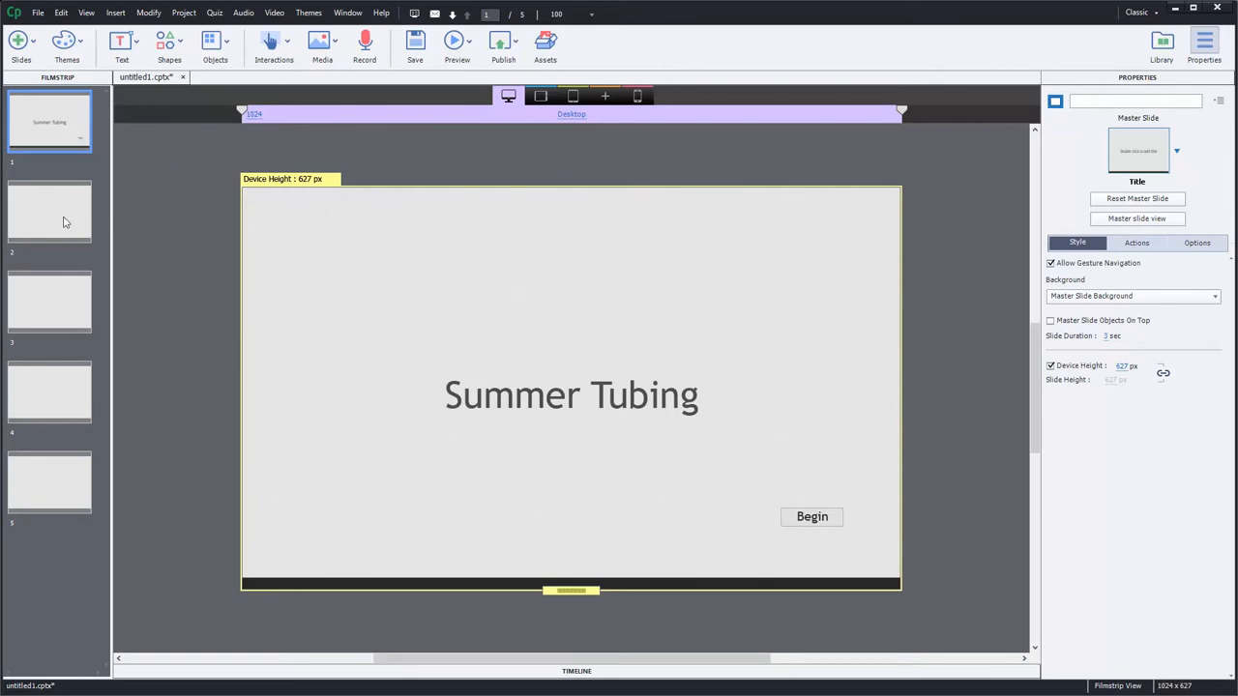
{"action": "left_click", "coordinate": [66, 217]}
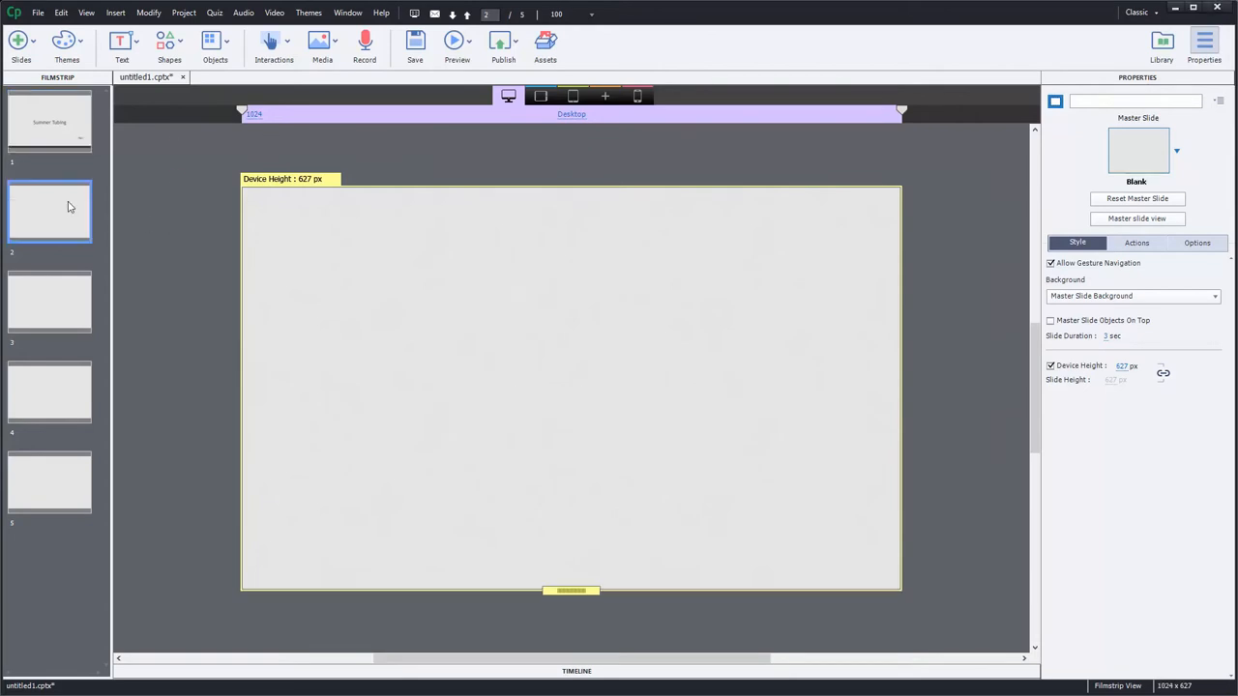
{"action": "mouse_move", "coordinate": [762, 507]}
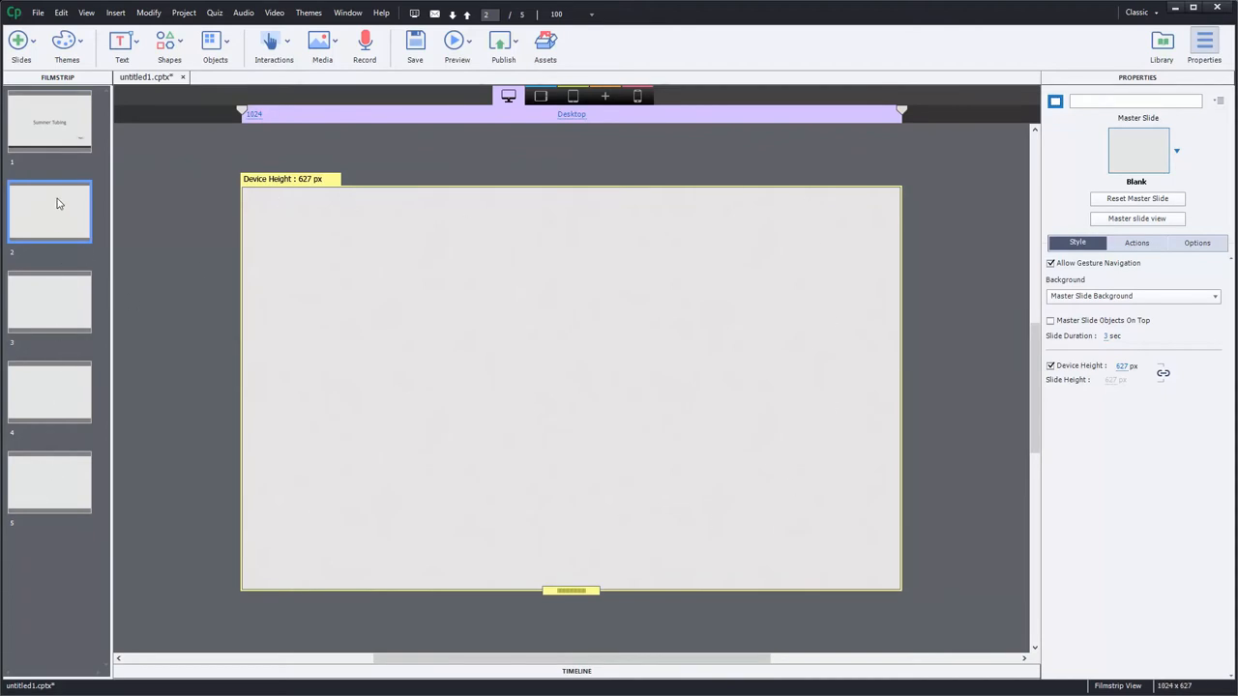
{"action": "mouse_move", "coordinate": [97, 402]}
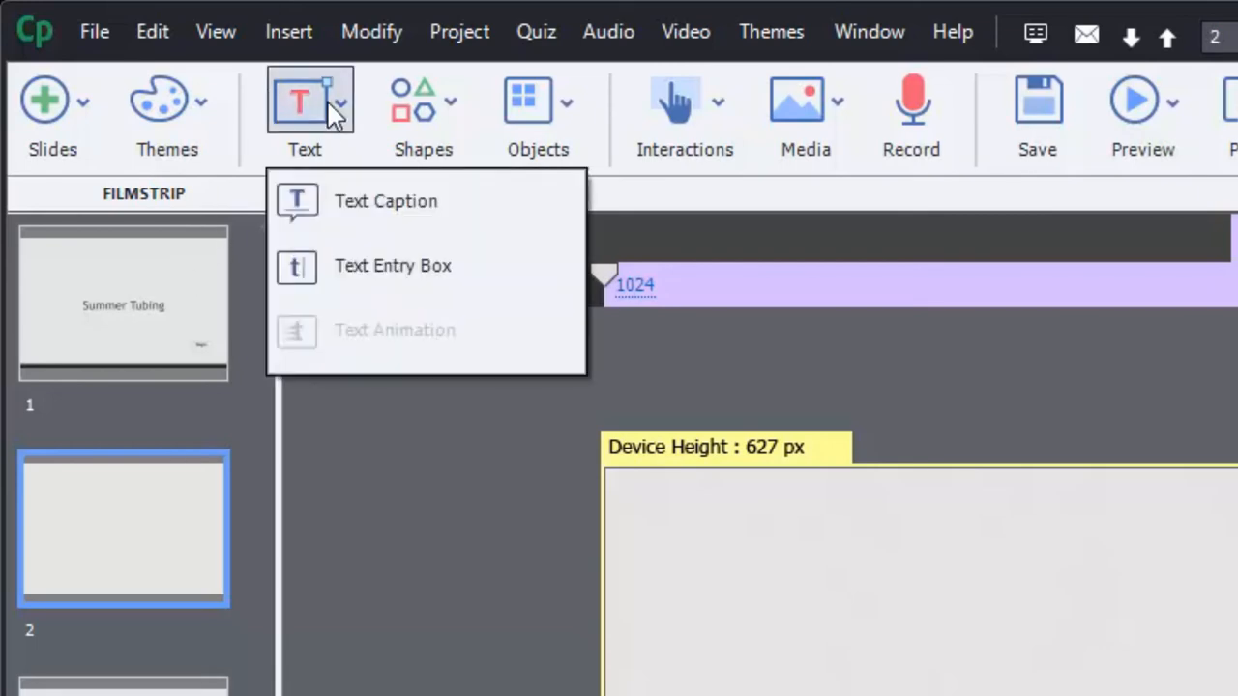
{"action": "mouse_move", "coordinate": [343, 197]}
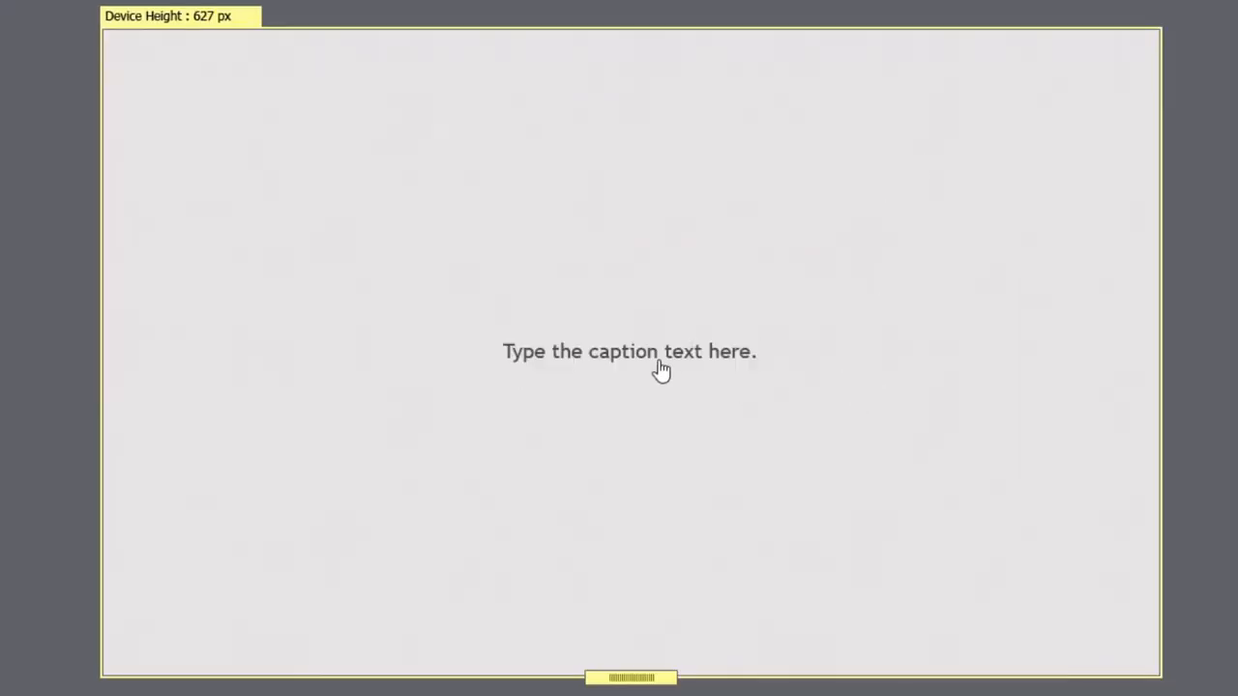
Move the new text caption to the top-right corner and begin editing its text
{"action": "left_click", "coordinate": [628, 352]}
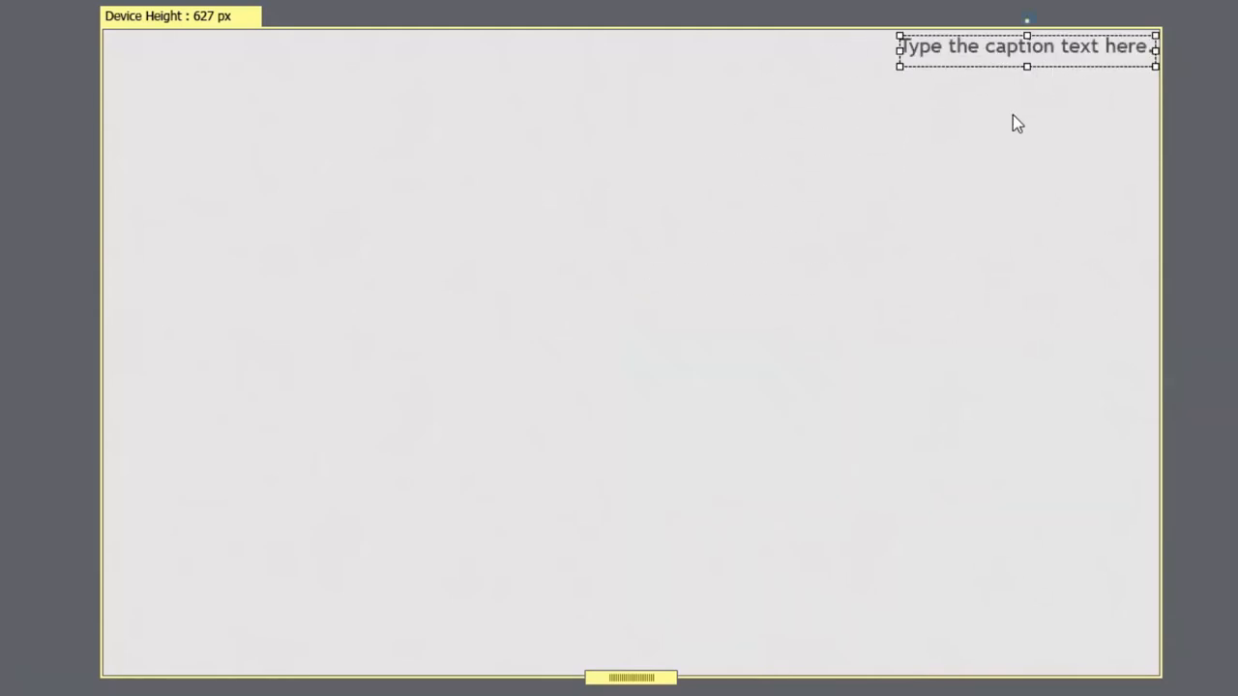
{"action": "mouse_move", "coordinate": [1054, 54]}
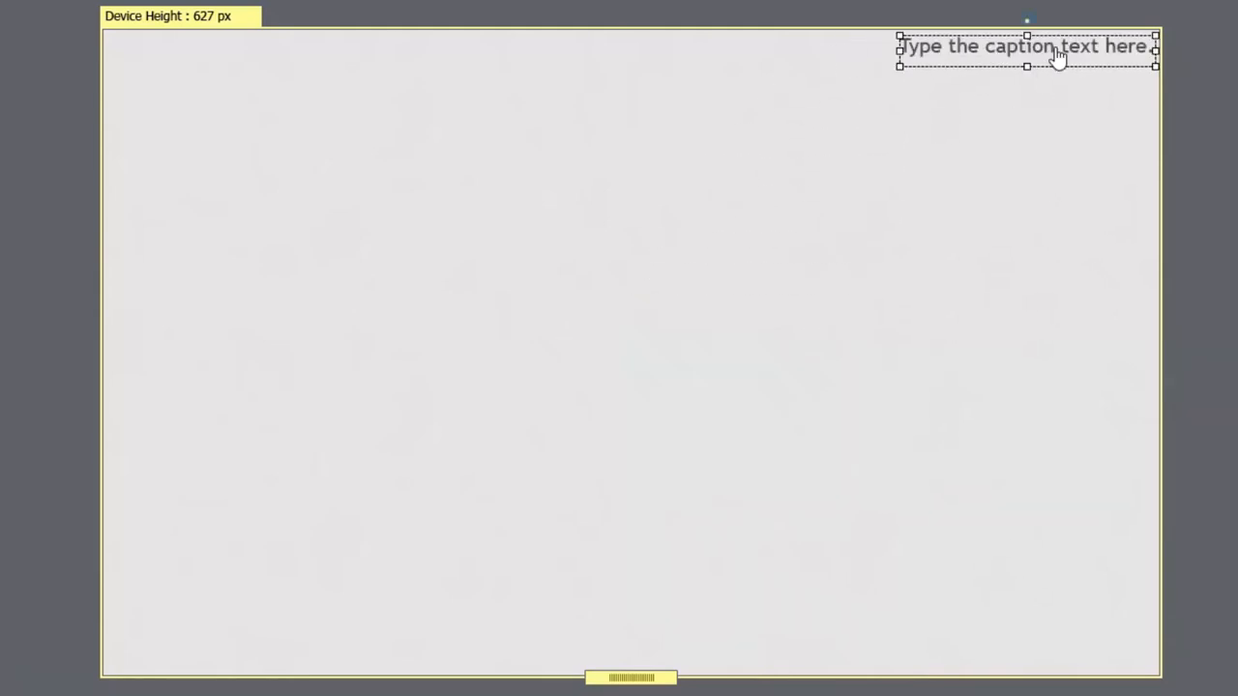
{"action": "double_click", "coordinate": [1040, 48]}
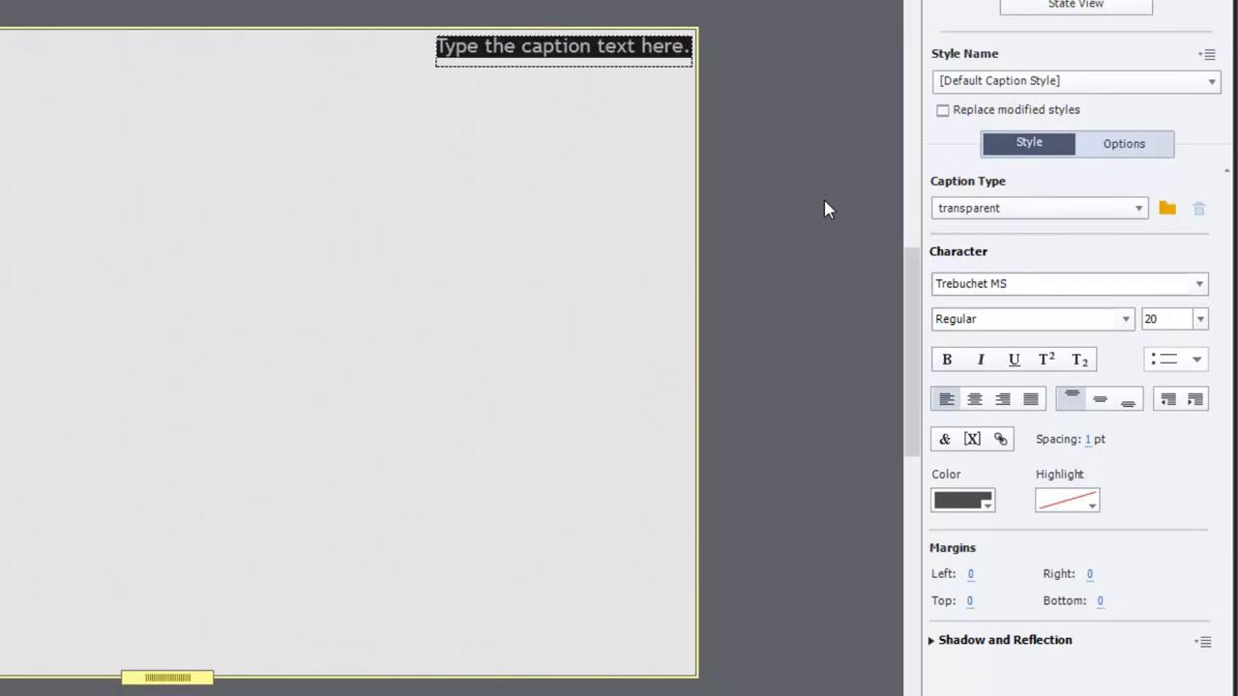
{"action": "mouse_move", "coordinate": [1083, 488]}
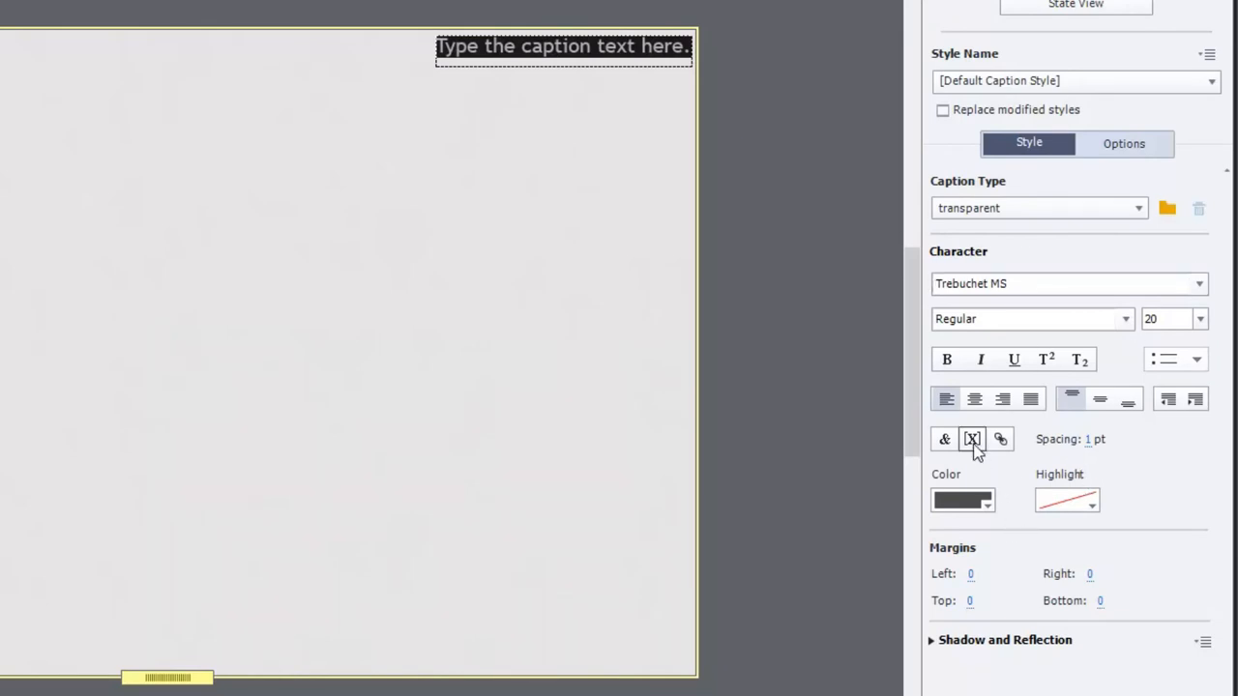
{"action": "mouse_move", "coordinate": [975, 439]}
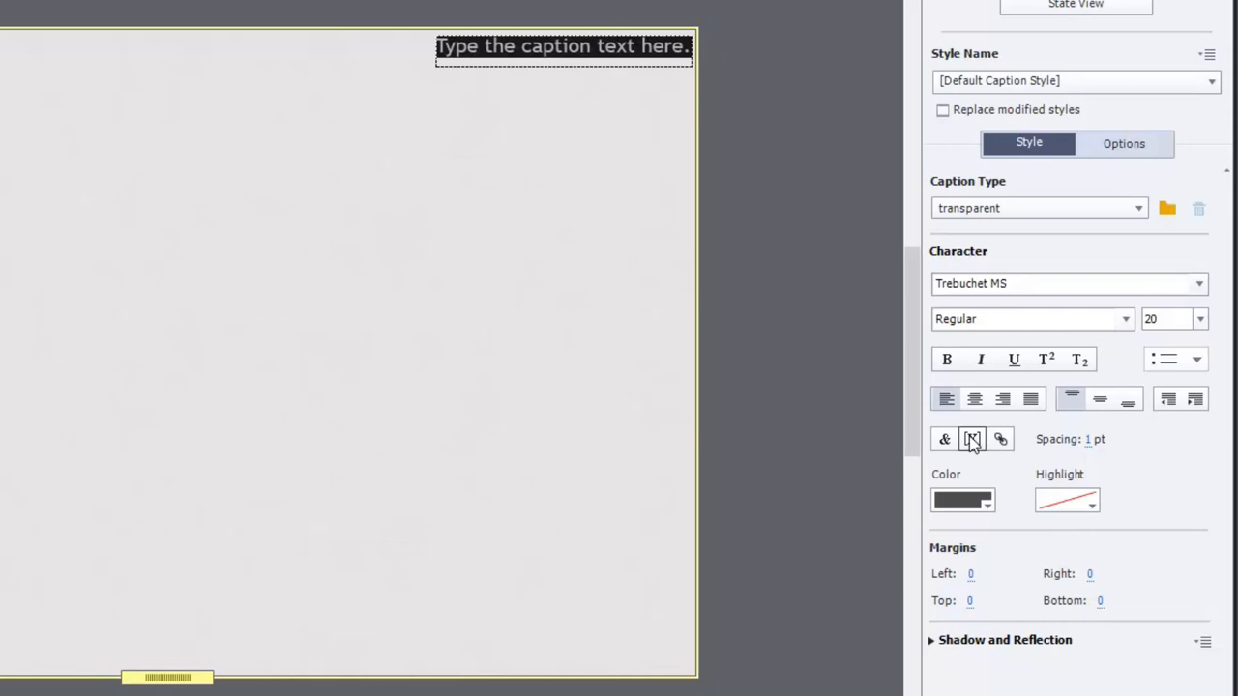
Insert the system variable cpInfoCurrentSlide into the caption to show the slide number
{"action": "left_click", "coordinate": [971, 440]}
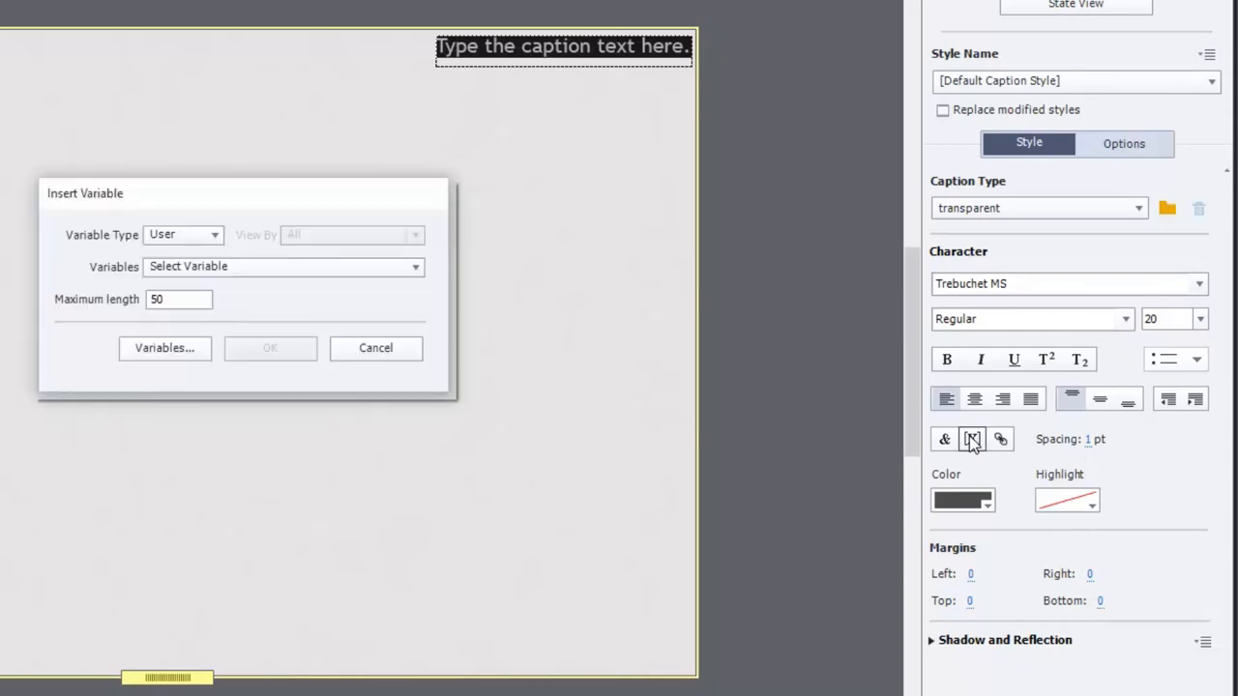
{"action": "left_click", "coordinate": [205, 236]}
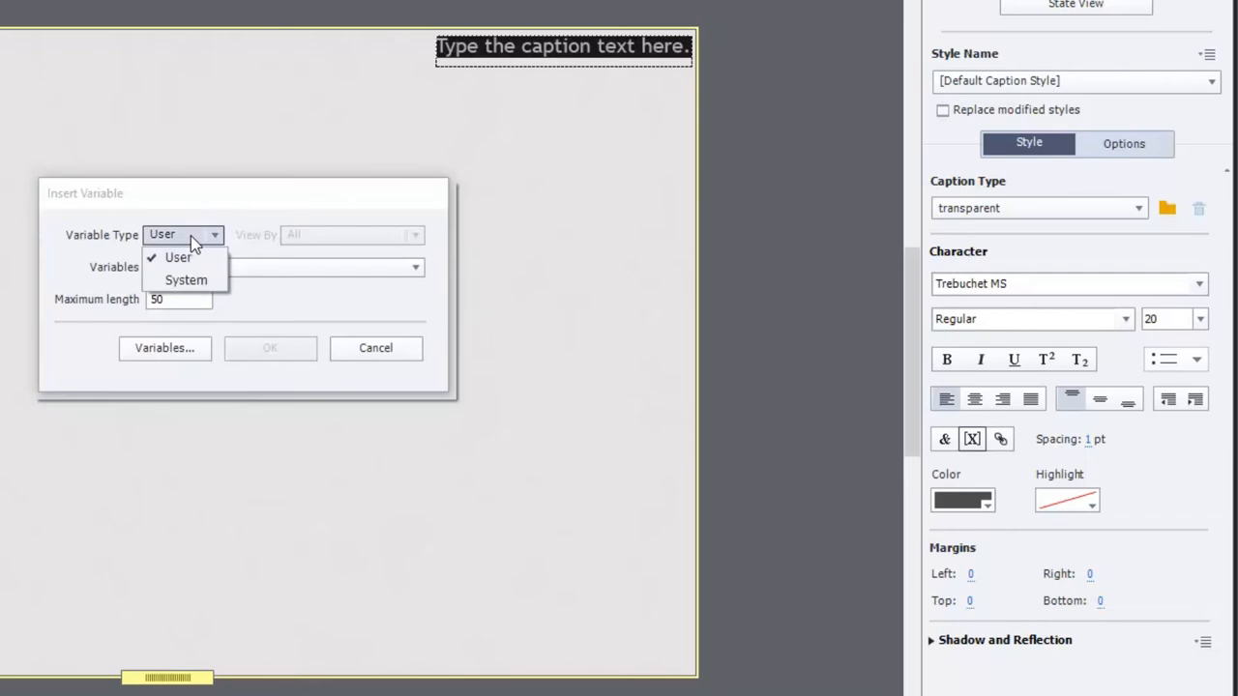
{"action": "left_click", "coordinate": [184, 280]}
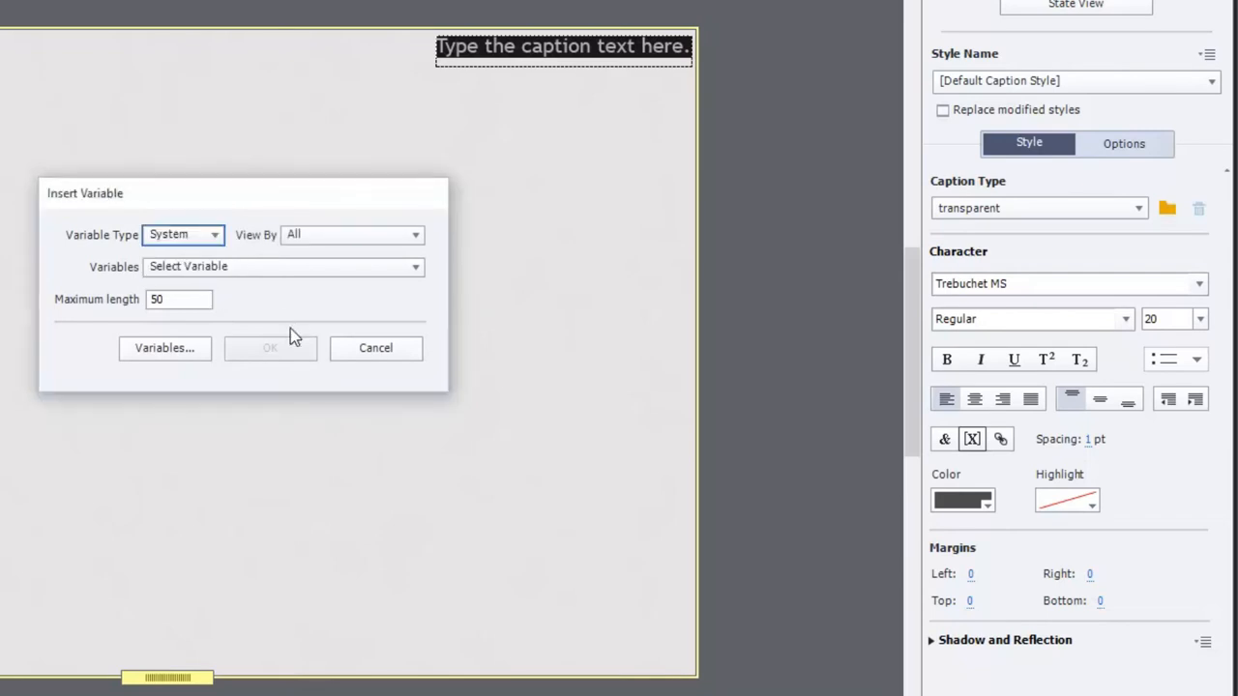
{"action": "left_click", "coordinate": [178, 298]}
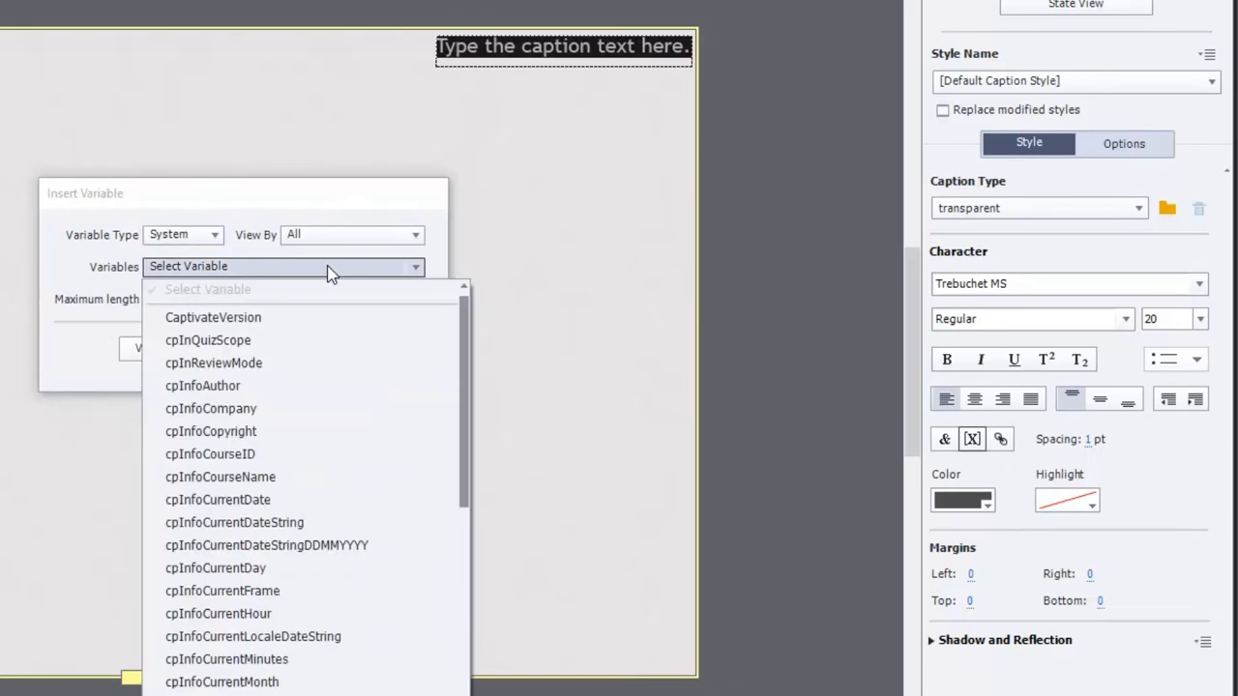
{"action": "scroll", "scroll_direction": "down", "scroll_amount": 3}
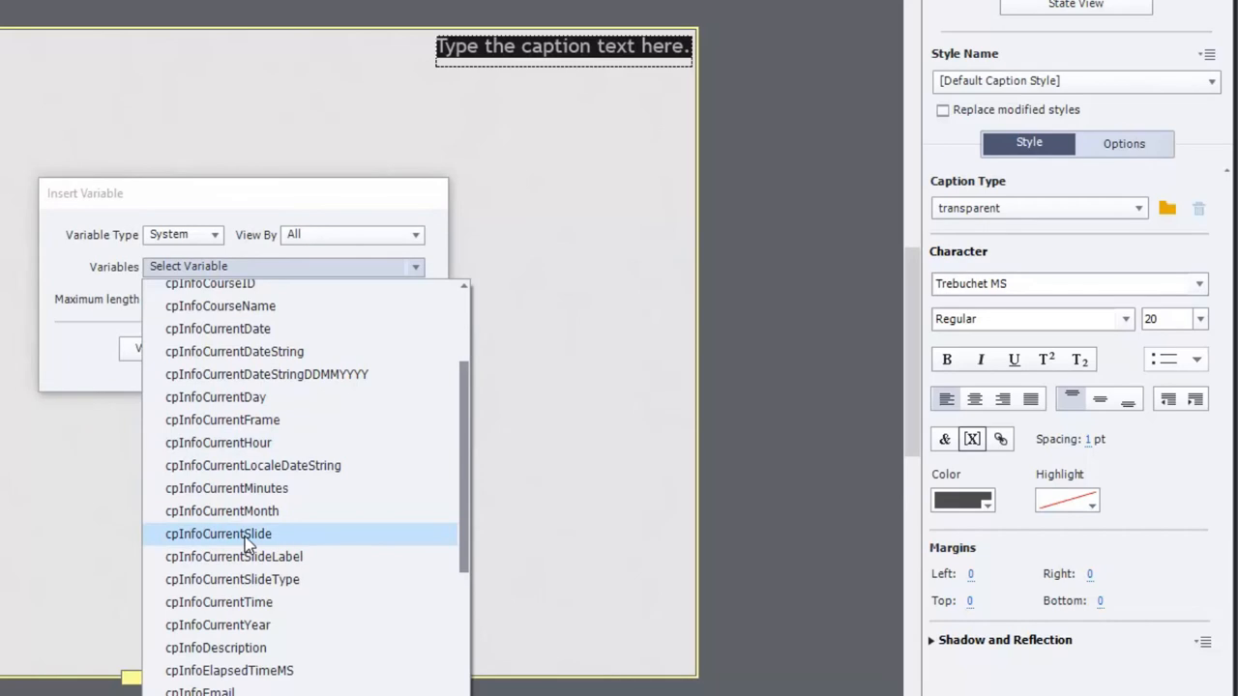
{"action": "mouse_move", "coordinate": [281, 542]}
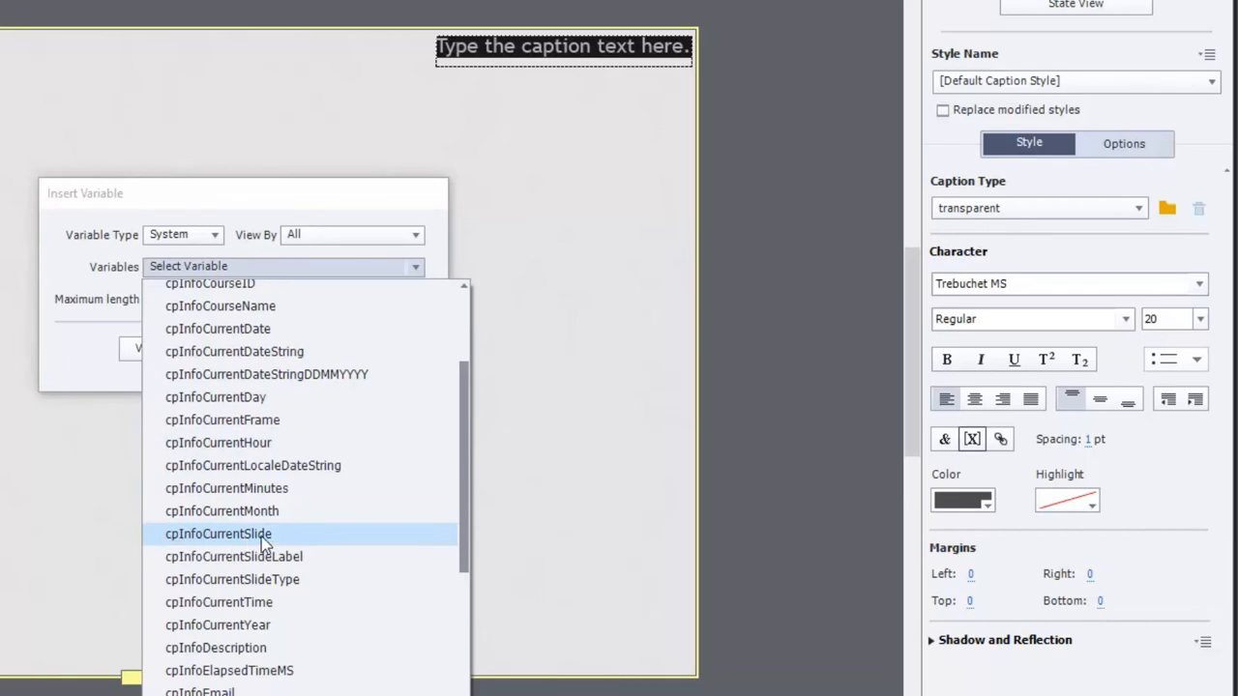
{"action": "left_click", "coordinate": [218, 534]}
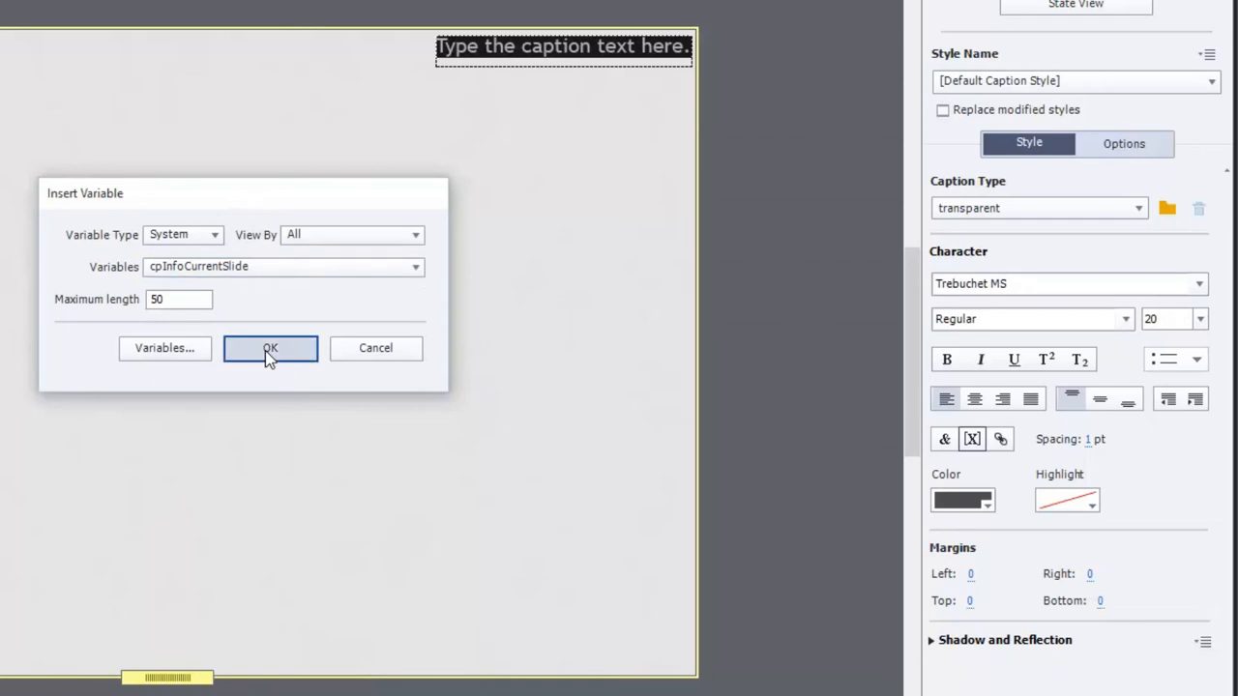
{"action": "left_click", "coordinate": [270, 348]}
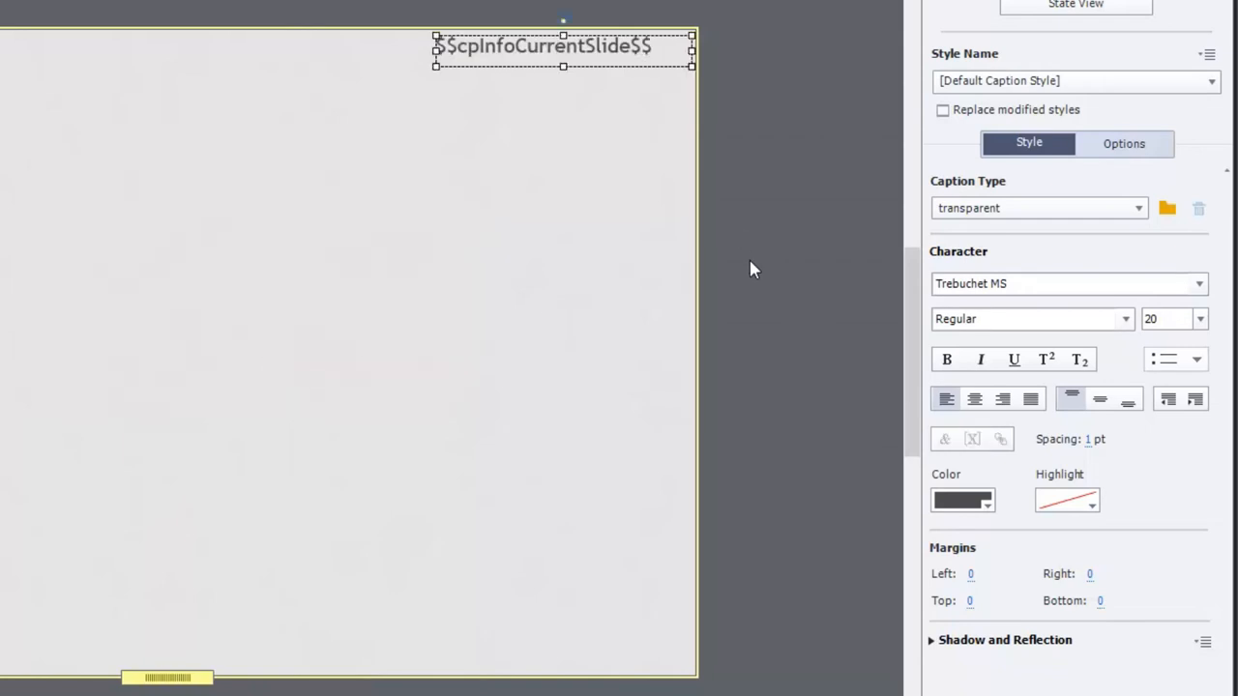
{"action": "mouse_move", "coordinate": [970, 445]}
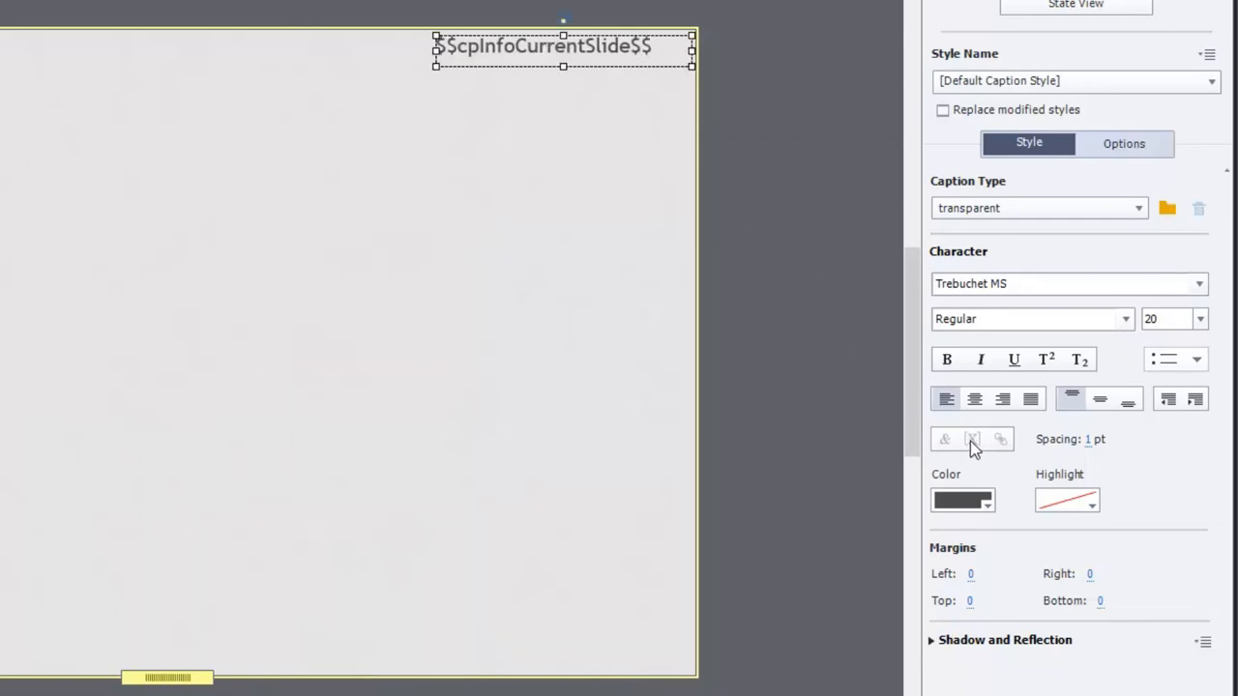
{"action": "mouse_move", "coordinate": [571, 64]}
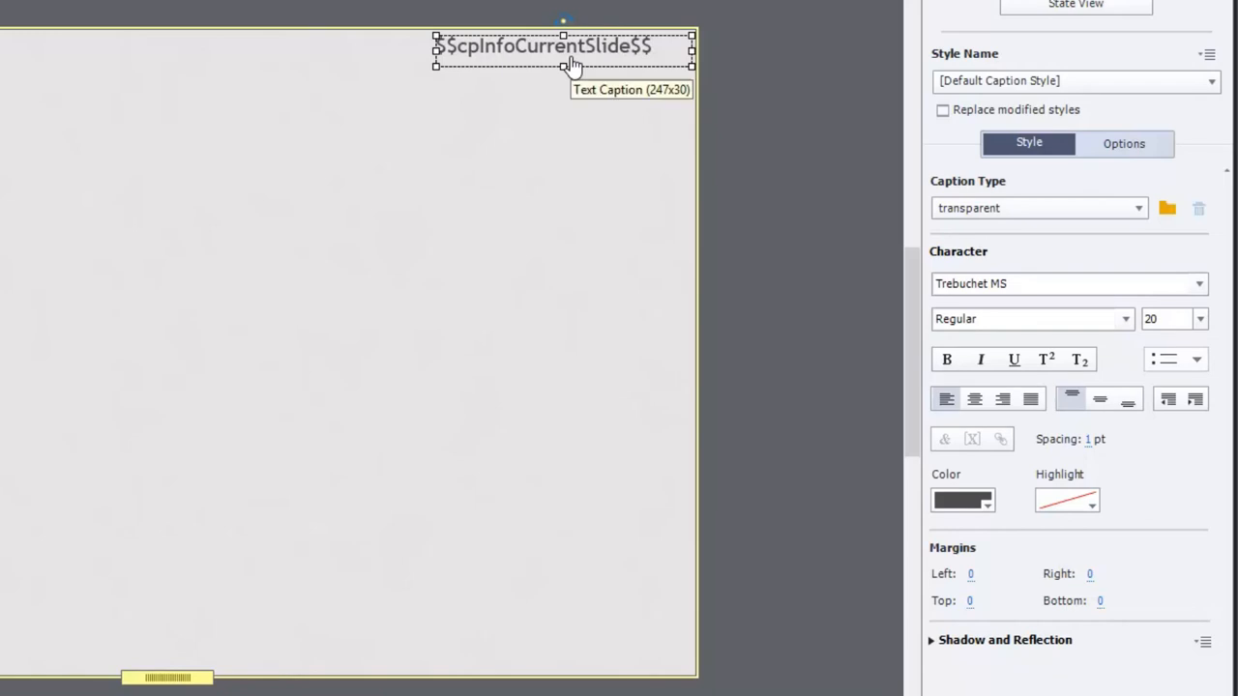
{"action": "mouse_move", "coordinate": [449, 69]}
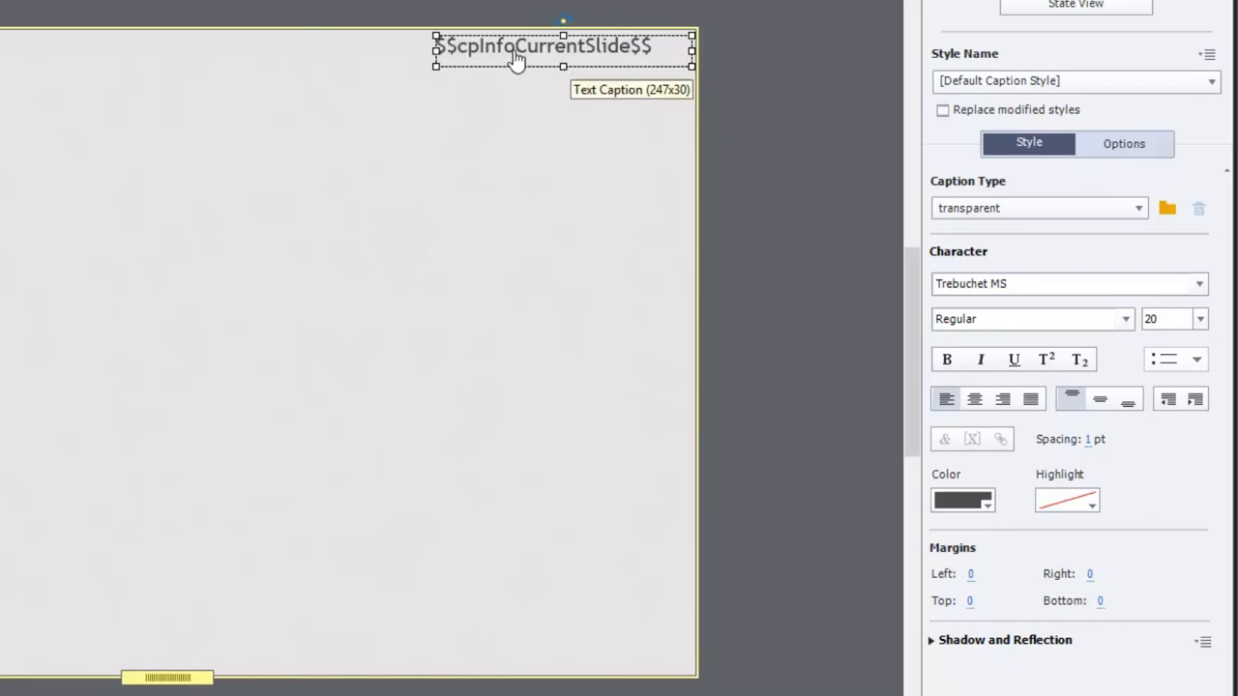
{"action": "mouse_move", "coordinate": [638, 67]}
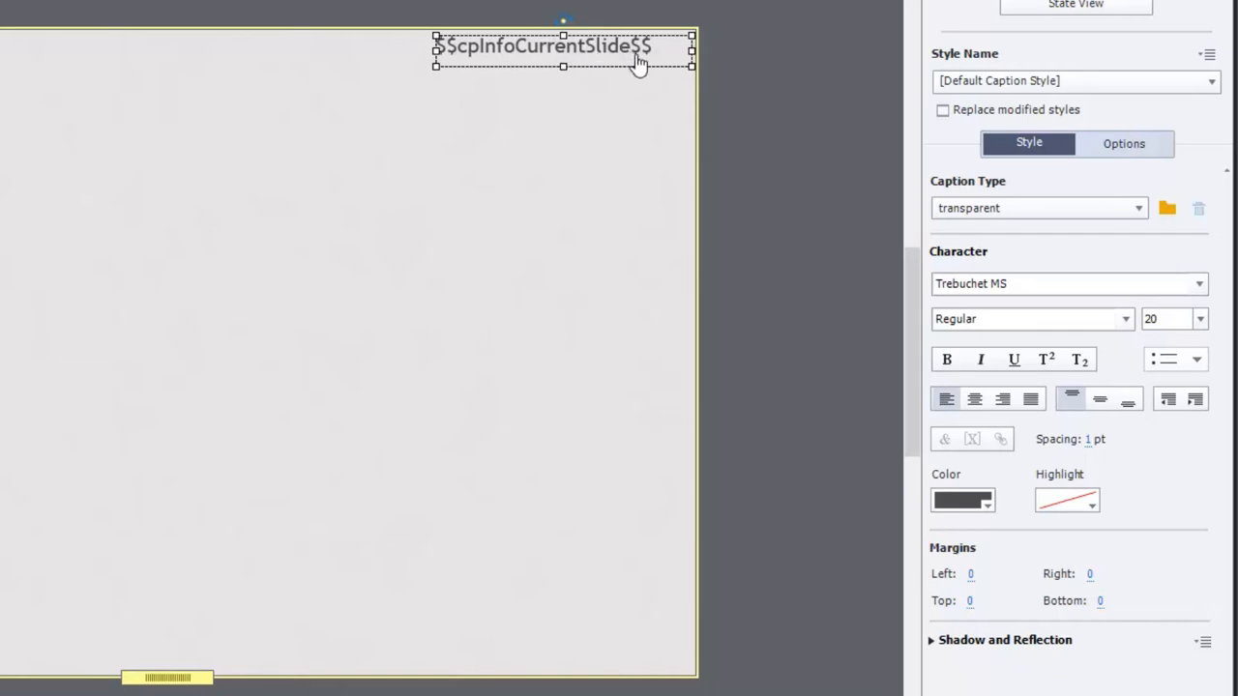
{"action": "mouse_move", "coordinate": [631, 85]}
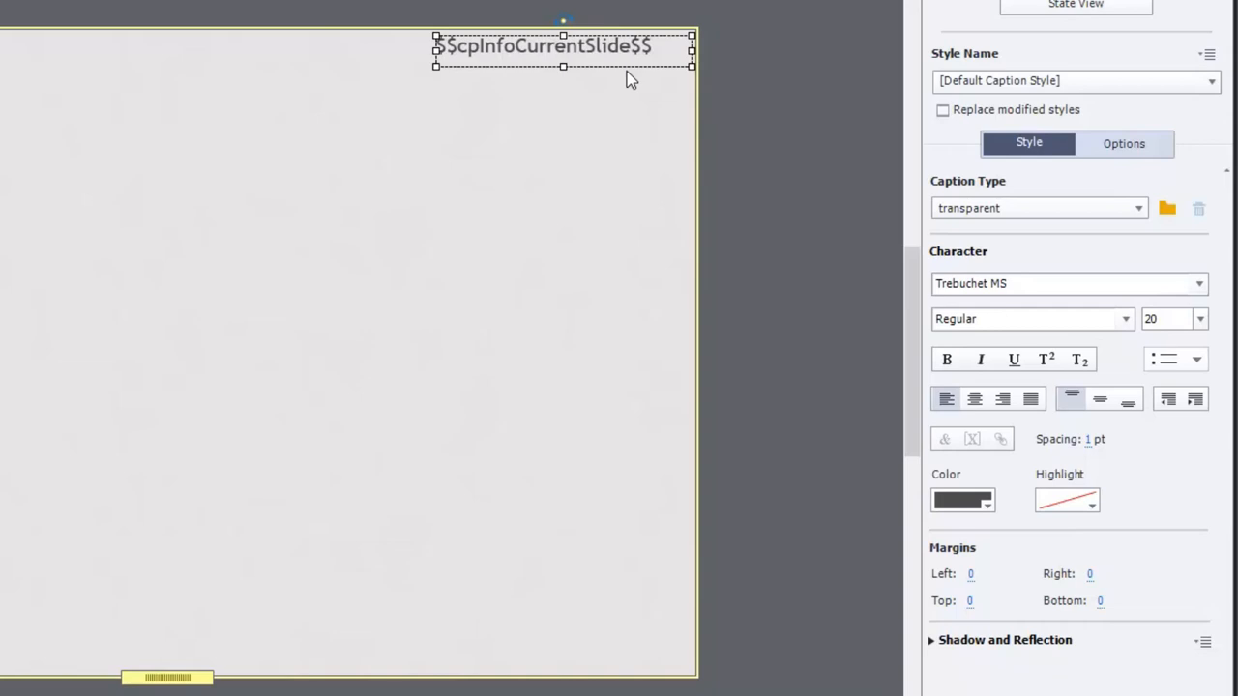
{"action": "mouse_move", "coordinate": [762, 325]}
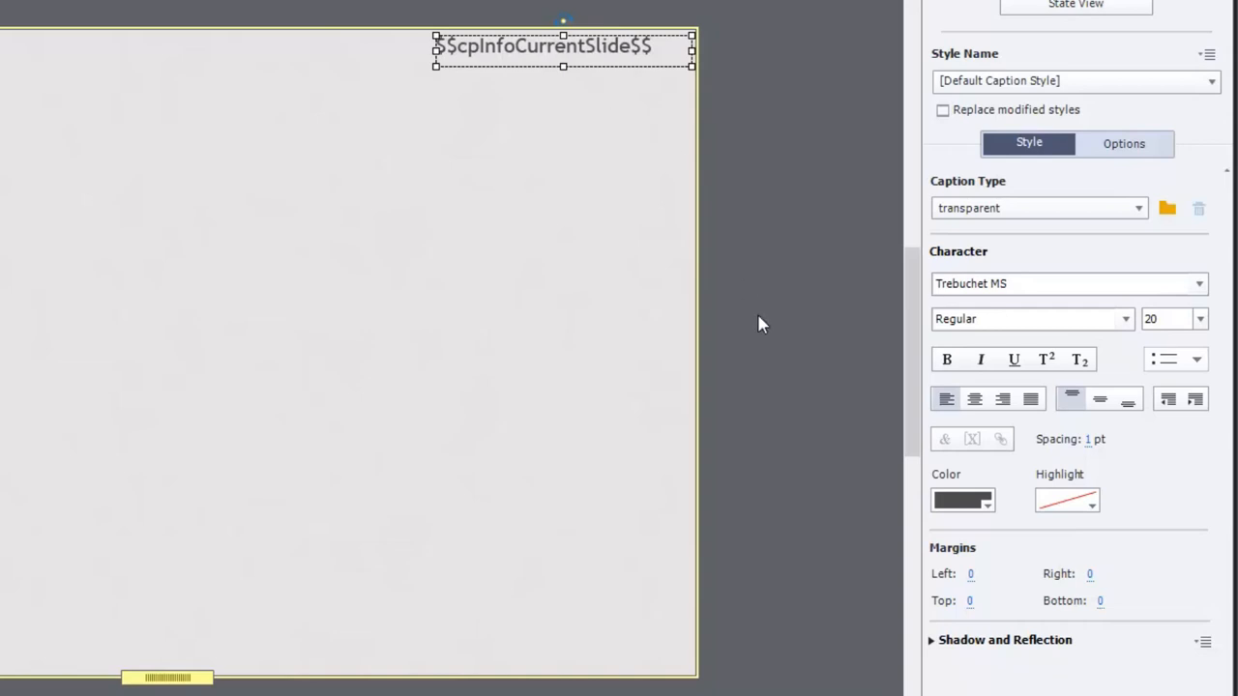
{"action": "mouse_move", "coordinate": [1001, 398]}
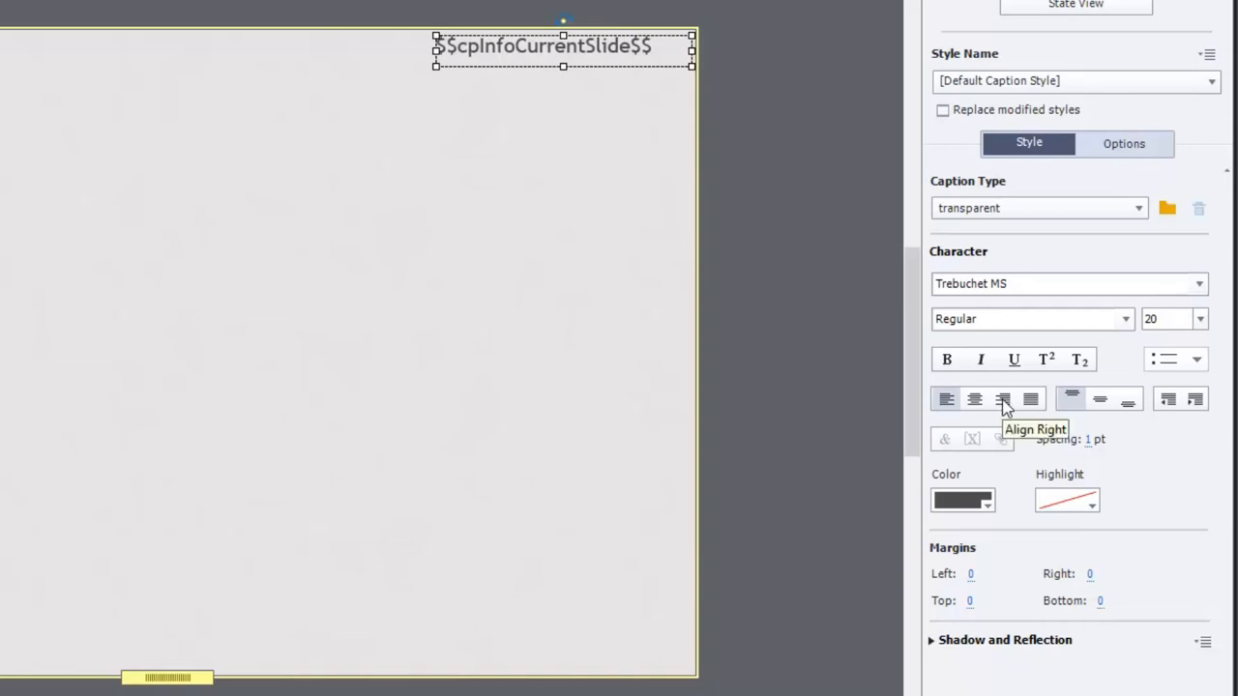
Right-align the $$cpInfoCurrentSlide$$ caption text in the Character properties
{"action": "left_click", "coordinate": [1002, 399]}
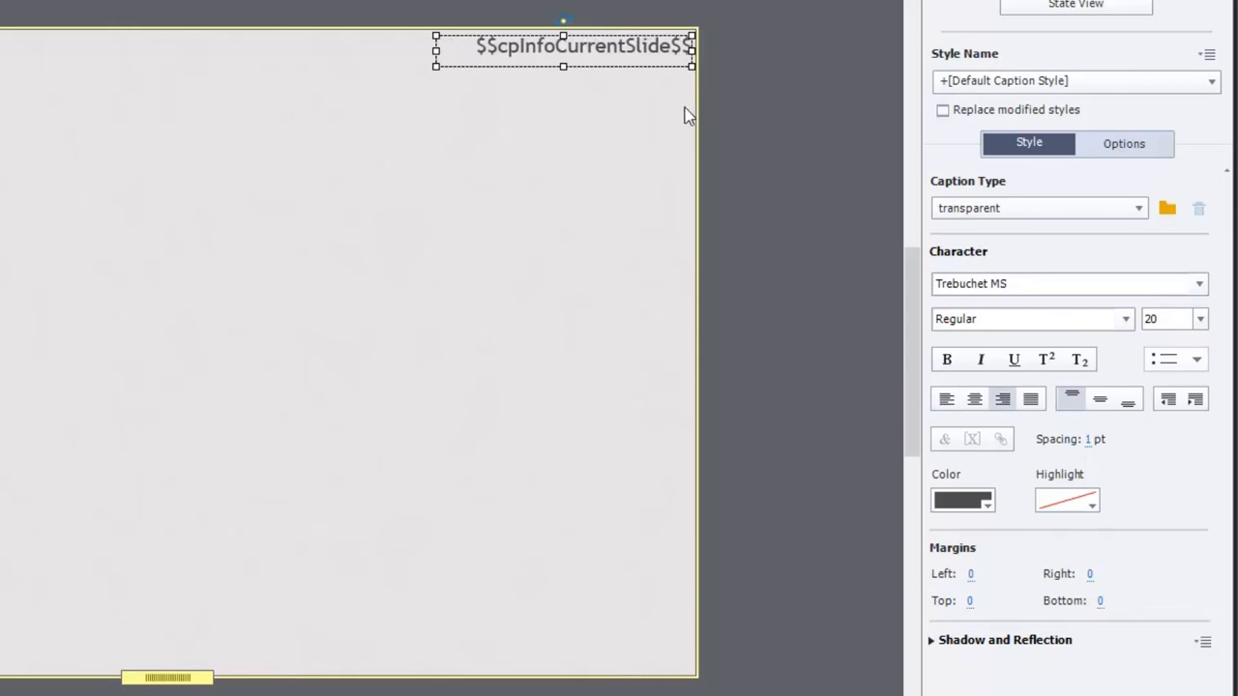
{"action": "mouse_move", "coordinate": [774, 371]}
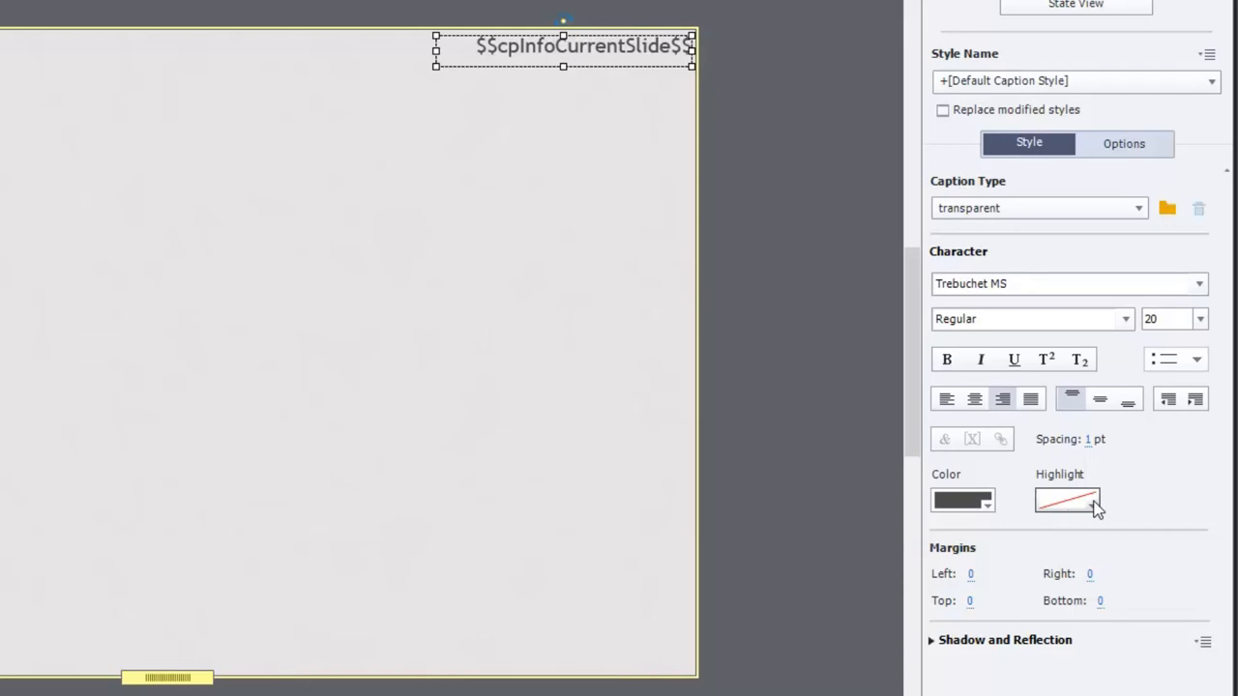
{"action": "left_click", "coordinate": [1071, 499]}
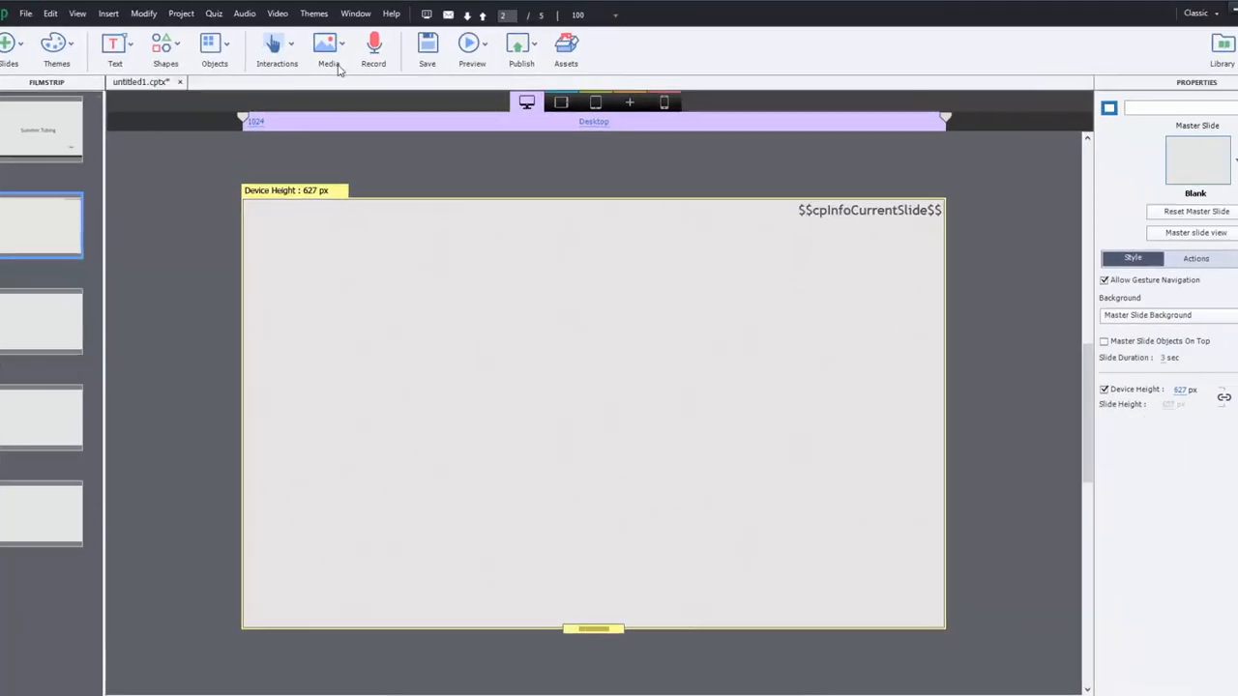
{"action": "left_click", "coordinate": [325, 43]}
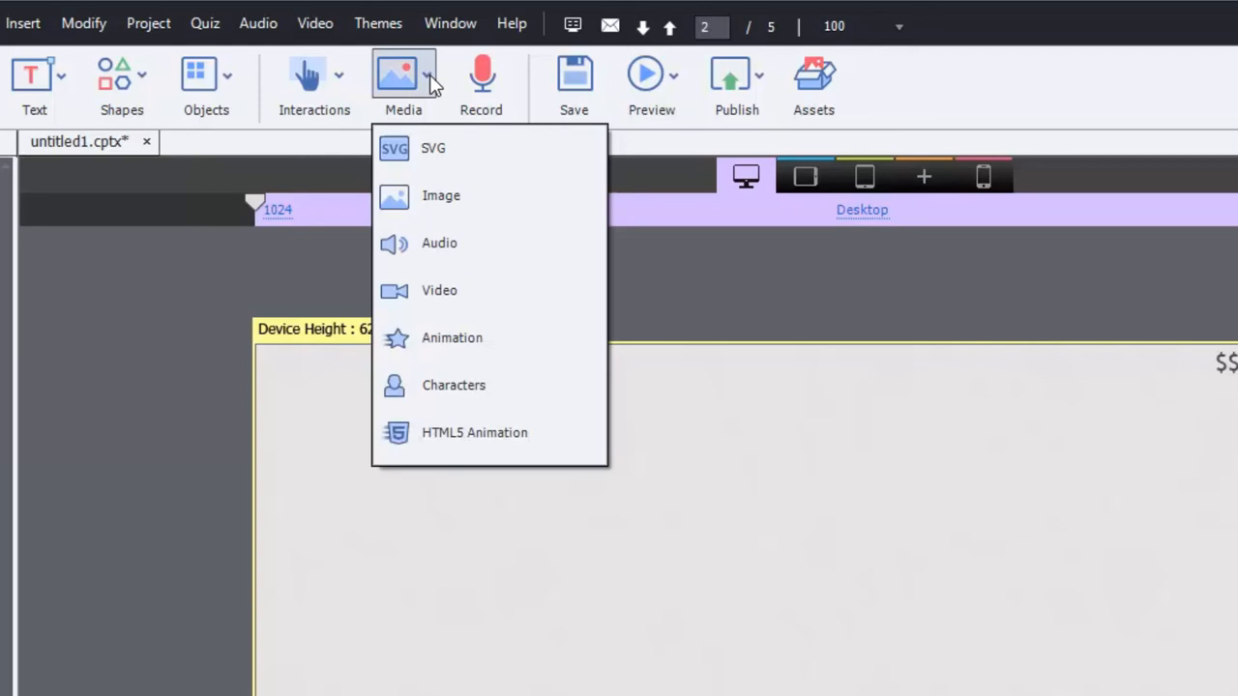
{"action": "mouse_move", "coordinate": [439, 306]}
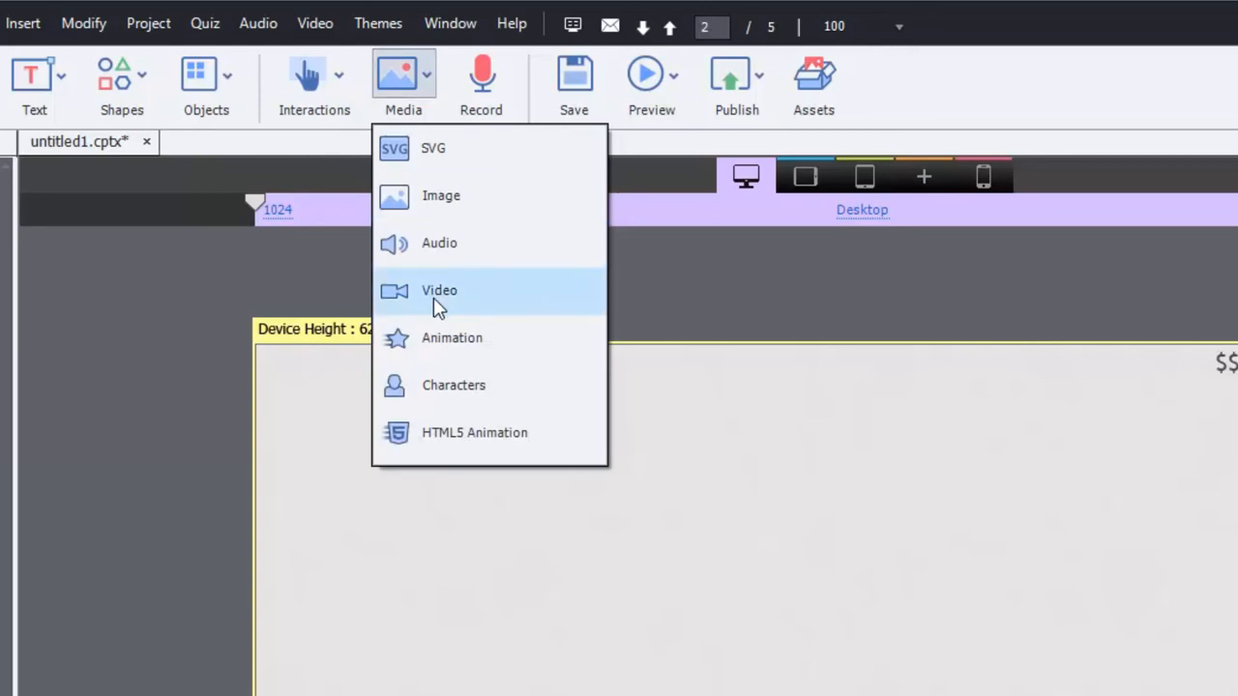
Start inserting a video as a Multi-Slide Synchronized Video
{"action": "left_click", "coordinate": [439, 290]}
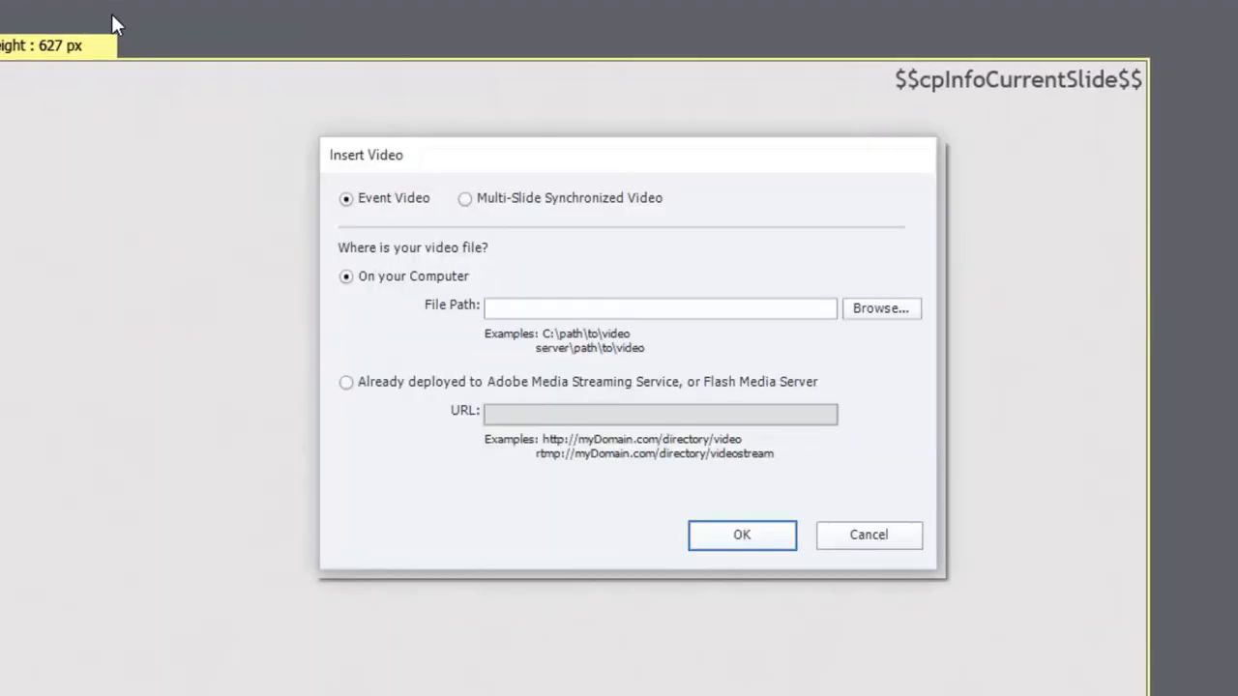
{"action": "mouse_move", "coordinate": [410, 221]}
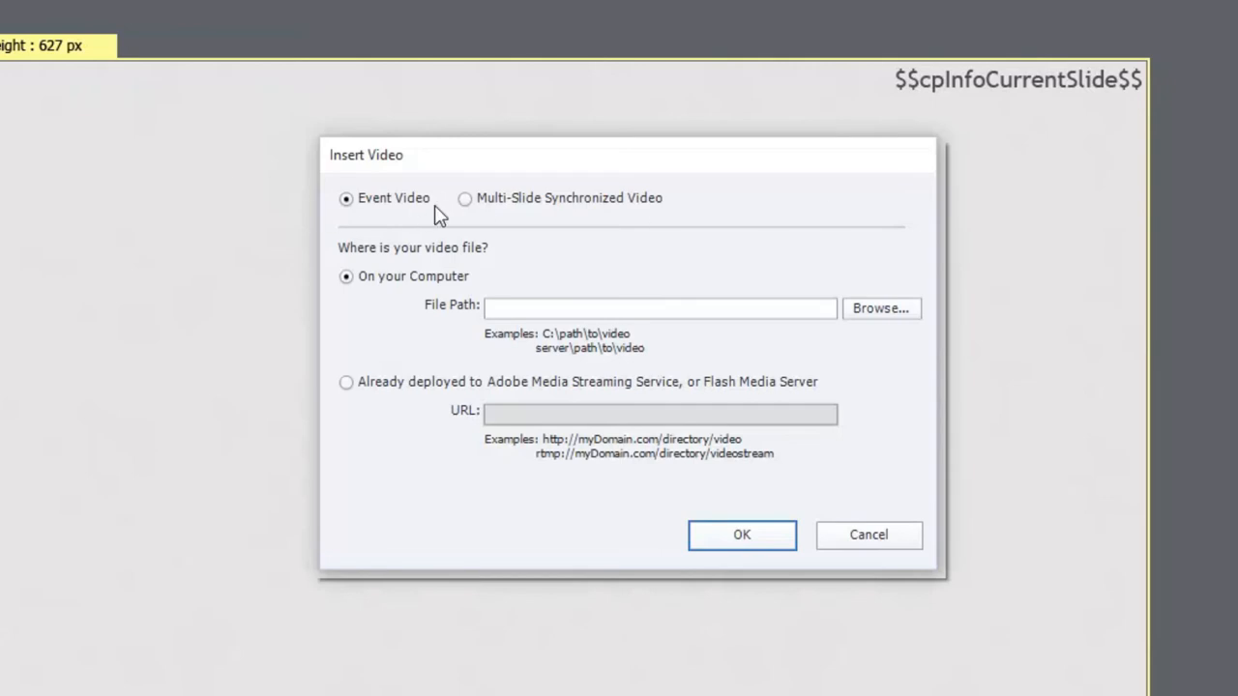
{"action": "mouse_move", "coordinate": [497, 211]}
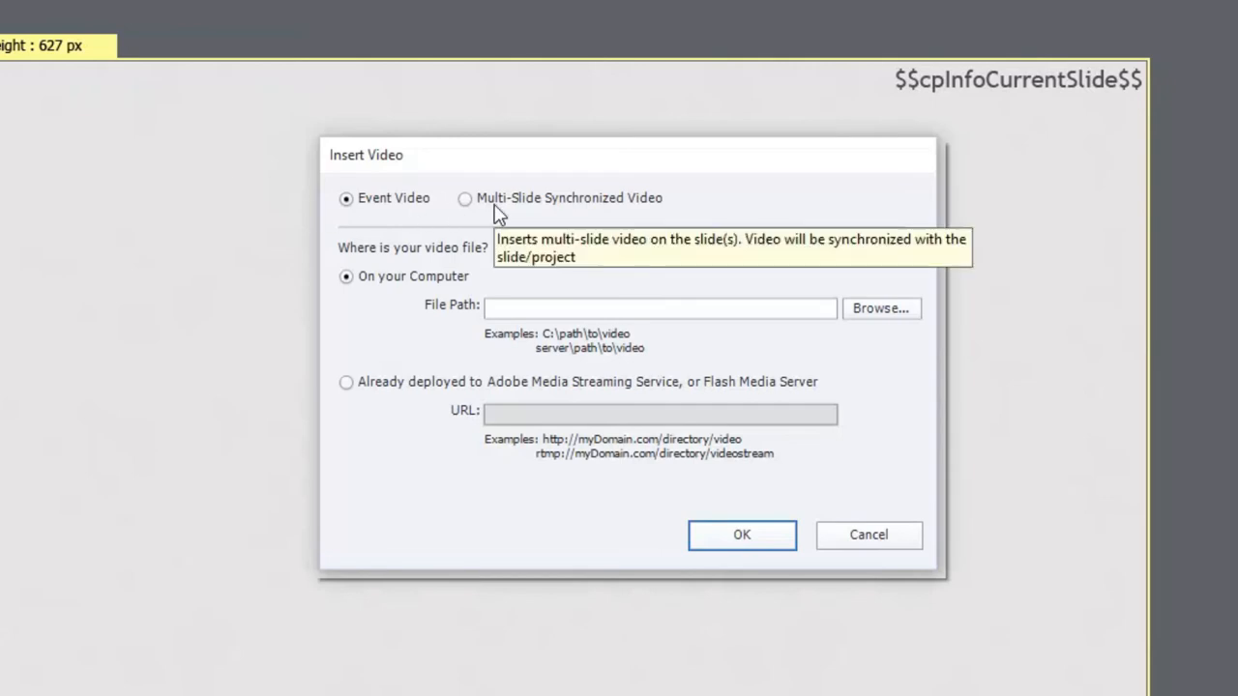
{"action": "mouse_move", "coordinate": [474, 208]}
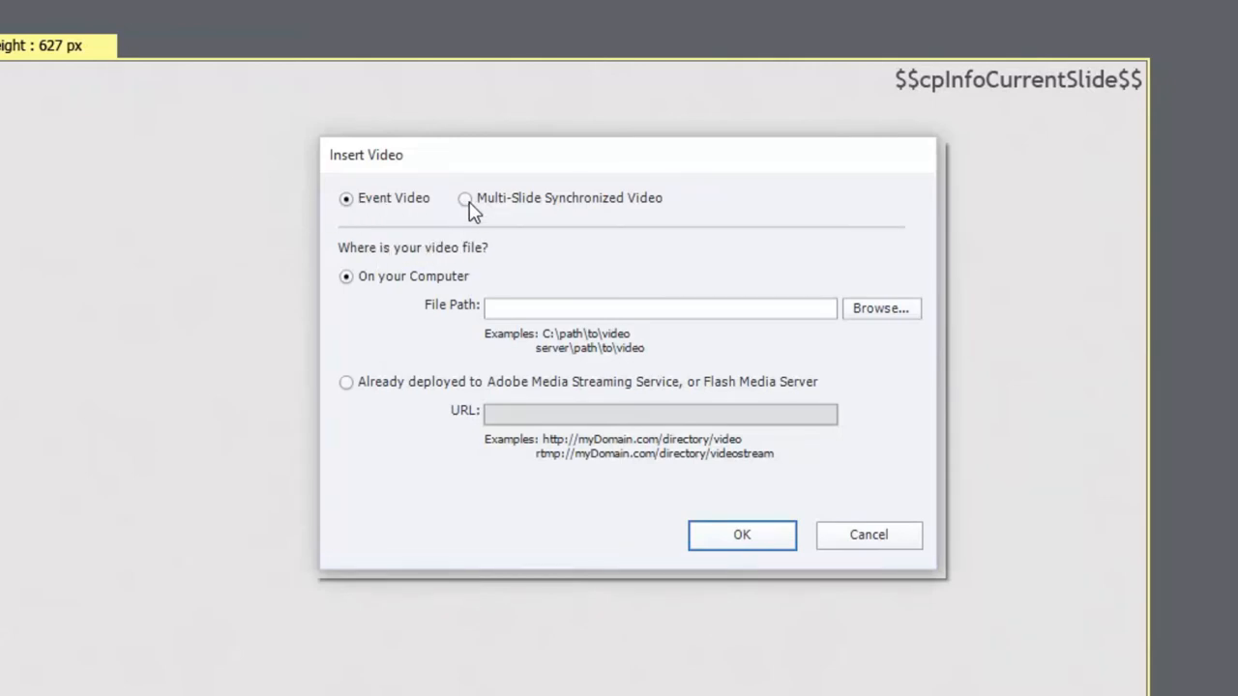
{"action": "mouse_move", "coordinate": [375, 211]}
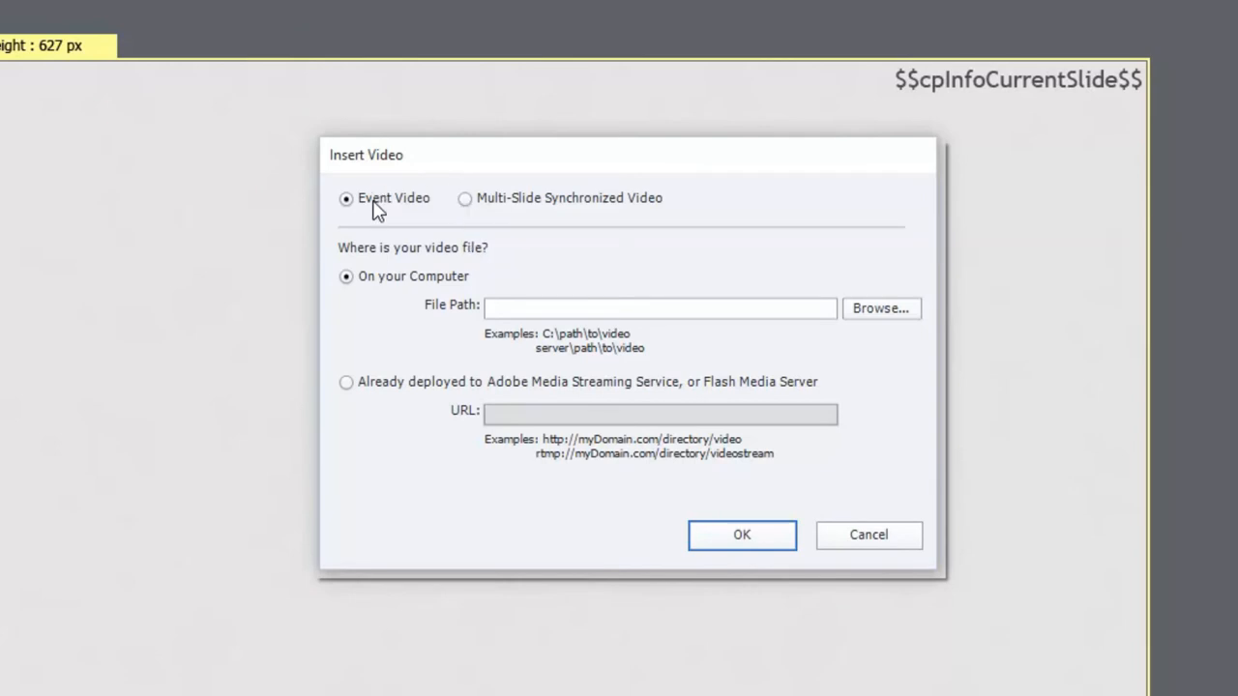
{"action": "mouse_move", "coordinate": [464, 203]}
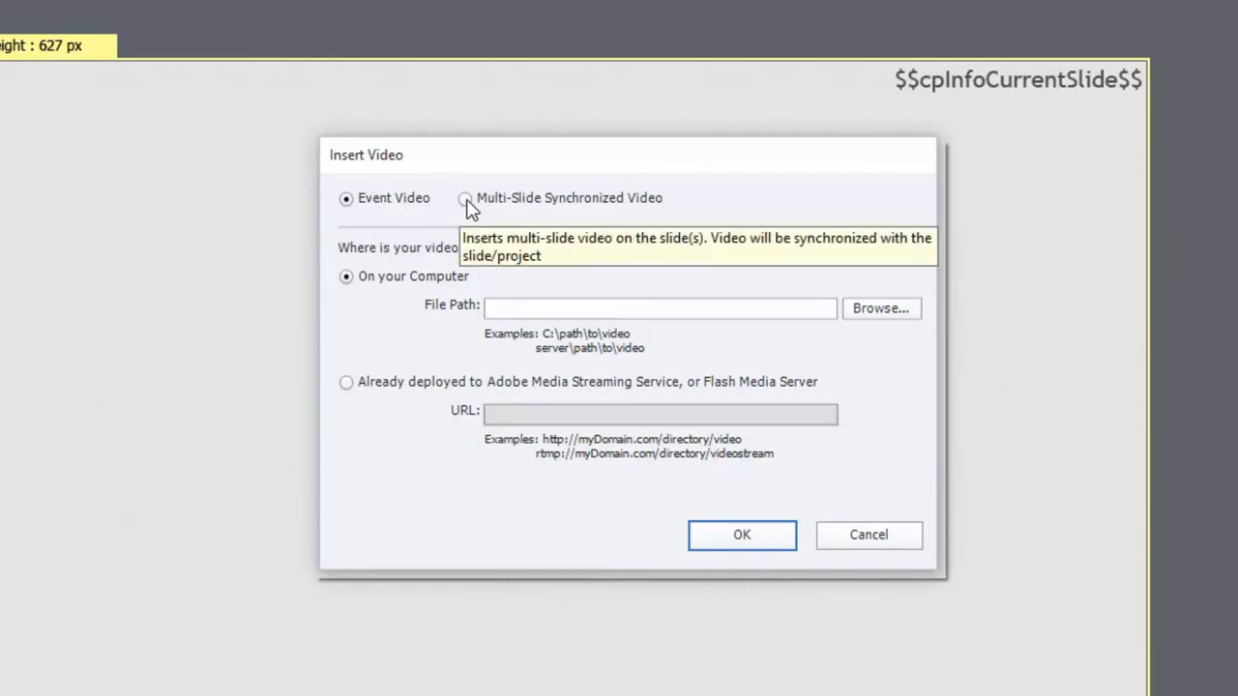
{"action": "left_click", "coordinate": [464, 197]}
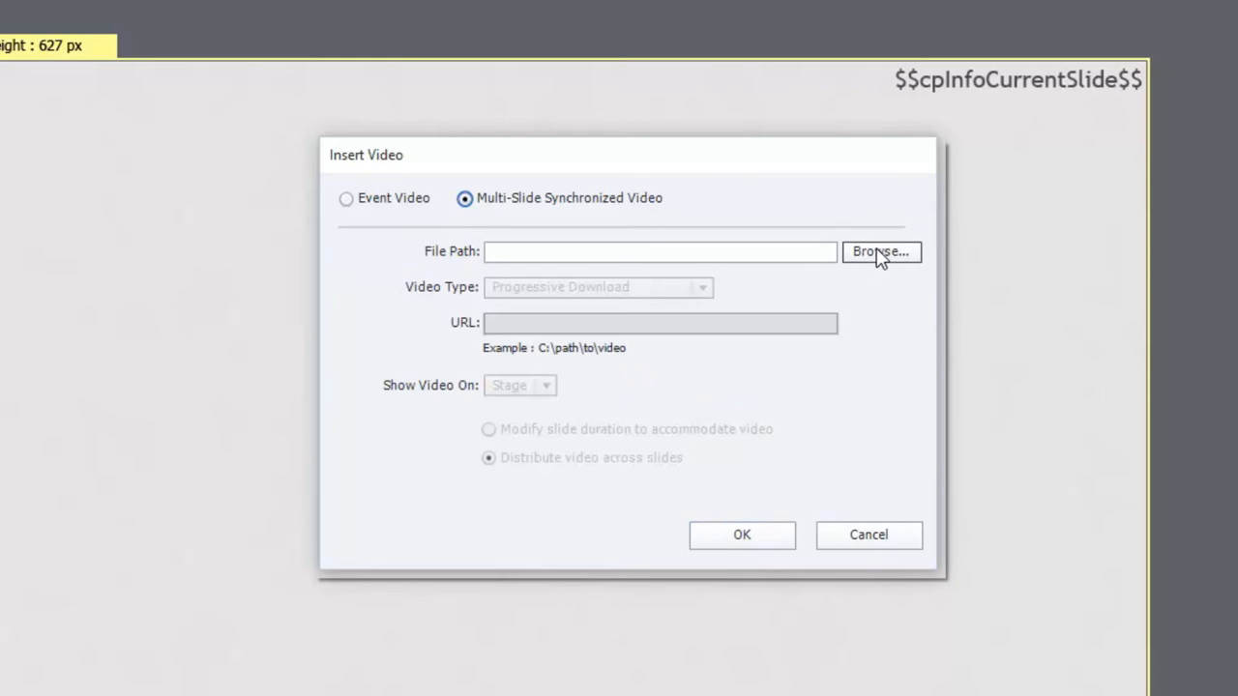
Browse to the Desktop and choose DSCF3744.mp4 as the video file
{"action": "left_click", "coordinate": [880, 252]}
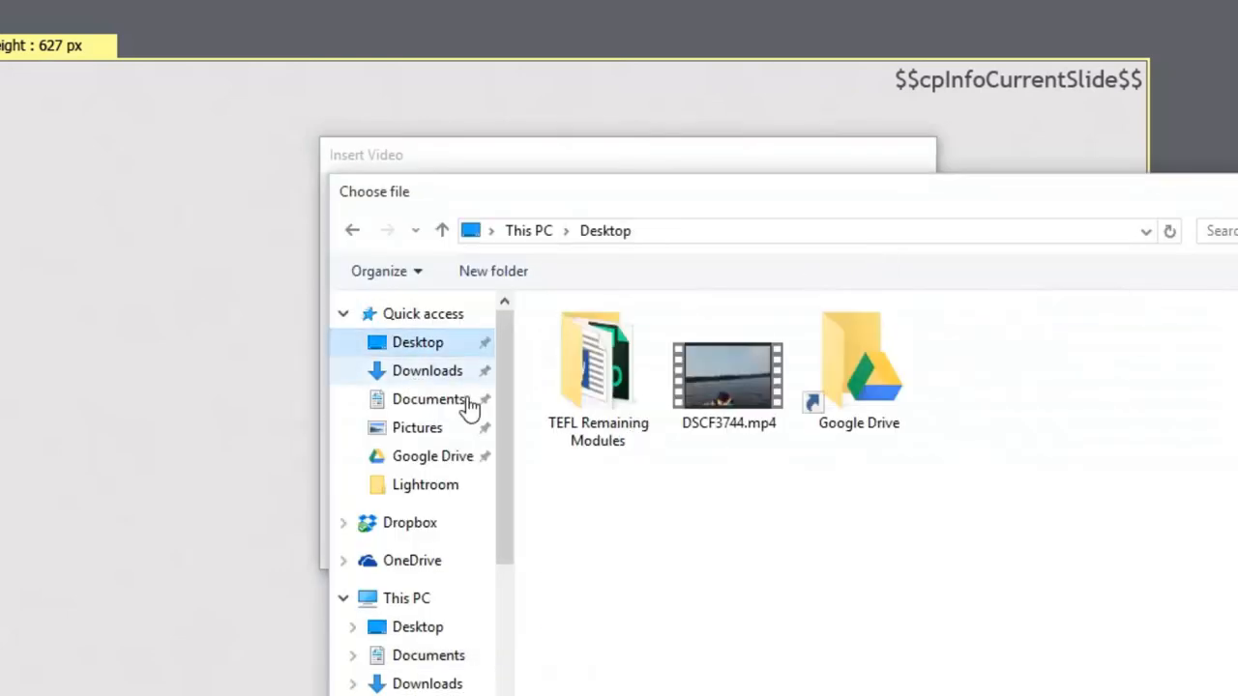
{"action": "left_click", "coordinate": [727, 367]}
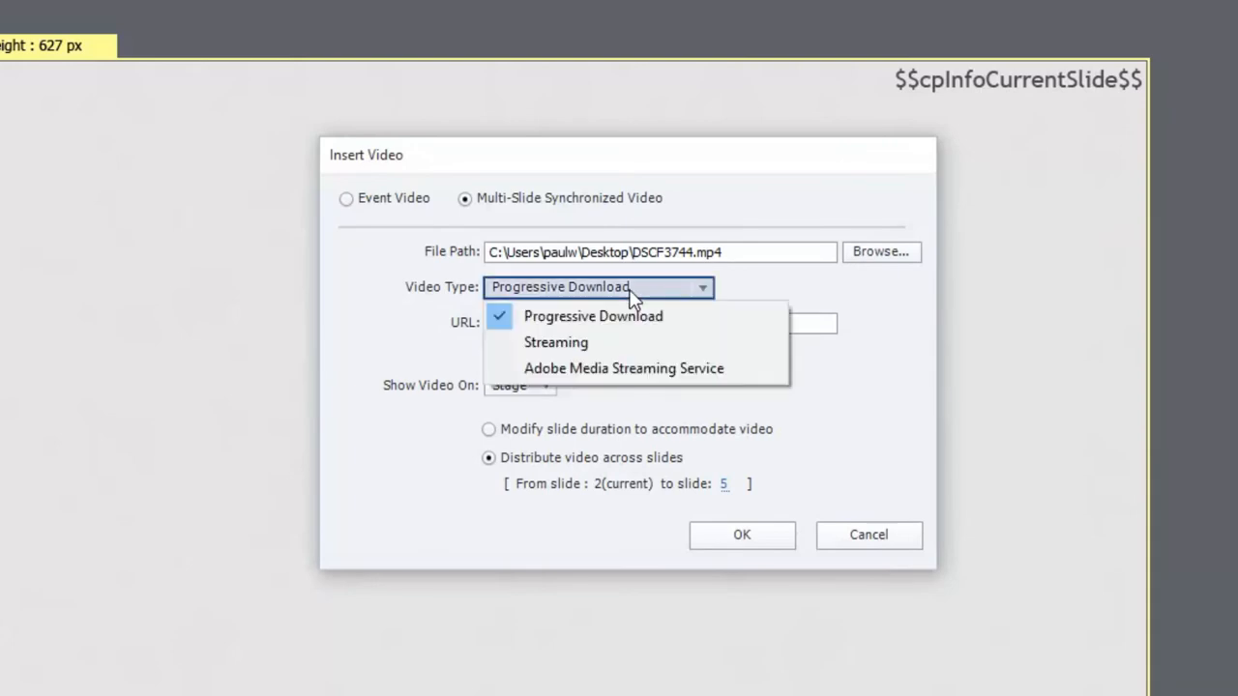
{"action": "left_click", "coordinate": [592, 317]}
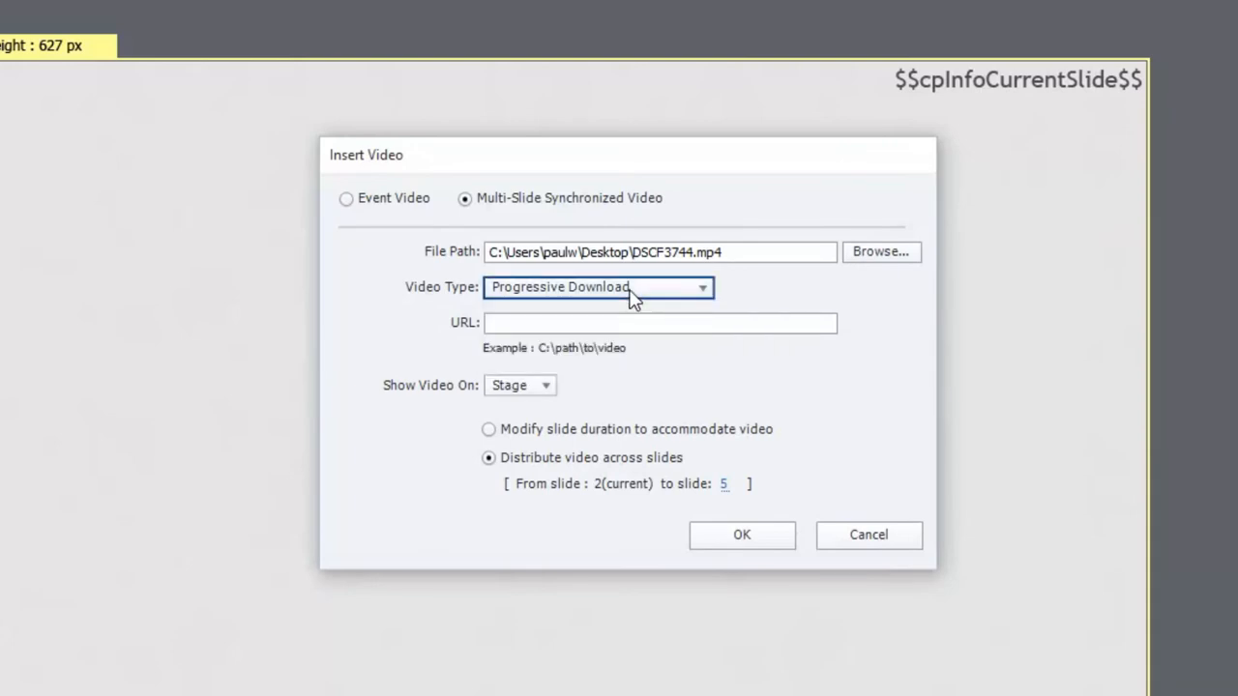
{"action": "mouse_move", "coordinate": [590, 324]}
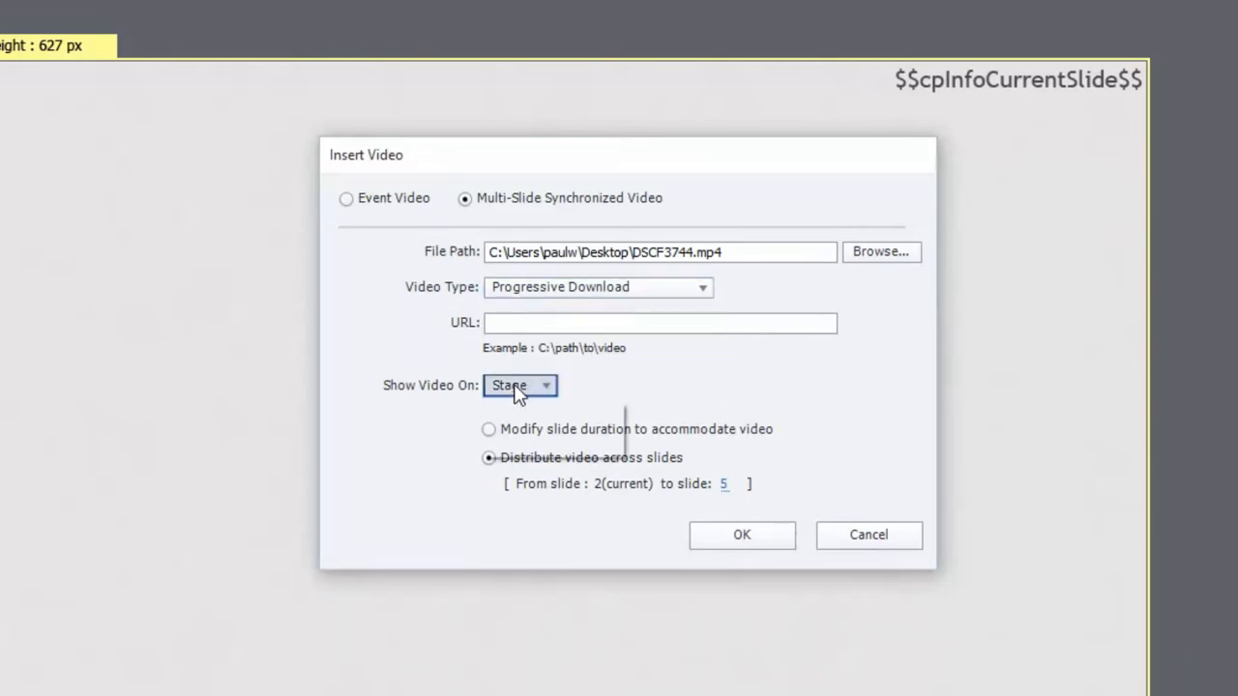
{"action": "left_click", "coordinate": [520, 386]}
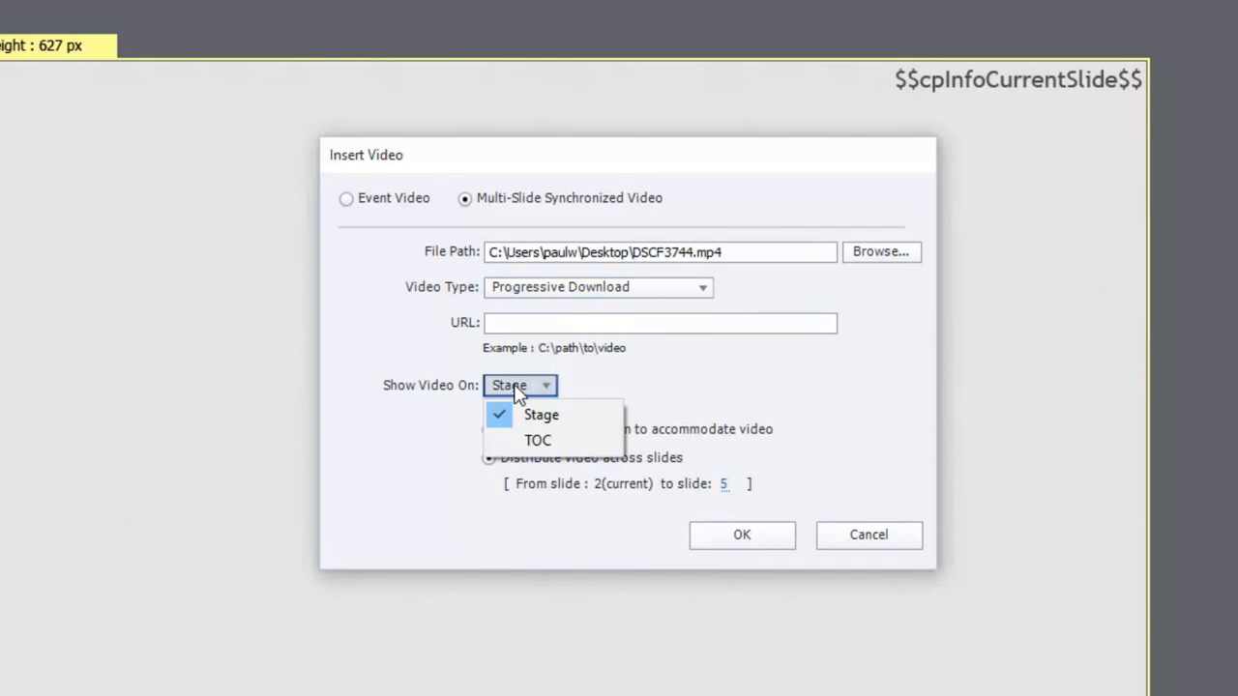
{"action": "mouse_move", "coordinate": [538, 441]}
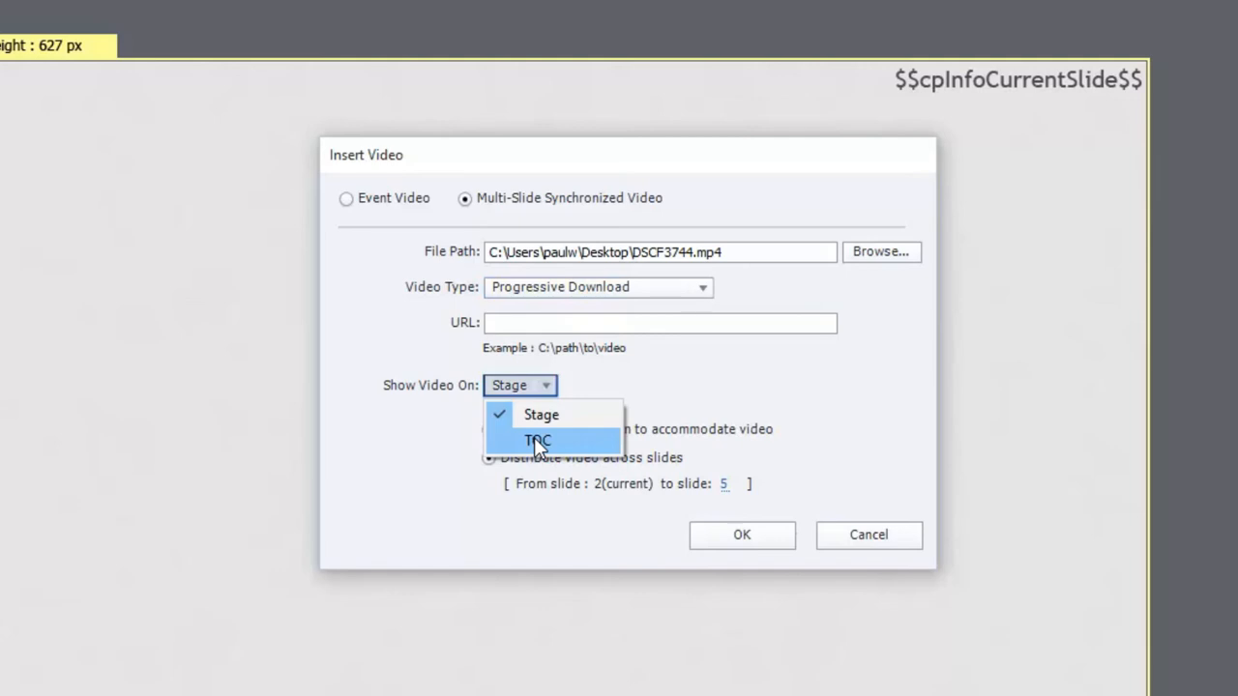
{"action": "mouse_move", "coordinate": [578, 421]}
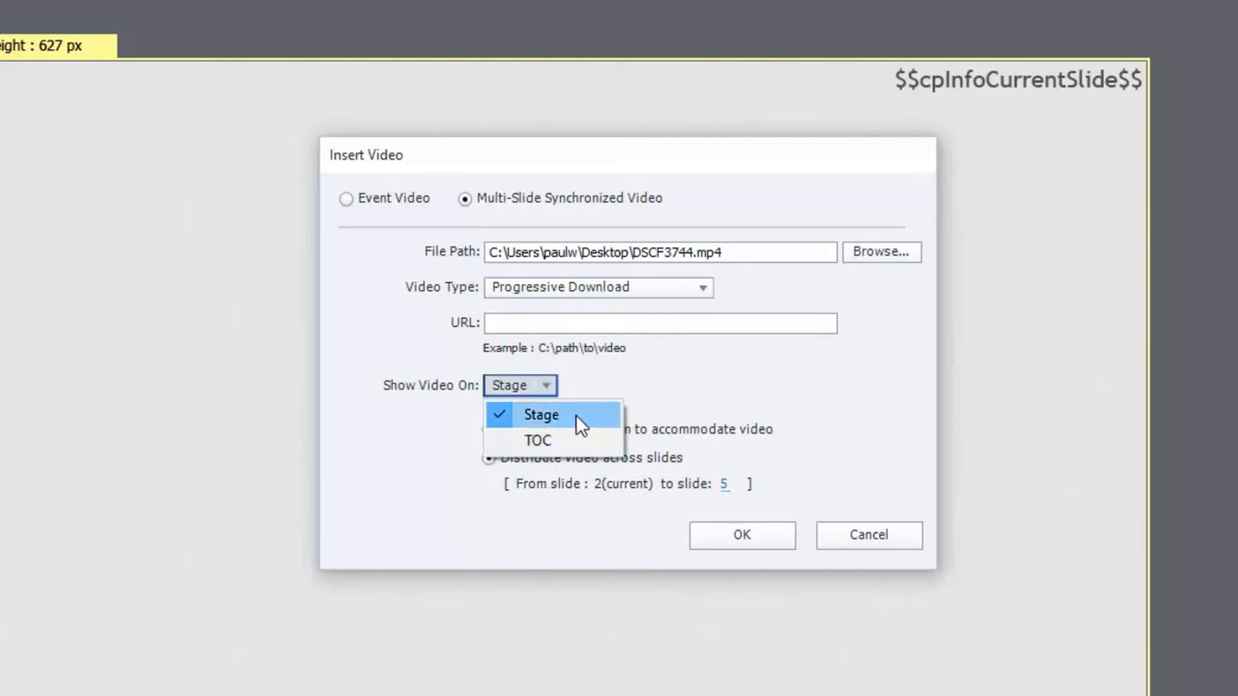
{"action": "left_click", "coordinate": [542, 414]}
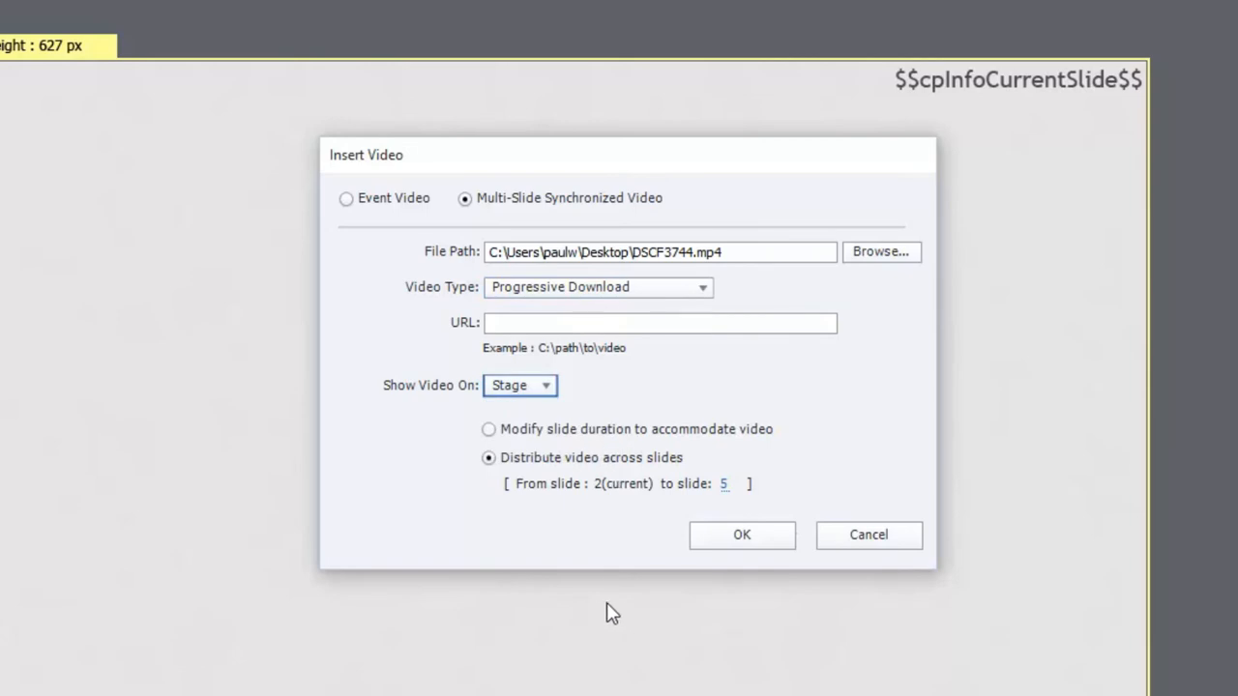
{"action": "mouse_move", "coordinate": [579, 433]}
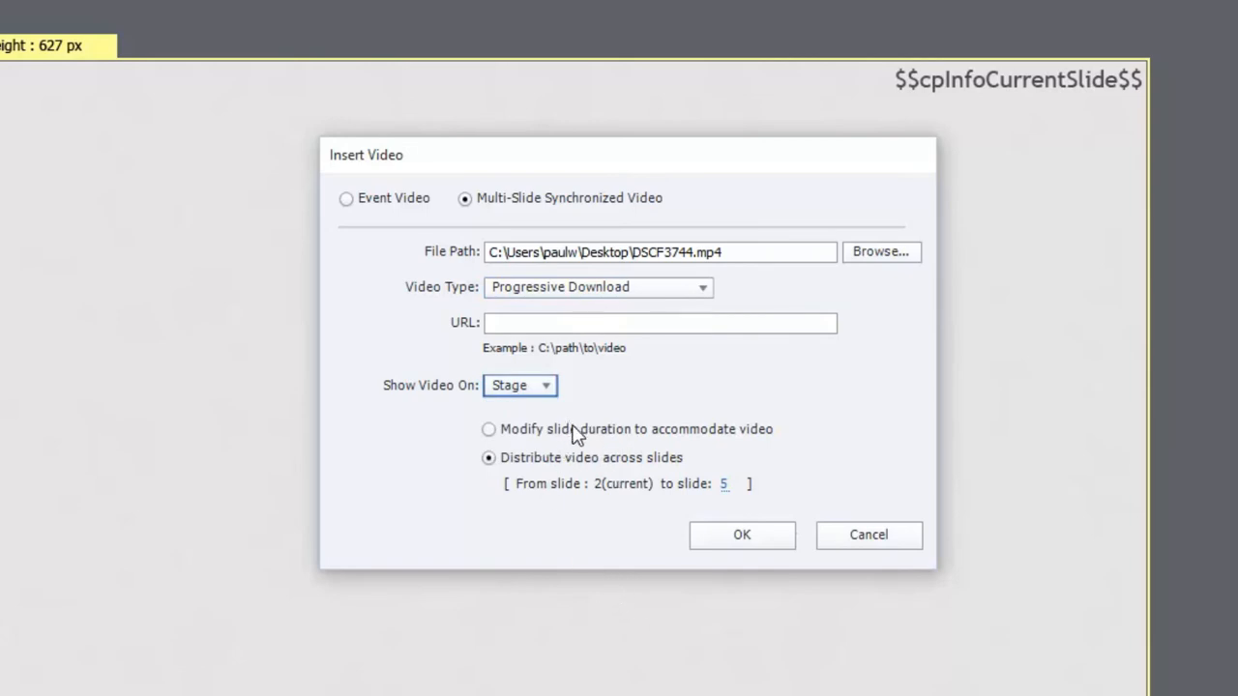
{"action": "mouse_move", "coordinate": [576, 436]}
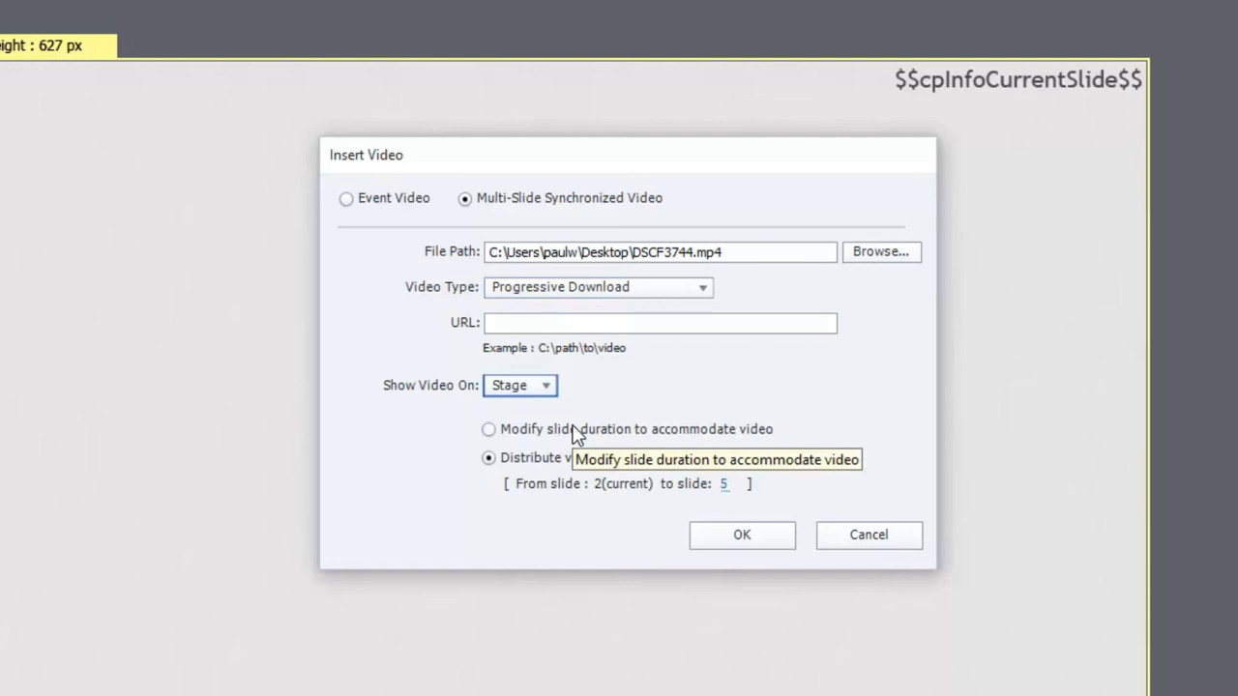
{"action": "mouse_move", "coordinate": [584, 444]}
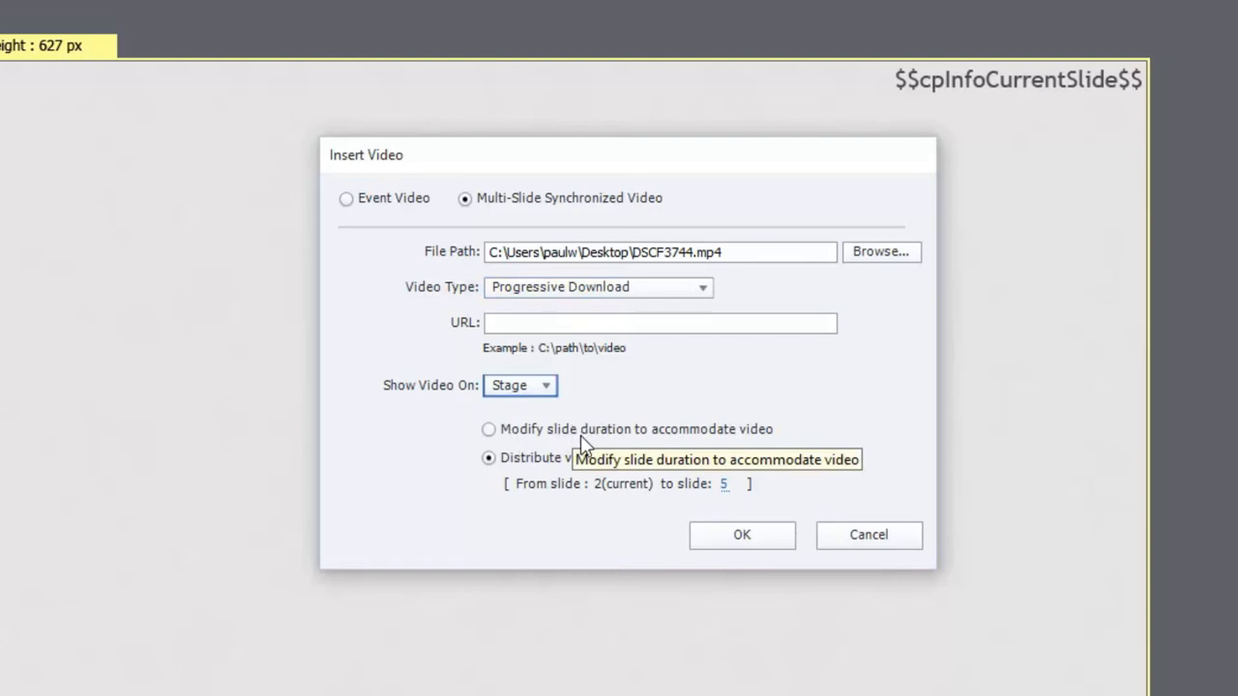
{"action": "mouse_move", "coordinate": [669, 441]}
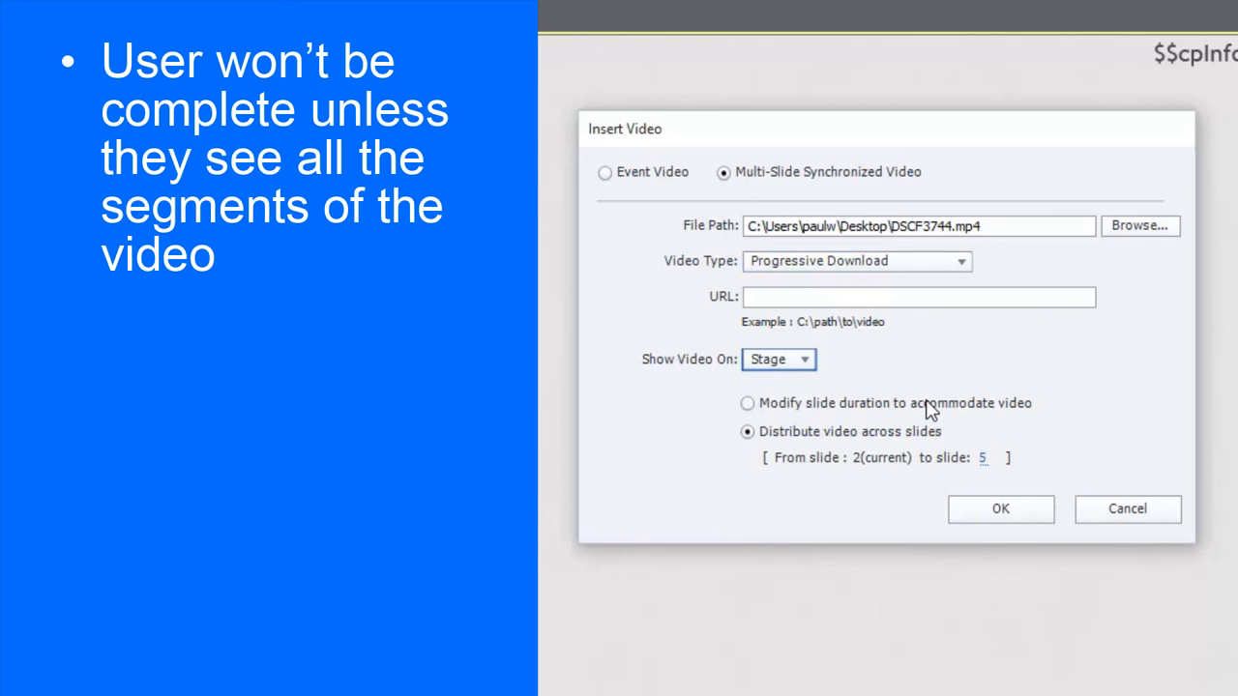
{"action": "mouse_move", "coordinate": [927, 418]}
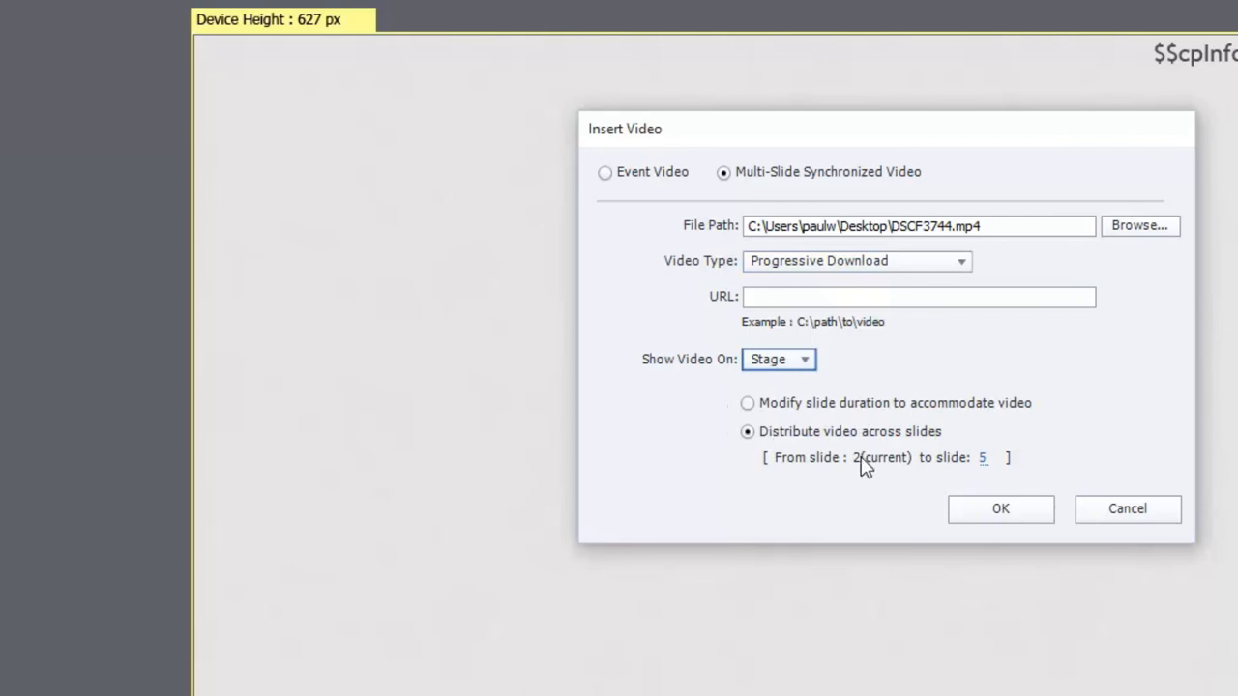
{"action": "mouse_move", "coordinate": [874, 470]}
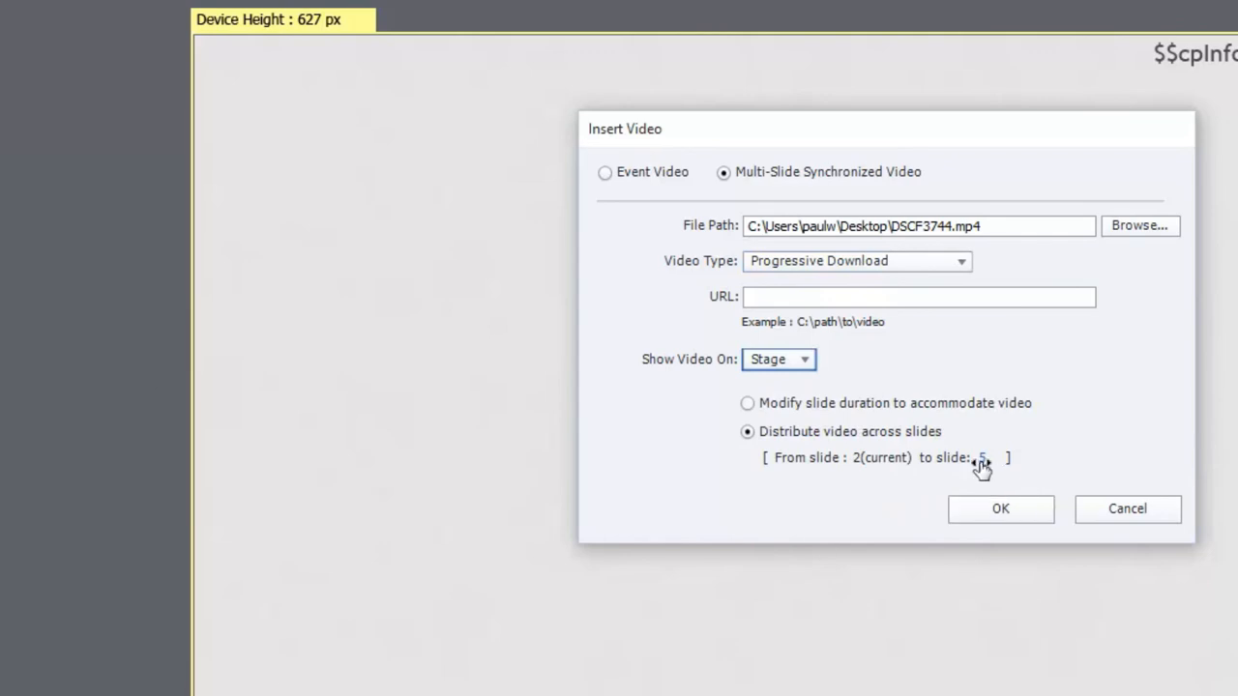
{"action": "mouse_move", "coordinate": [983, 466]}
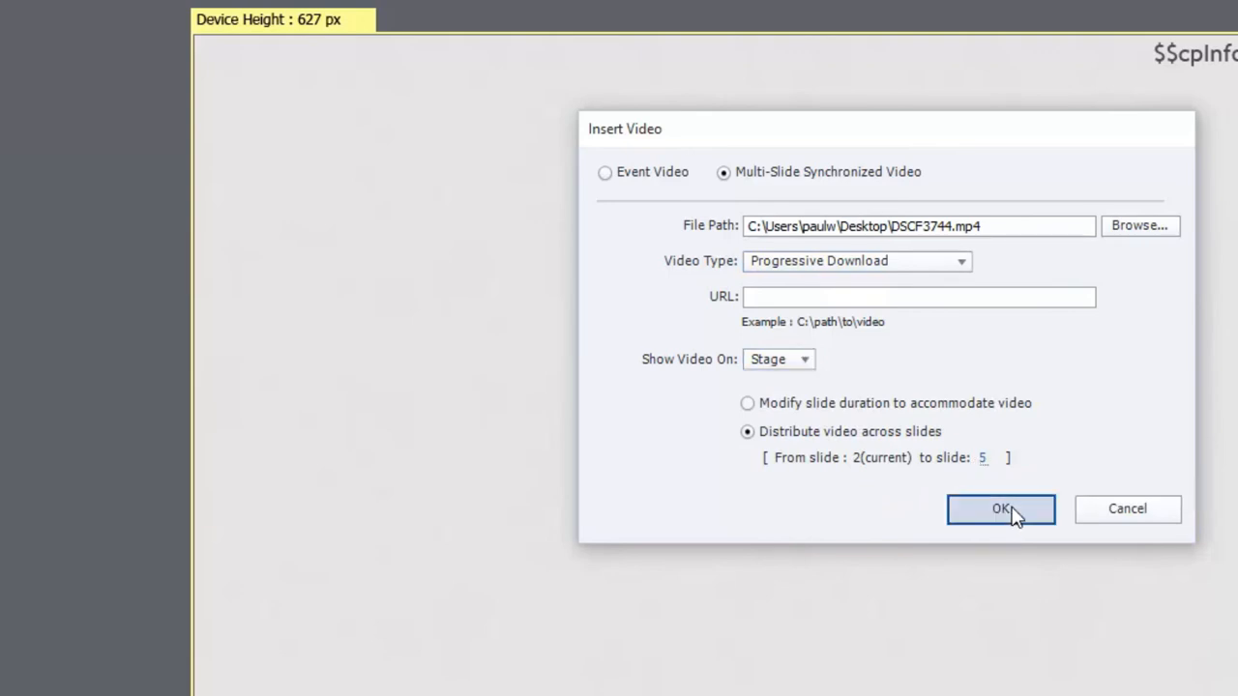
Confirm inserting DSCF3744.mp4 across slides 2 to 5
{"action": "left_click", "coordinate": [1000, 509]}
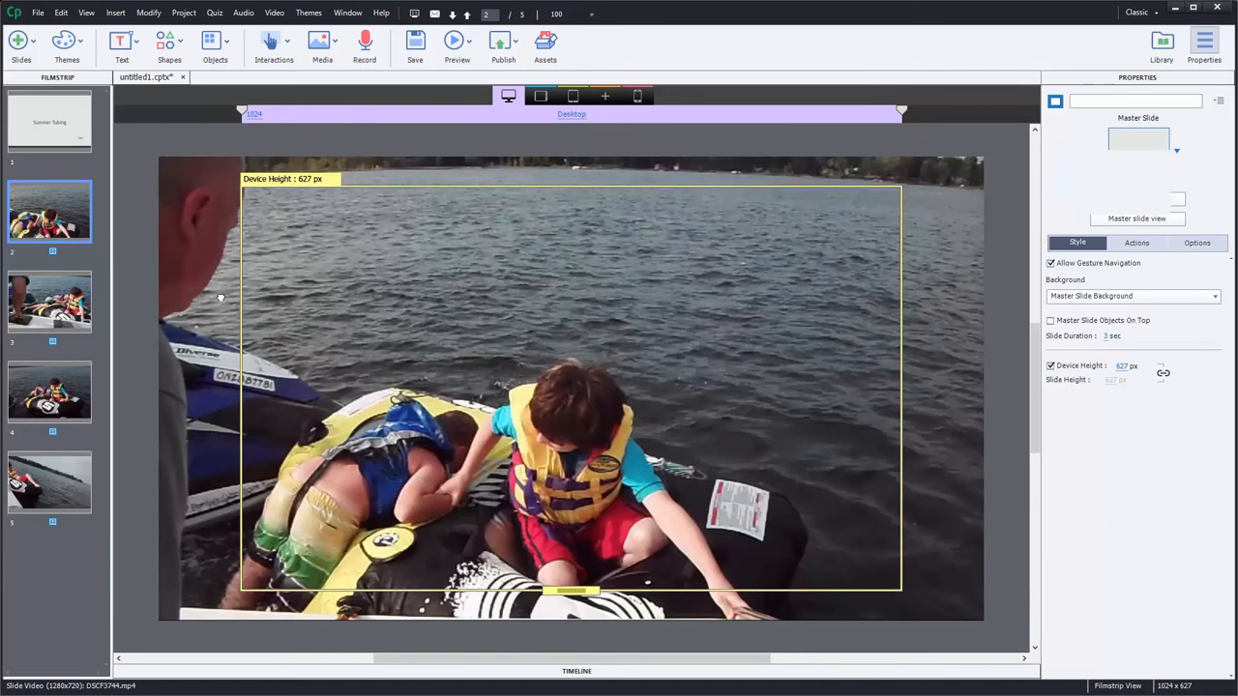
Select the slide 2 video, check its properties, fit it to the stage, and move to slide 3
{"action": "left_click", "coordinate": [571, 406]}
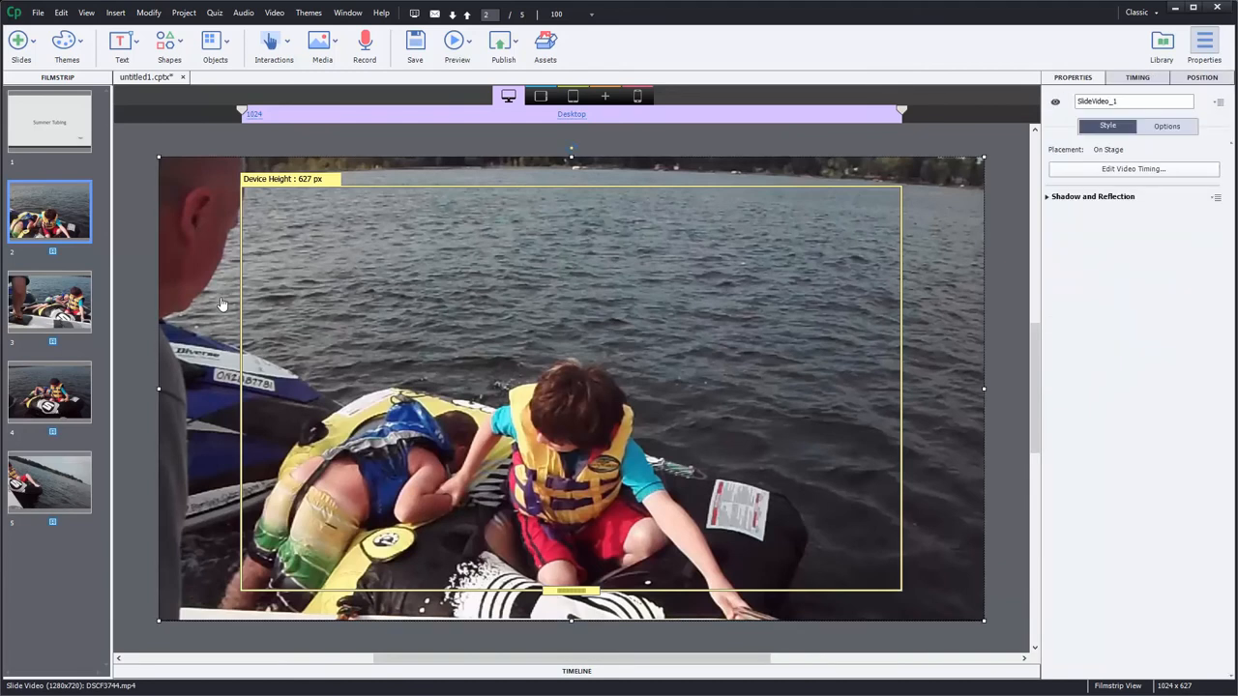
{"action": "left_click", "coordinate": [1164, 126]}
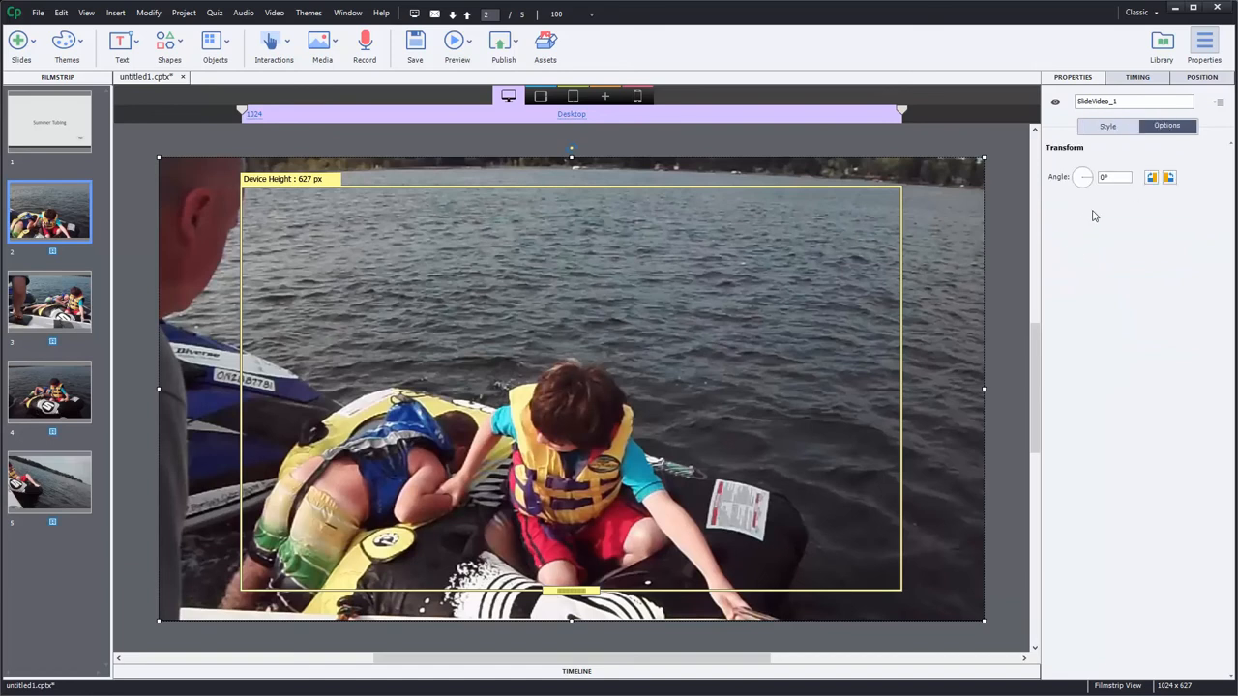
{"action": "left_click", "coordinate": [1108, 126]}
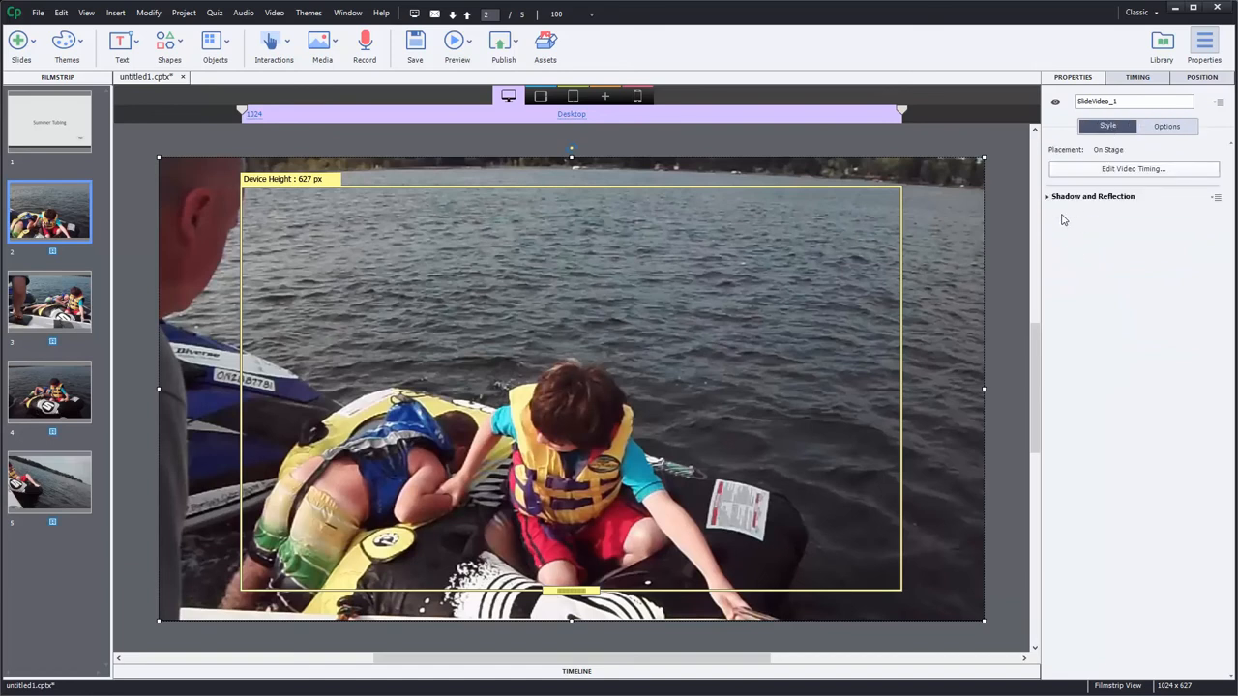
{"action": "mouse_move", "coordinate": [463, 209]}
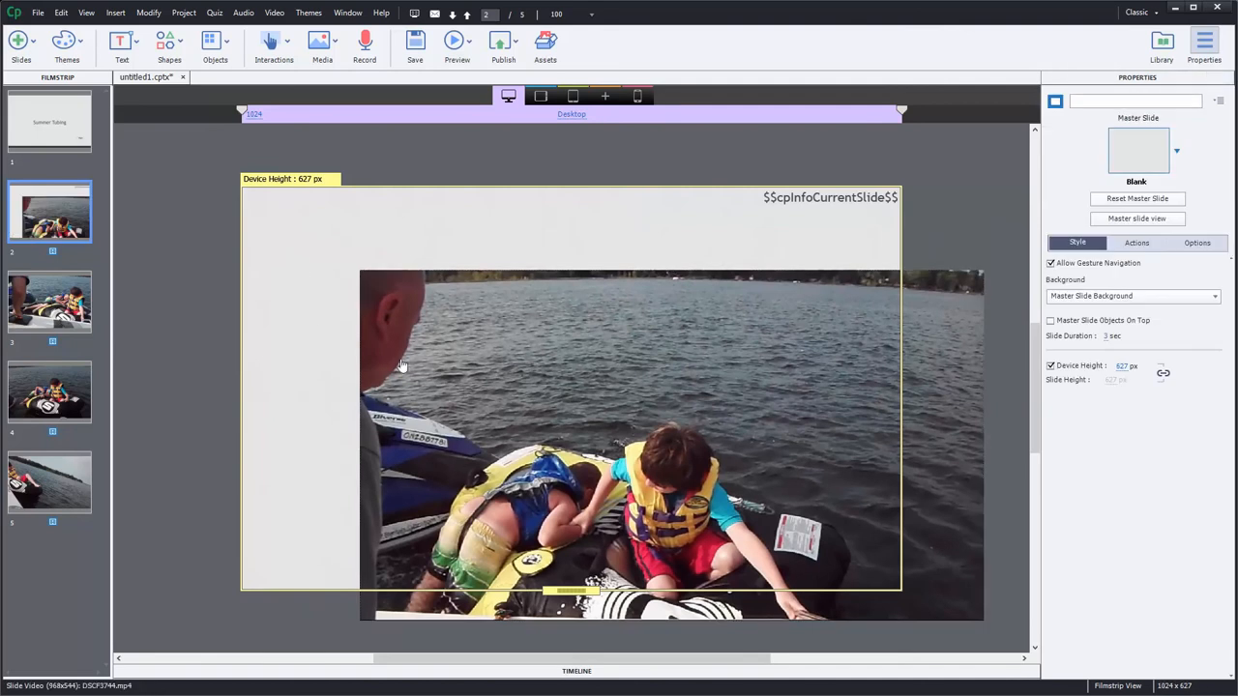
{"action": "left_click", "coordinate": [661, 445]}
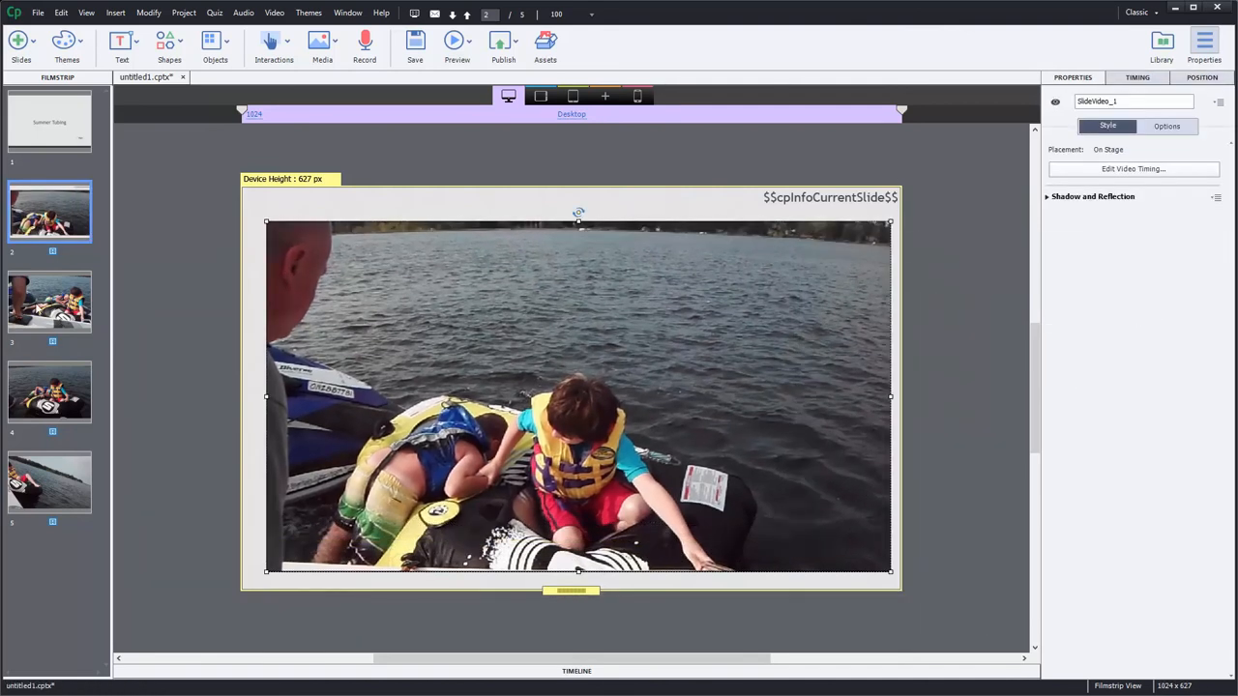
{"action": "left_click", "coordinate": [48, 302]}
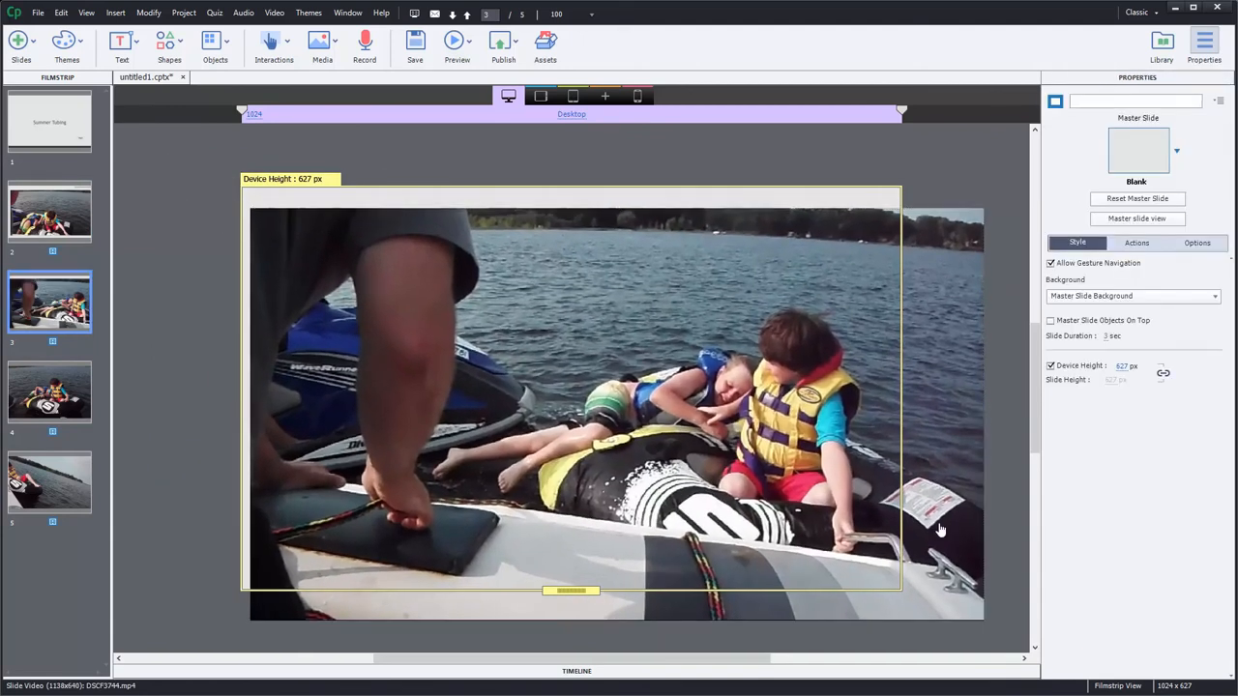
Shrink the videos on slides 3, 4 and 5 to fit their slides, then return to slide 2
{"action": "left_click", "coordinate": [580, 406]}
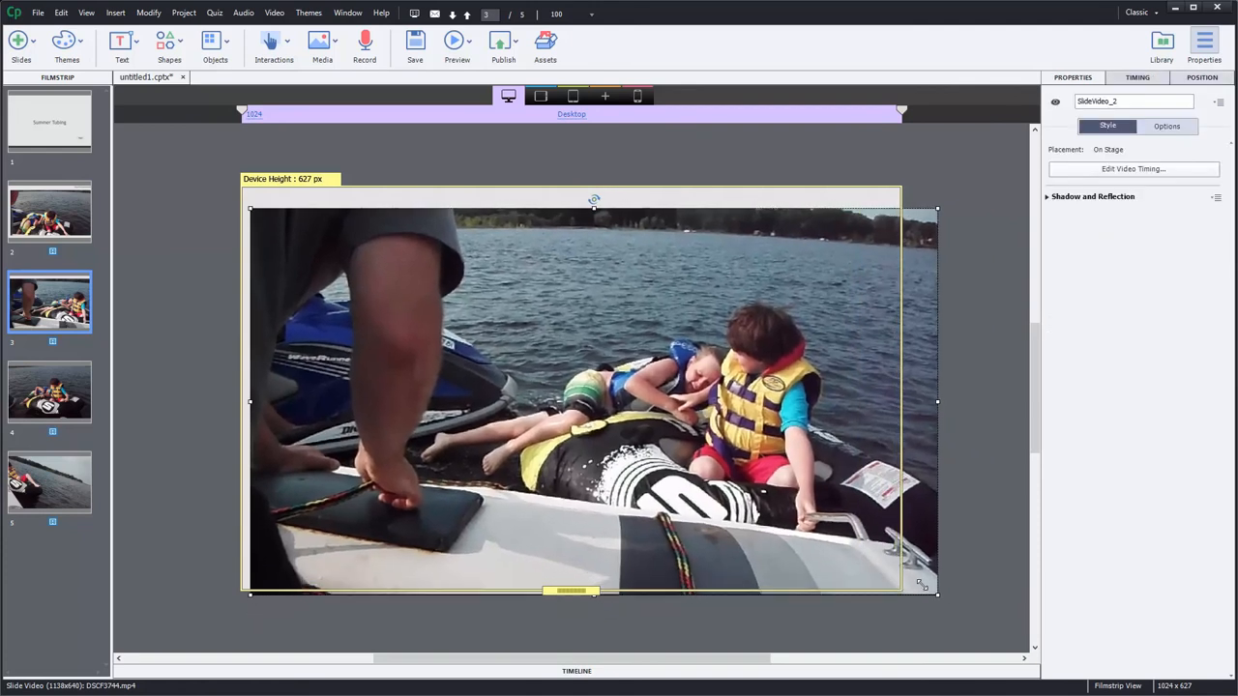
{"action": "left_click_drag", "start_coordinate": [936, 594], "coordinate": [892, 568]}
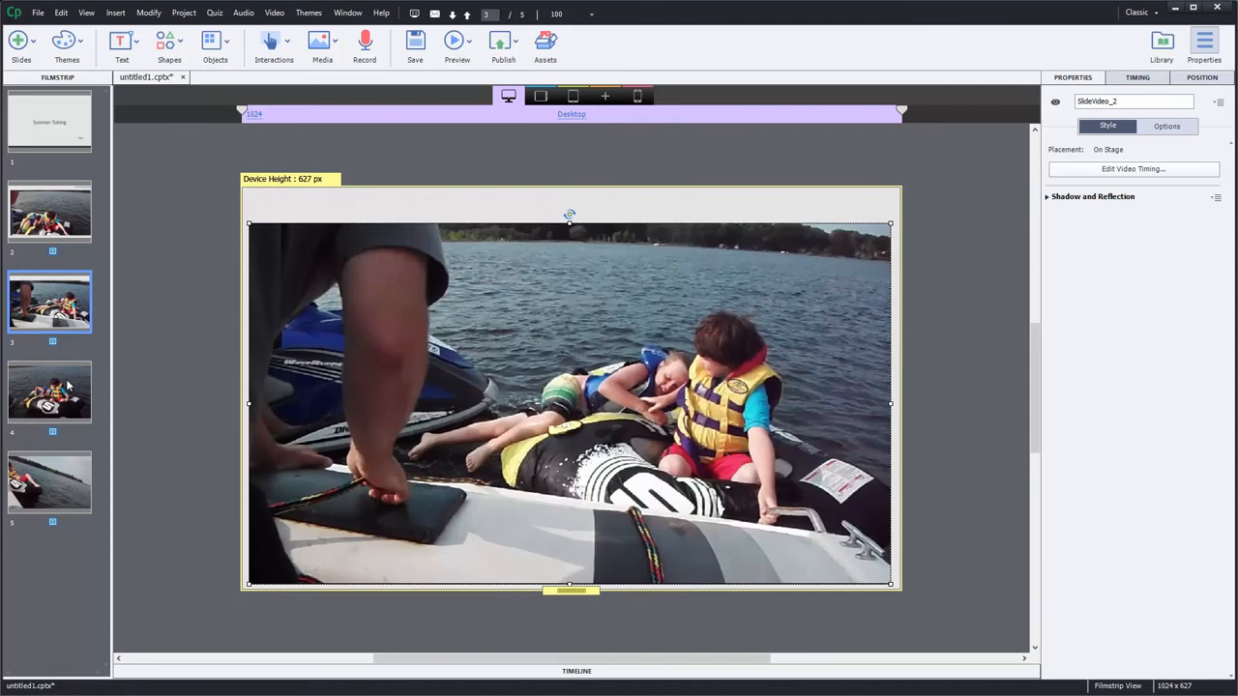
{"action": "left_click", "coordinate": [50, 391]}
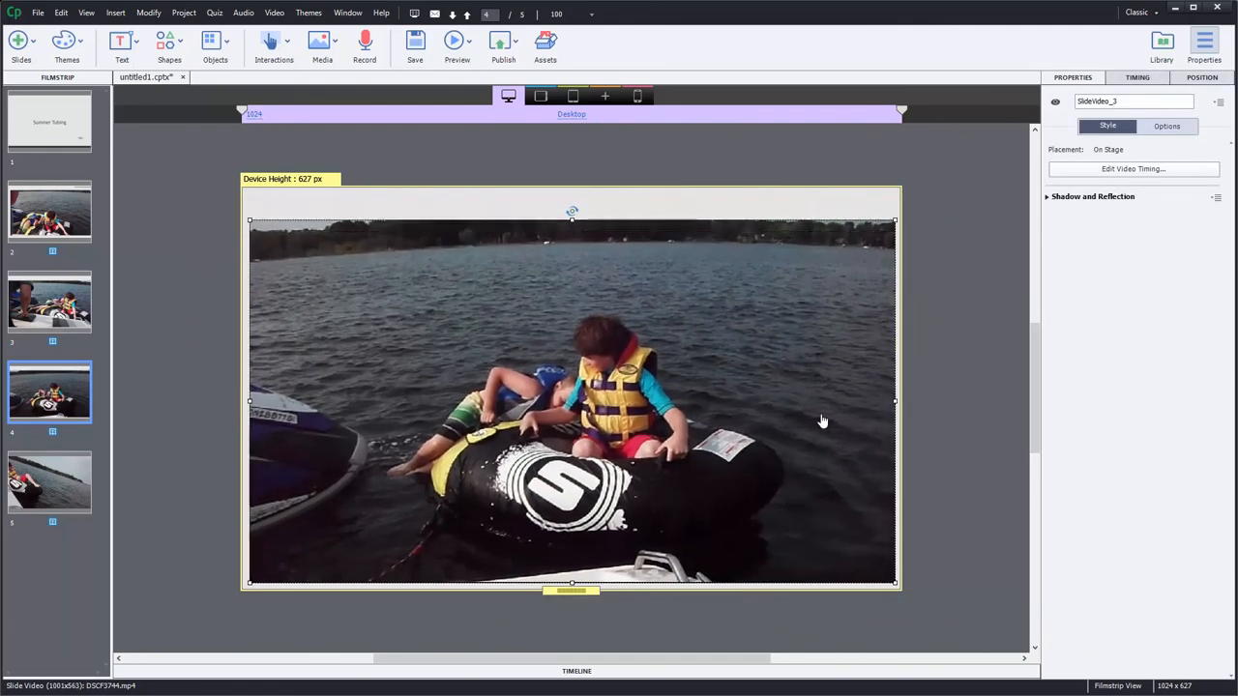
{"action": "left_click", "coordinate": [50, 484]}
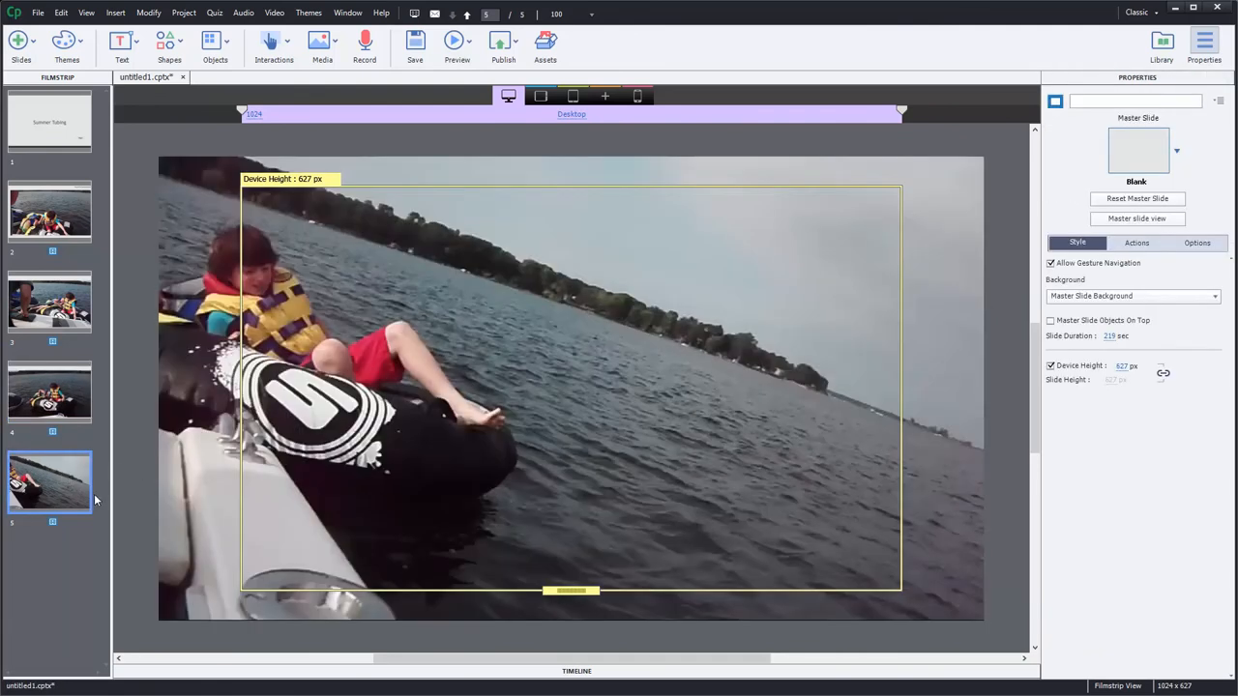
{"action": "left_click", "coordinate": [581, 387]}
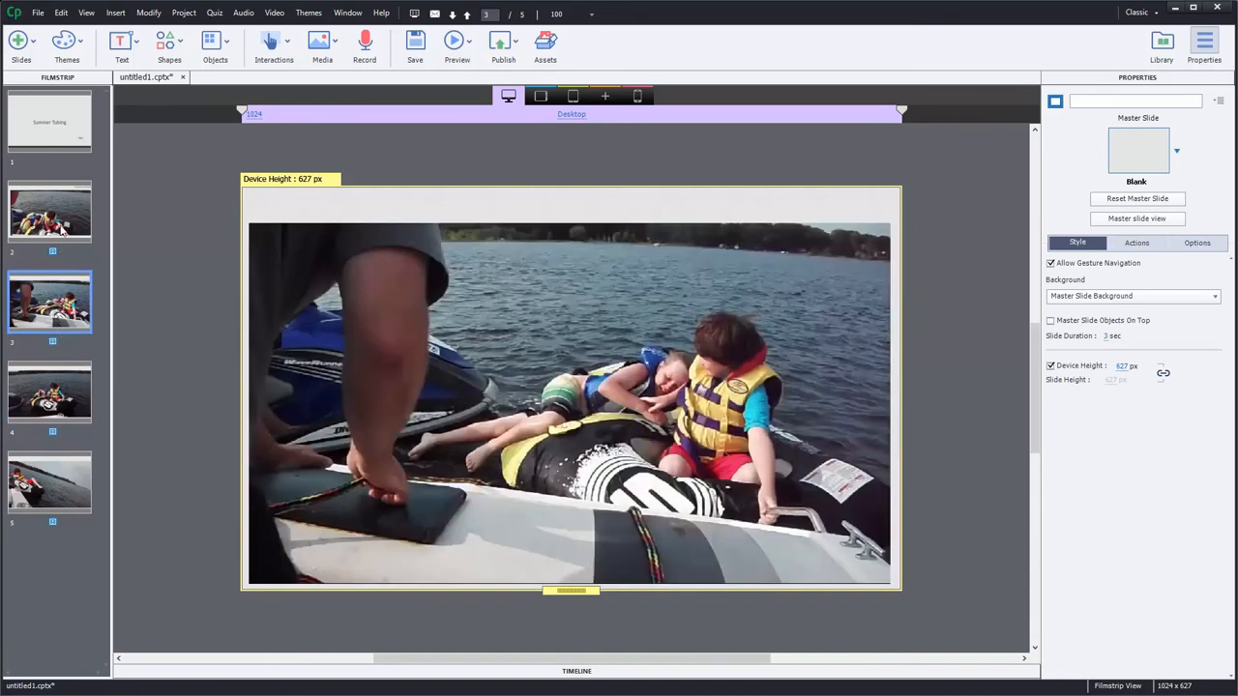
{"action": "left_click", "coordinate": [48, 211]}
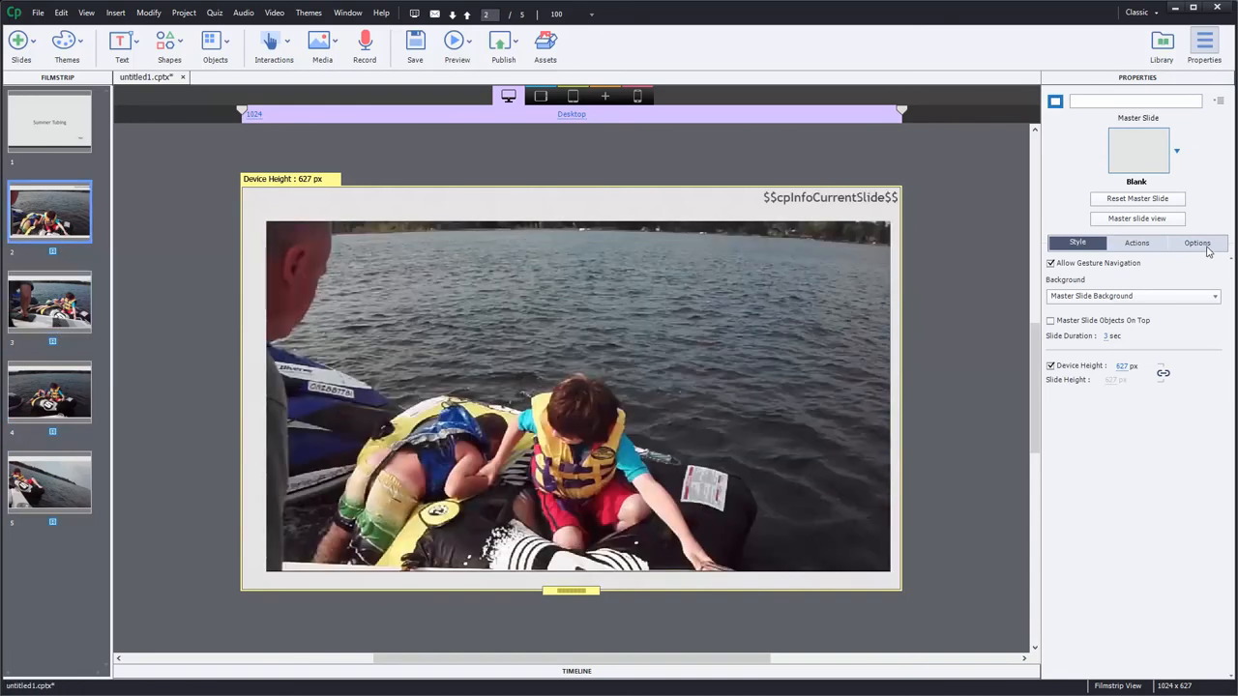
{"action": "left_click", "coordinate": [827, 197]}
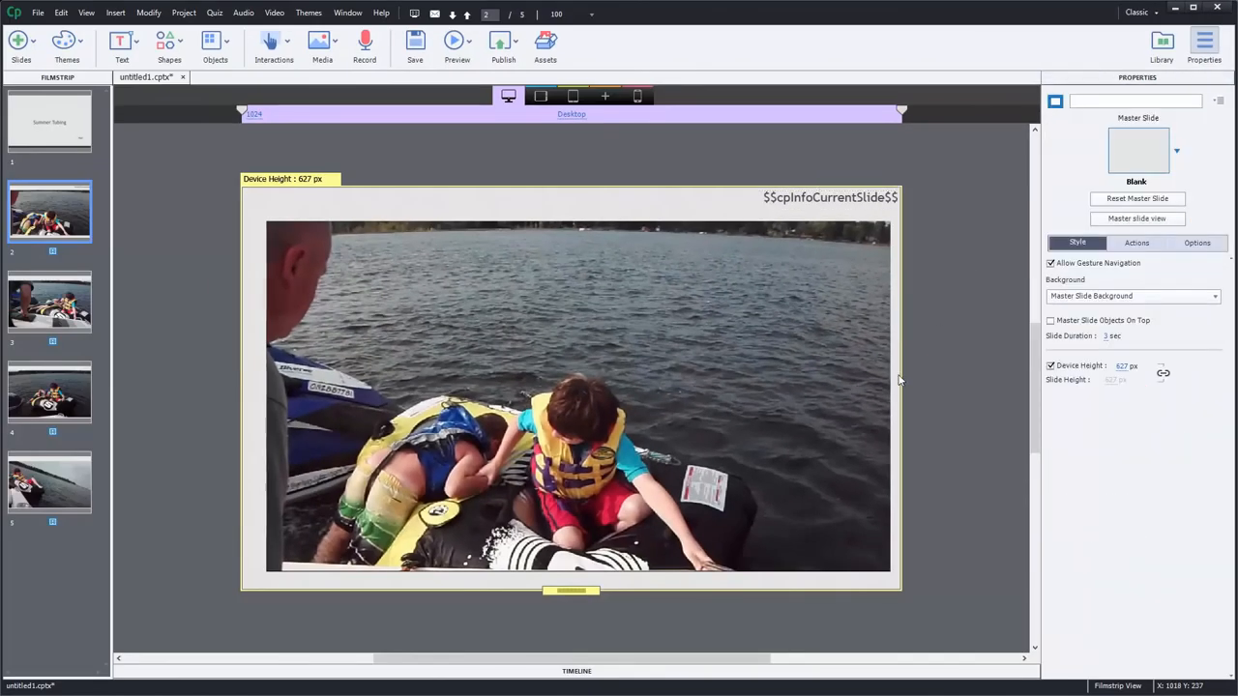
{"action": "mouse_move", "coordinate": [902, 389]}
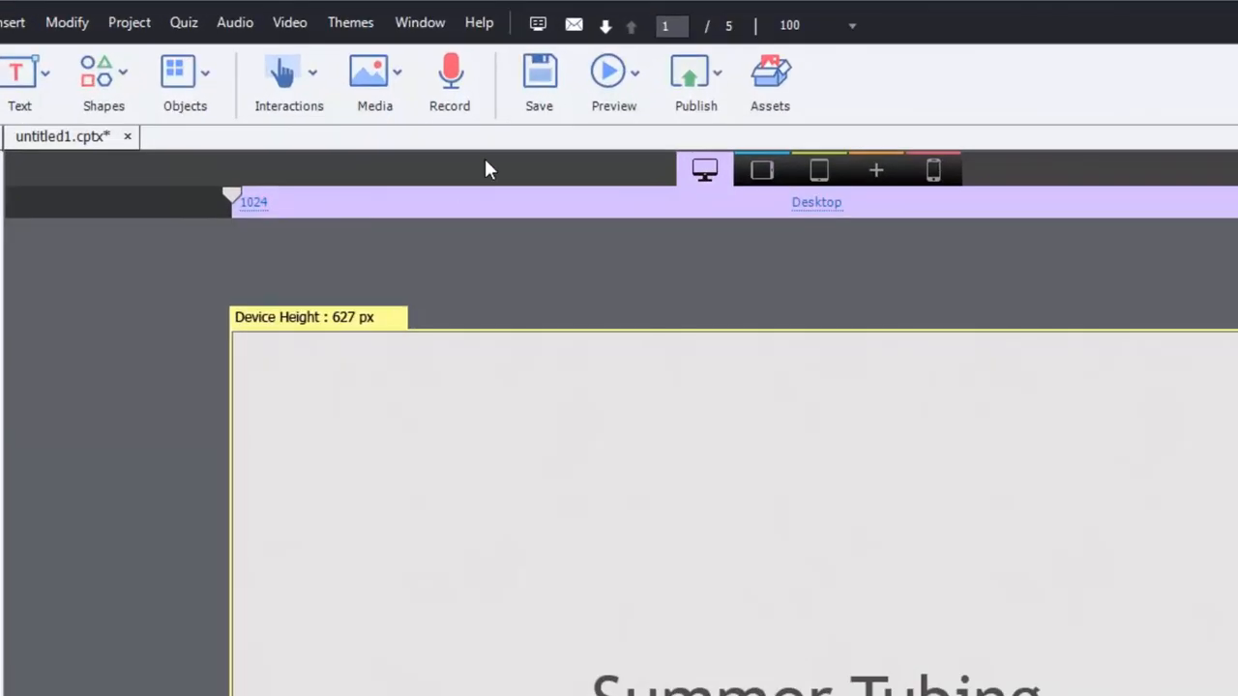
Preview the entire Summer Tubing project in the browser
{"action": "left_click", "coordinate": [613, 71]}
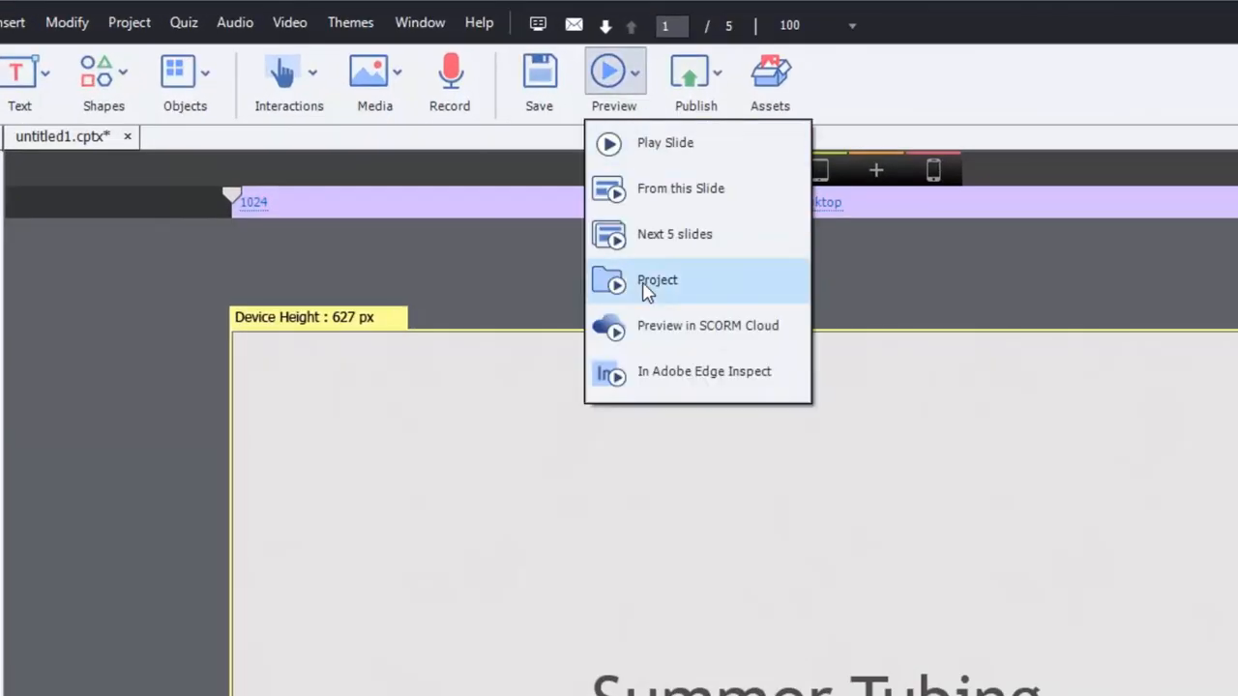
{"action": "left_click", "coordinate": [657, 279]}
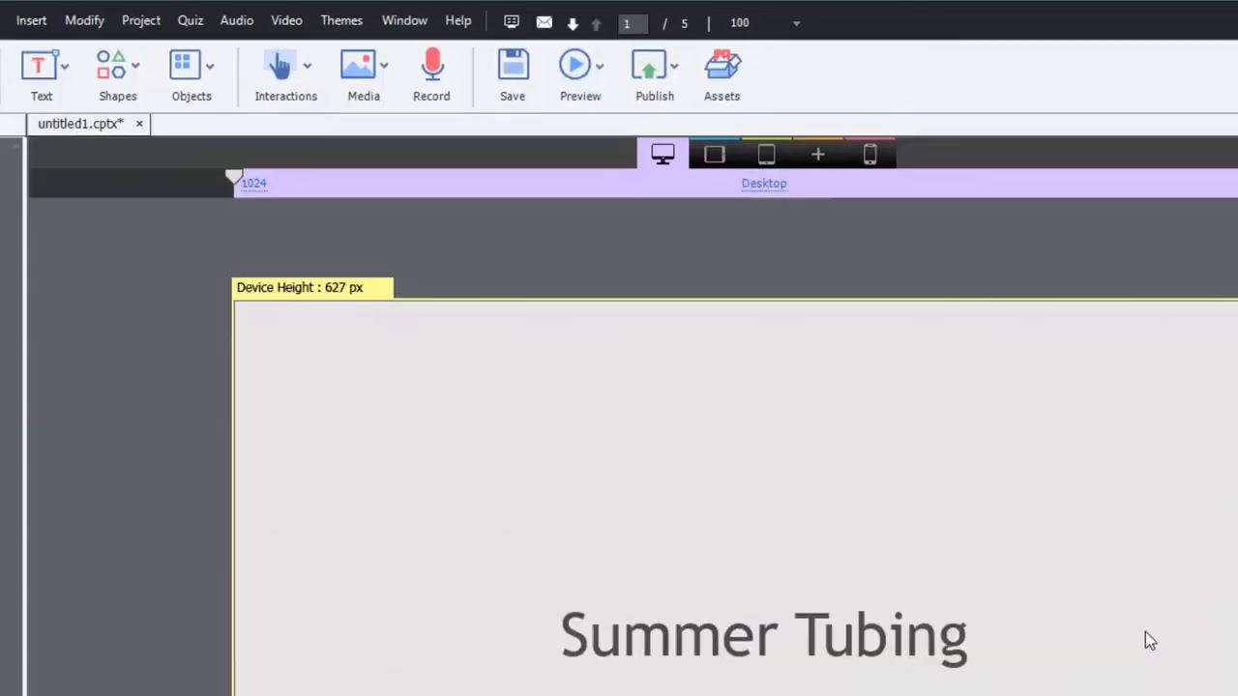
{"action": "left_click", "coordinate": [578, 66]}
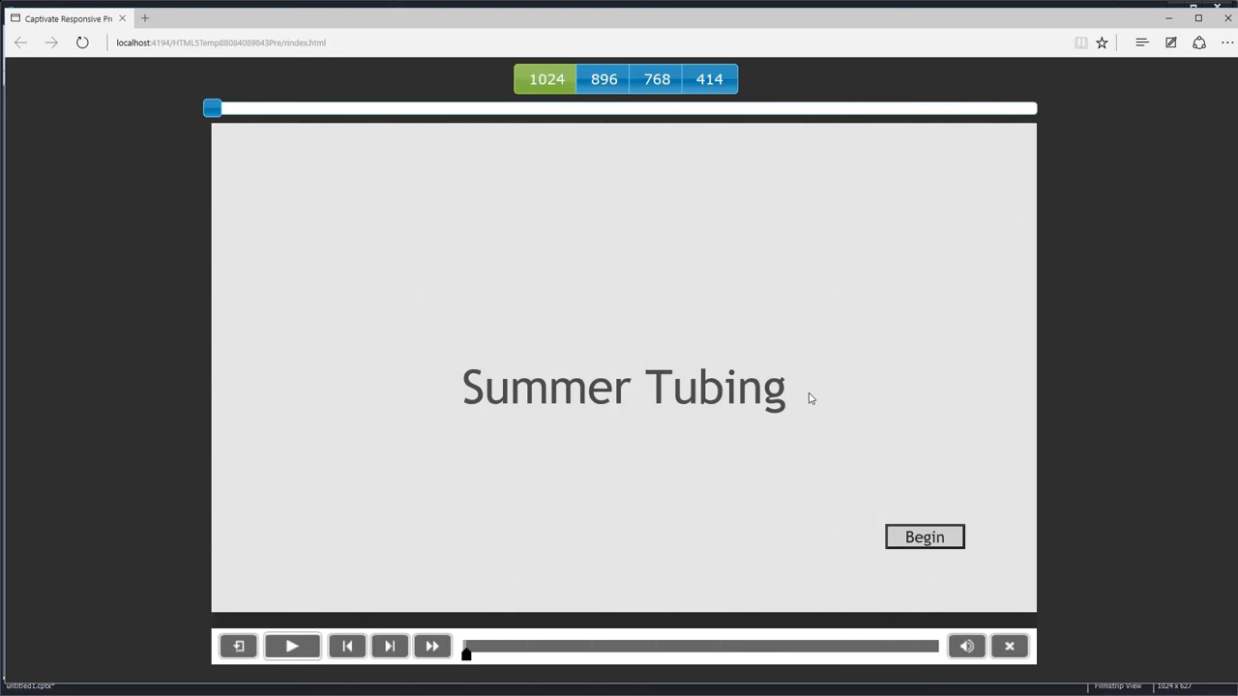
{"action": "mouse_move", "coordinate": [793, 396]}
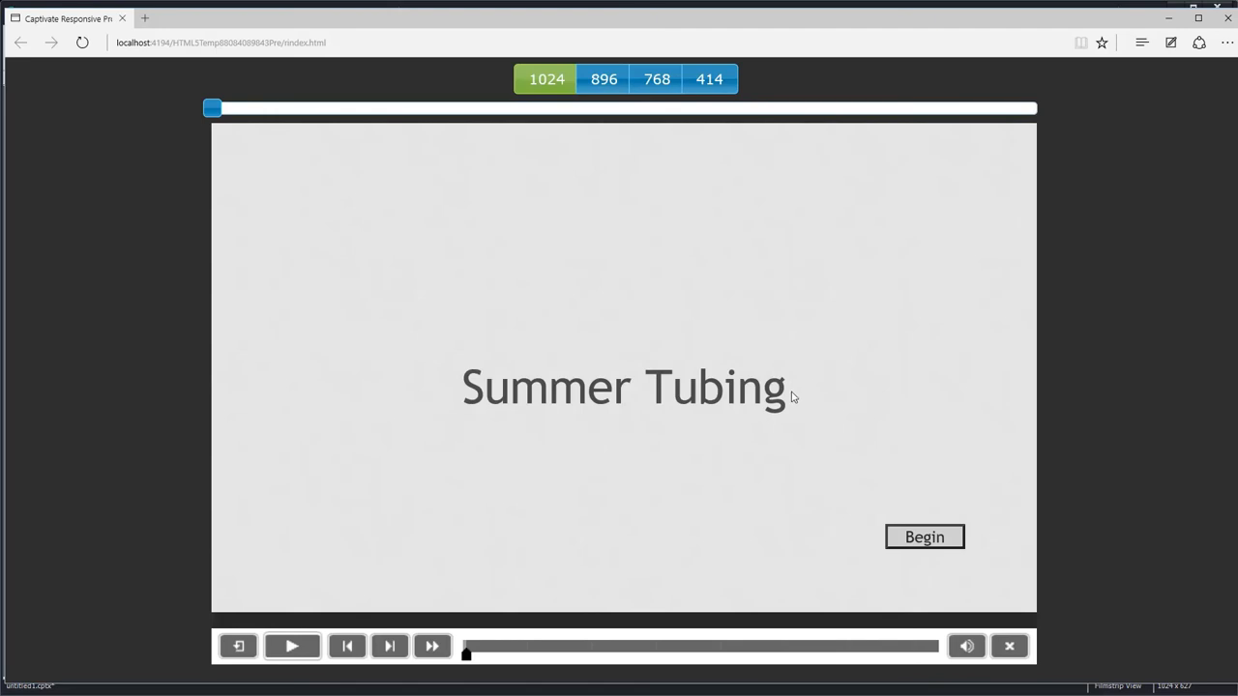
Begin the course from the title slide and play/pause the tubing video through slide 3
{"action": "left_click", "coordinate": [924, 536]}
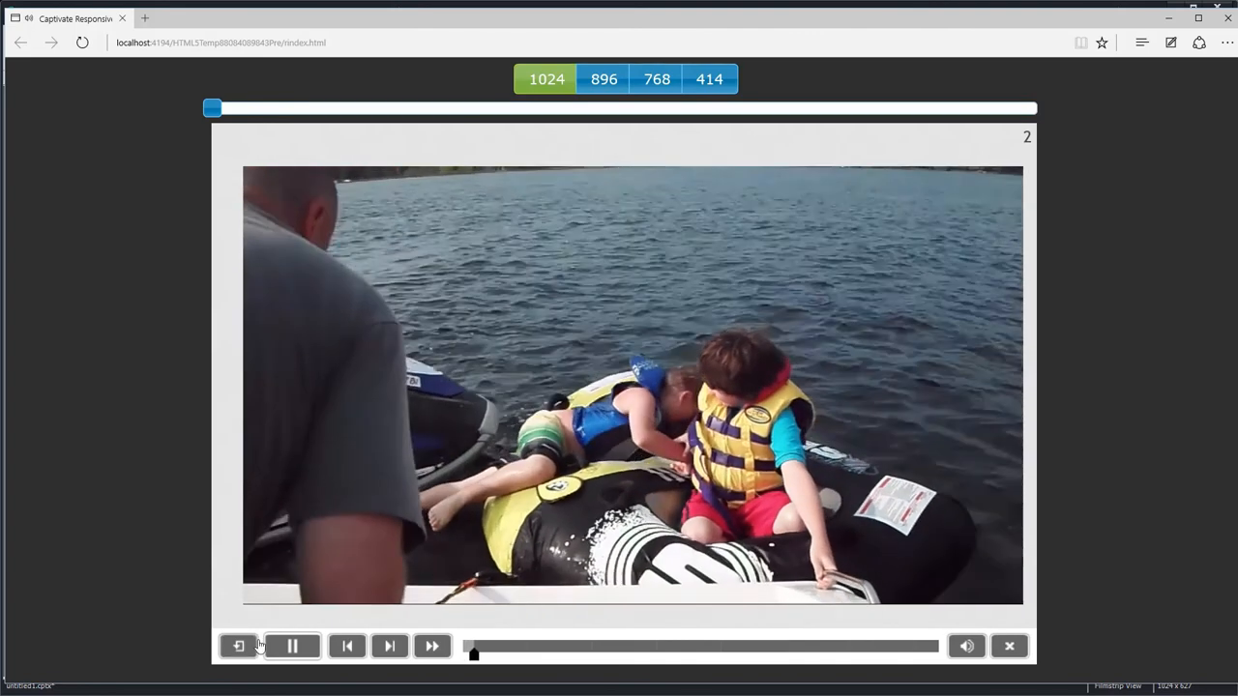
{"action": "left_click", "coordinate": [294, 646]}
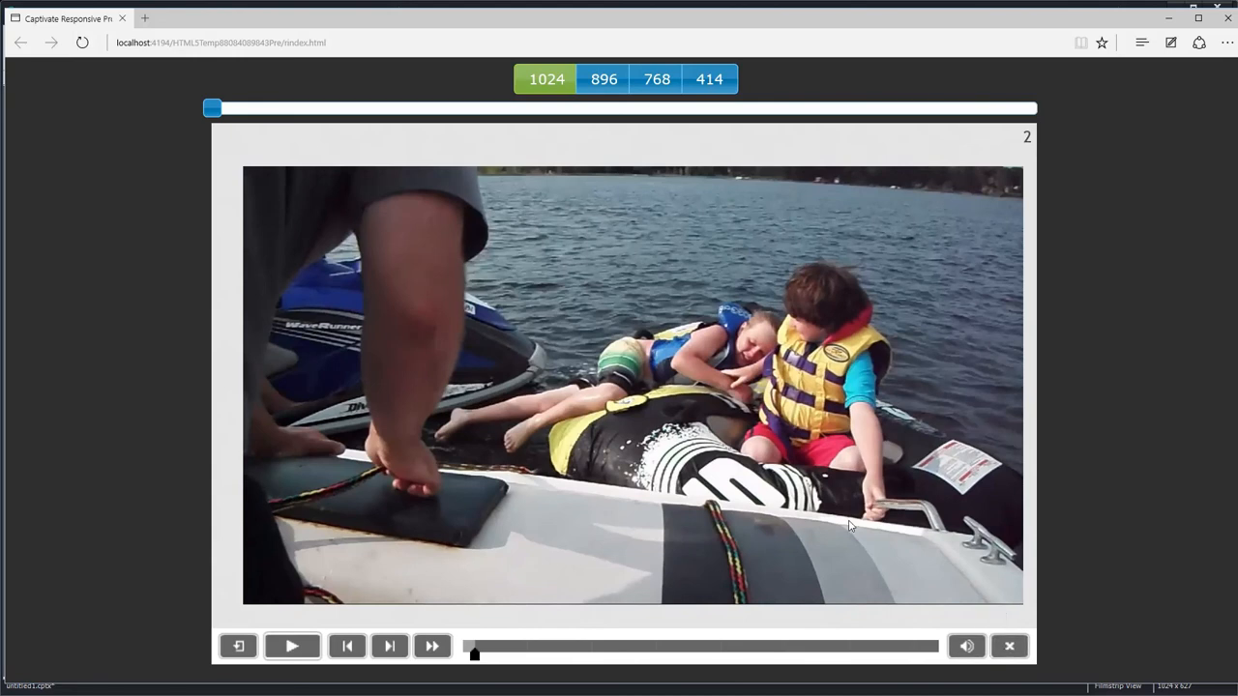
{"action": "mouse_move", "coordinate": [293, 646]}
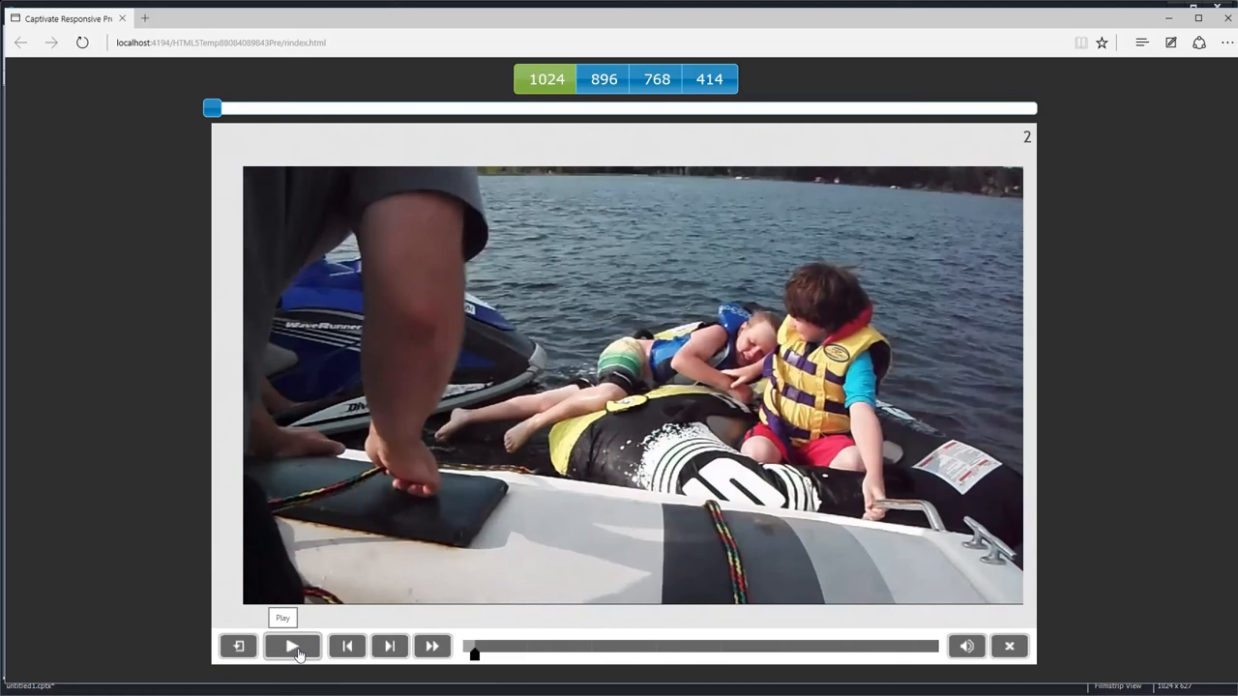
{"action": "left_click", "coordinate": [292, 646]}
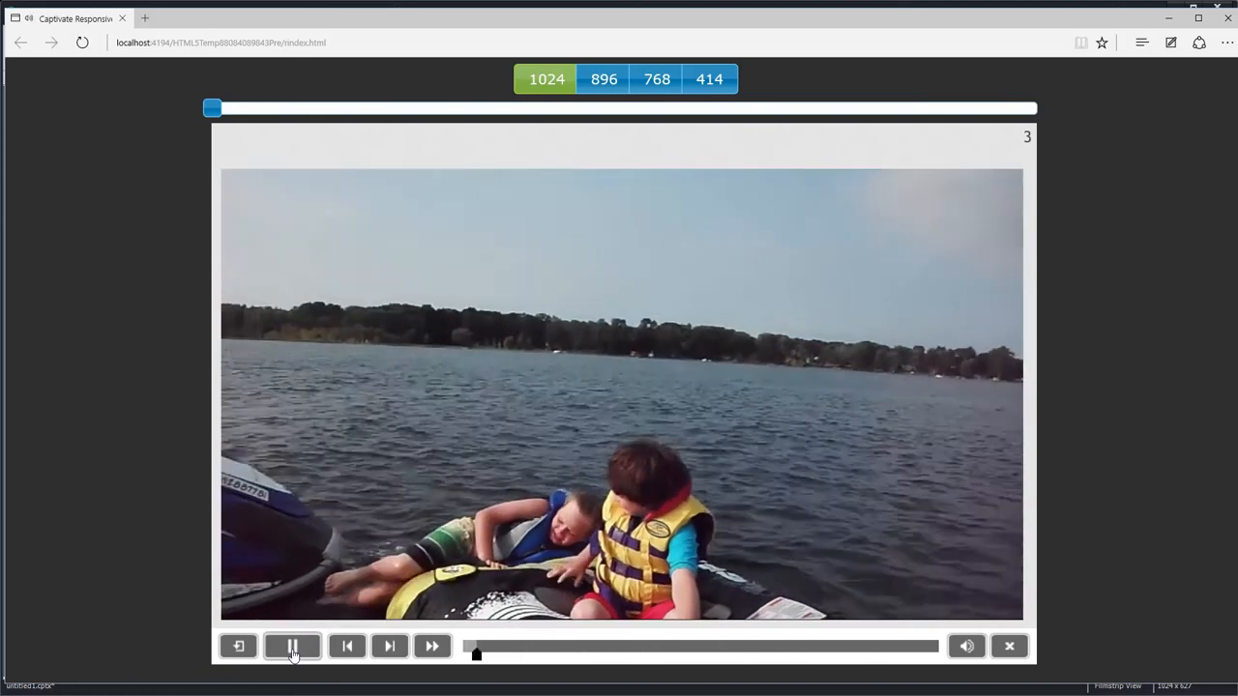
{"action": "left_click", "coordinate": [292, 646]}
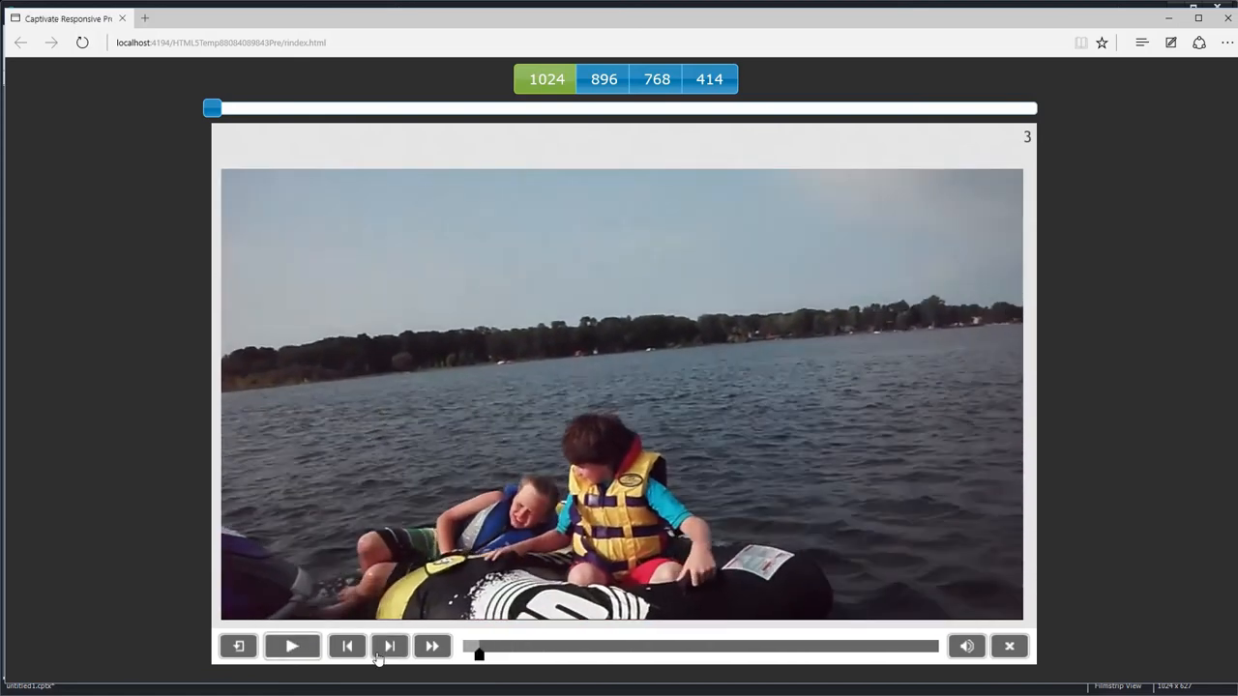
{"action": "mouse_move", "coordinate": [392, 646]}
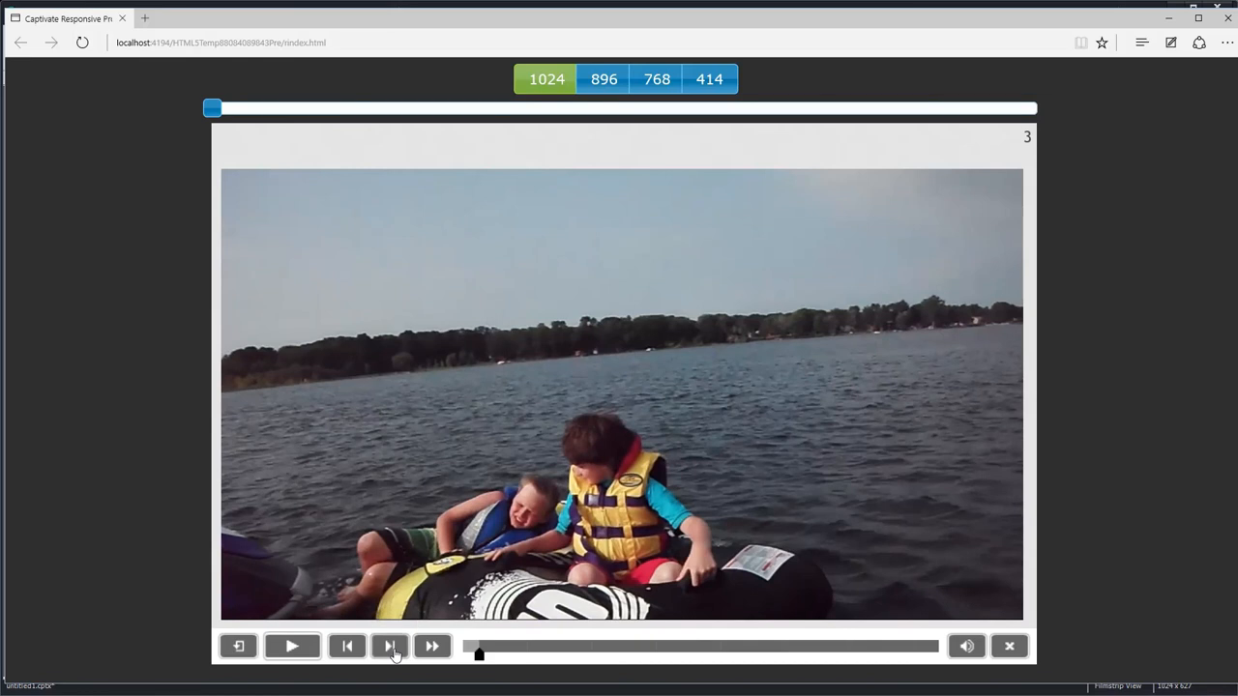
{"action": "mouse_move", "coordinate": [391, 667]}
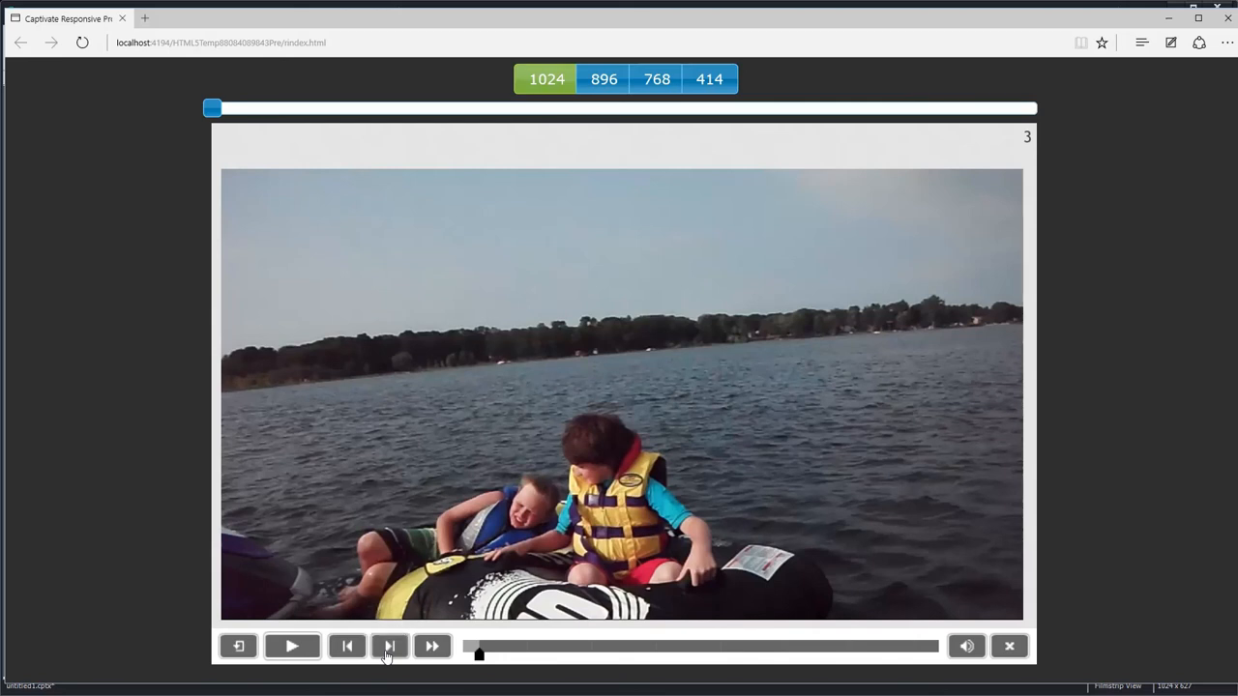
{"action": "mouse_move", "coordinate": [292, 654]}
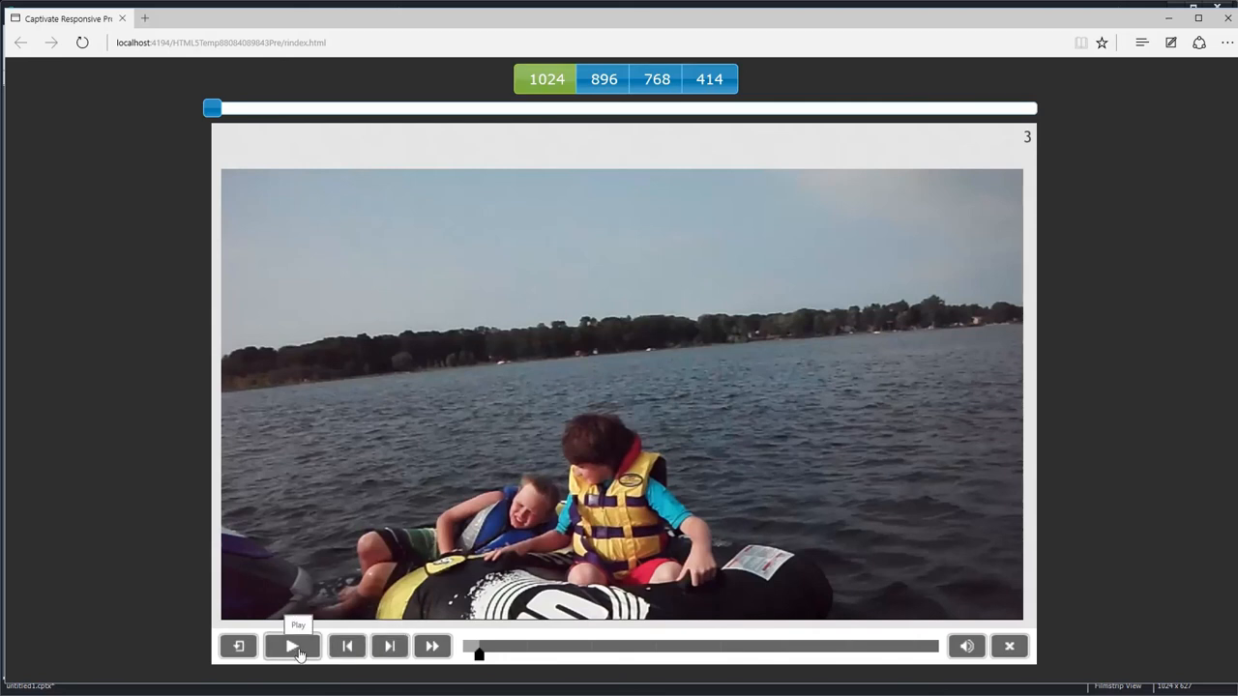
{"action": "left_click", "coordinate": [292, 646]}
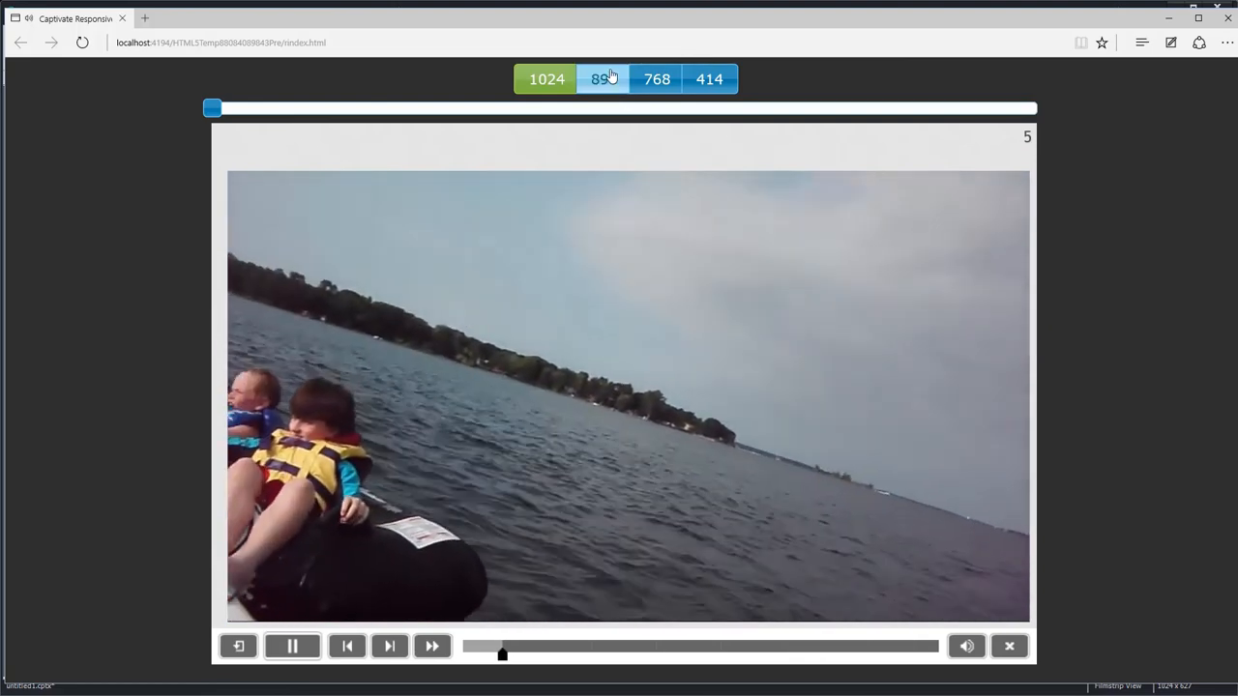
Check the preview at a narrower screen width, return to full width, and finish playback to slide 5
{"action": "left_click", "coordinate": [656, 77]}
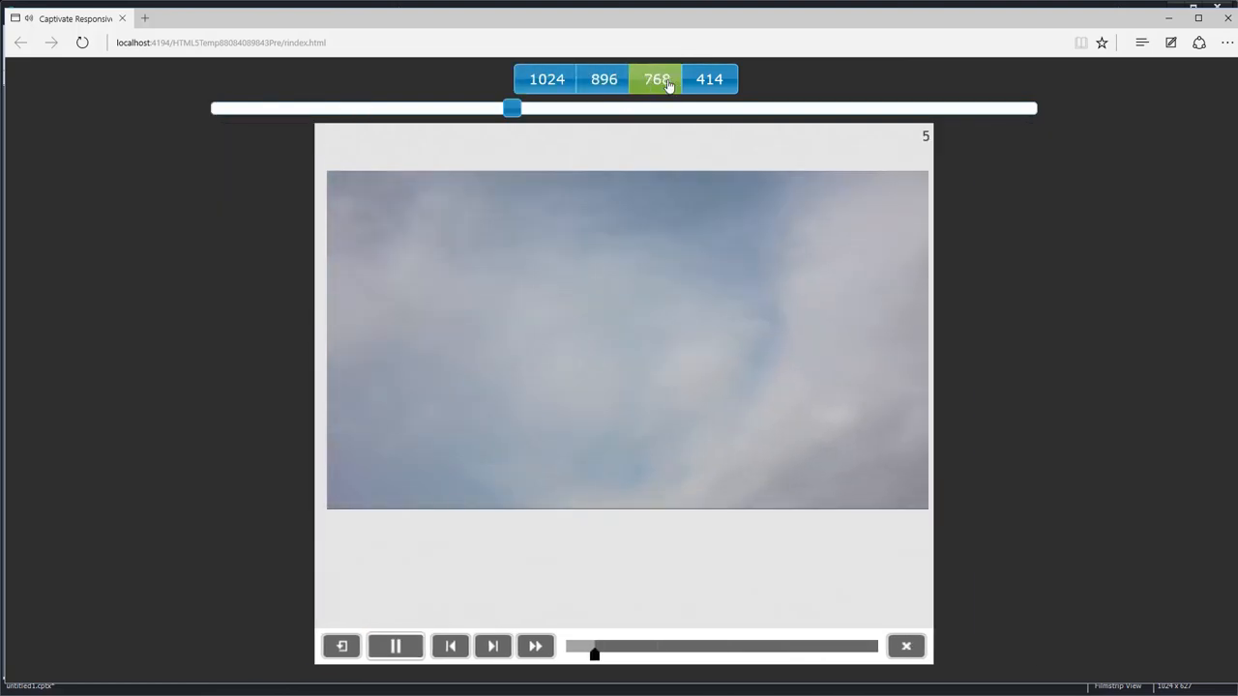
{"action": "left_click", "coordinate": [712, 79]}
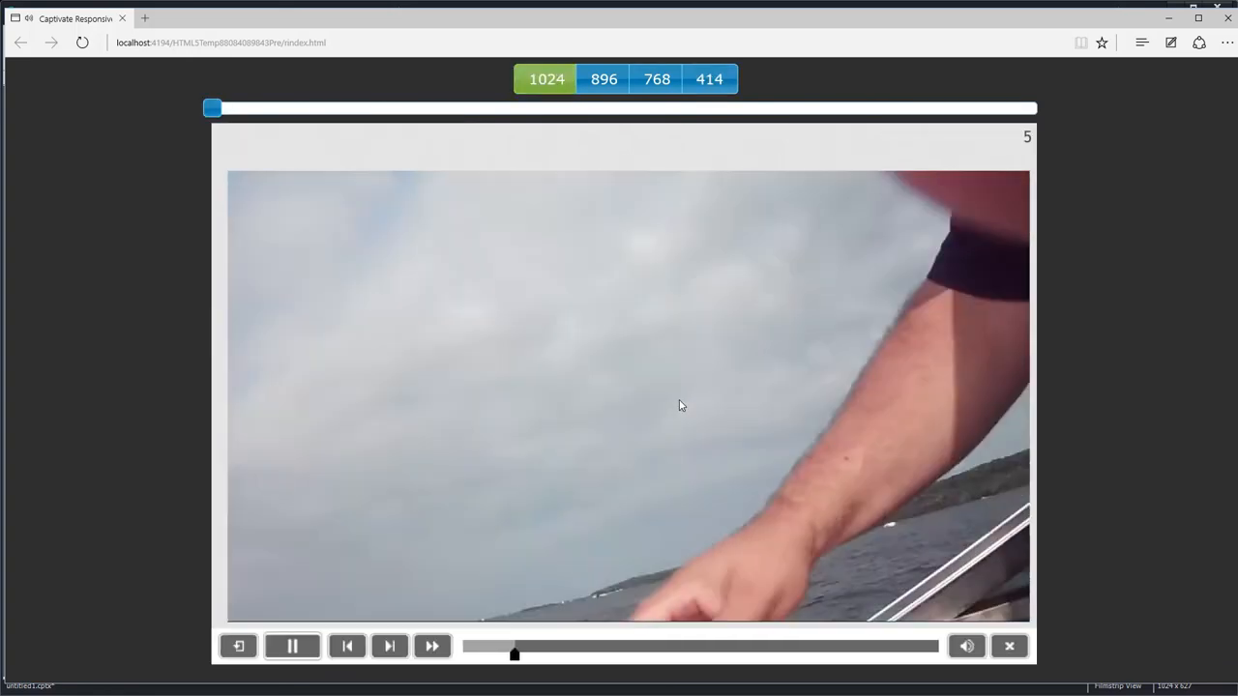
{"action": "left_click", "coordinate": [294, 646]}
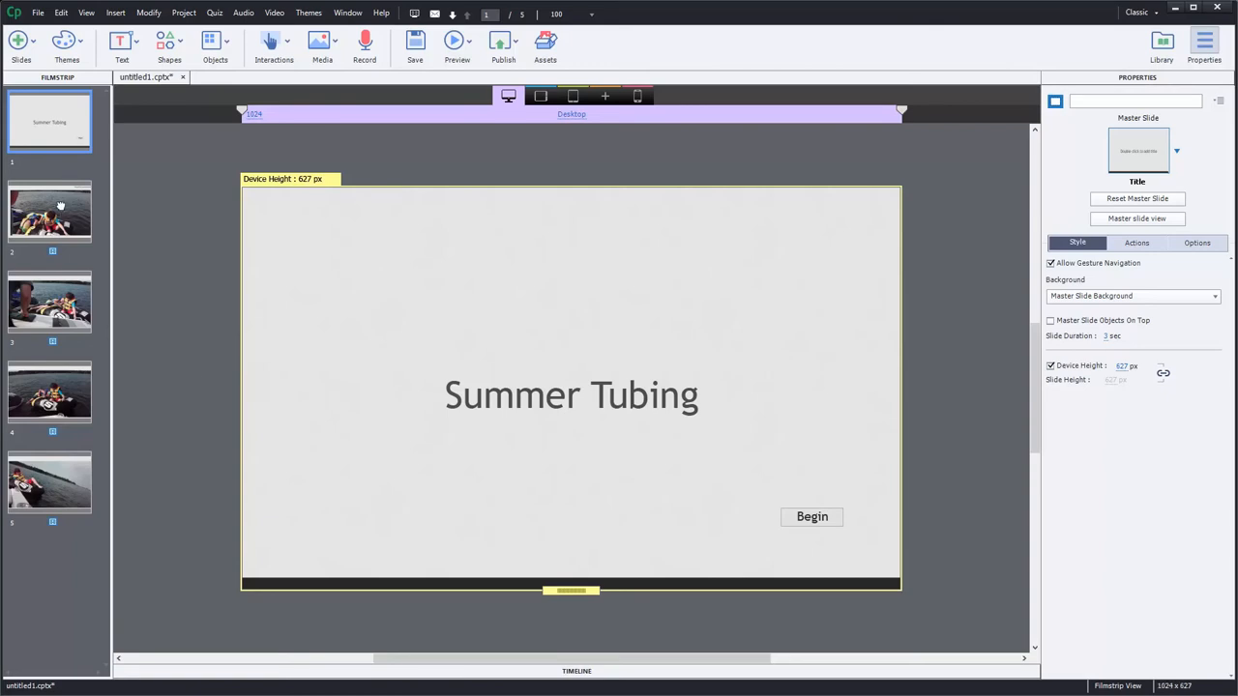
Show slide 2 with its resized first tubing video segment and slide-number caption
{"action": "left_click", "coordinate": [51, 211]}
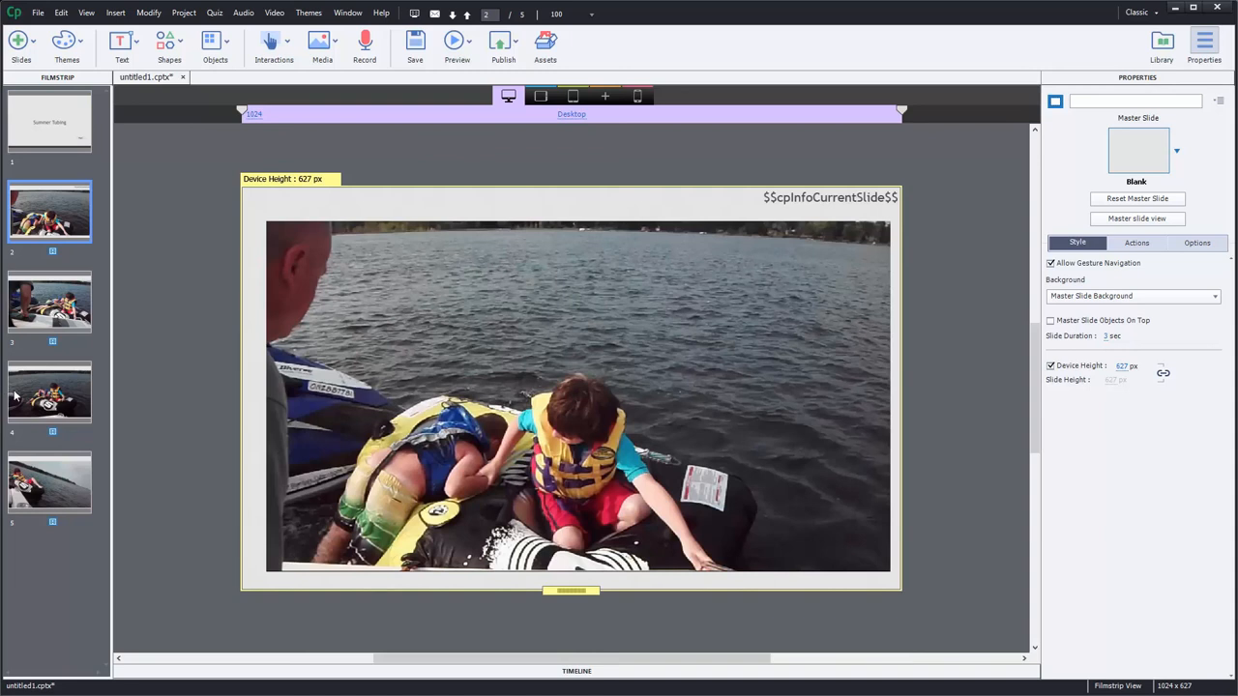
{"action": "mouse_move", "coordinate": [19, 464]}
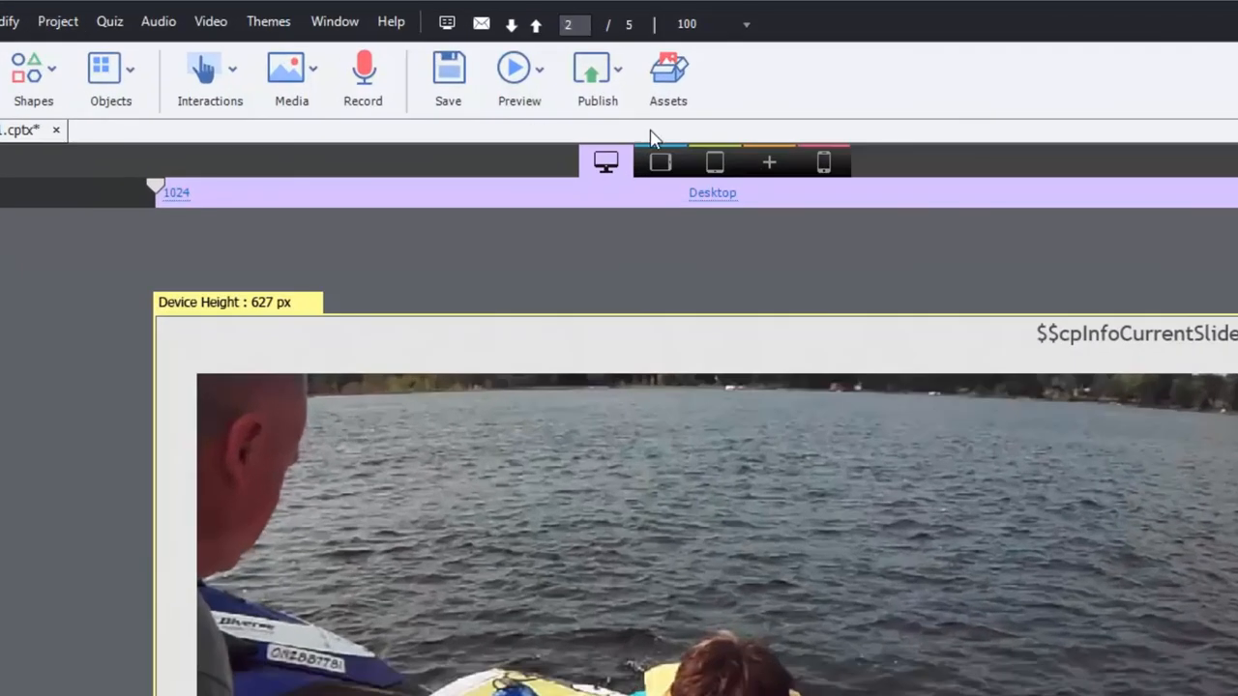
In the publish settings, replace the project title 'untitled1' with 'test'
{"action": "left_click", "coordinate": [596, 68]}
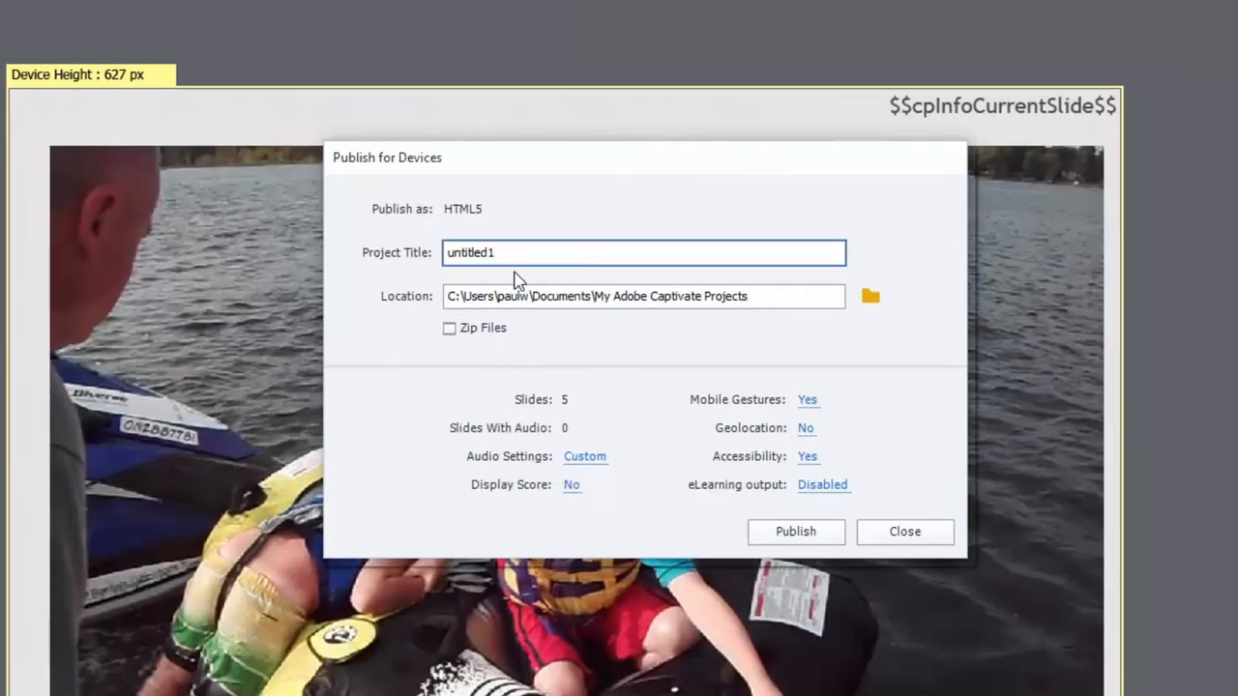
{"action": "double_click", "coordinate": [472, 251]}
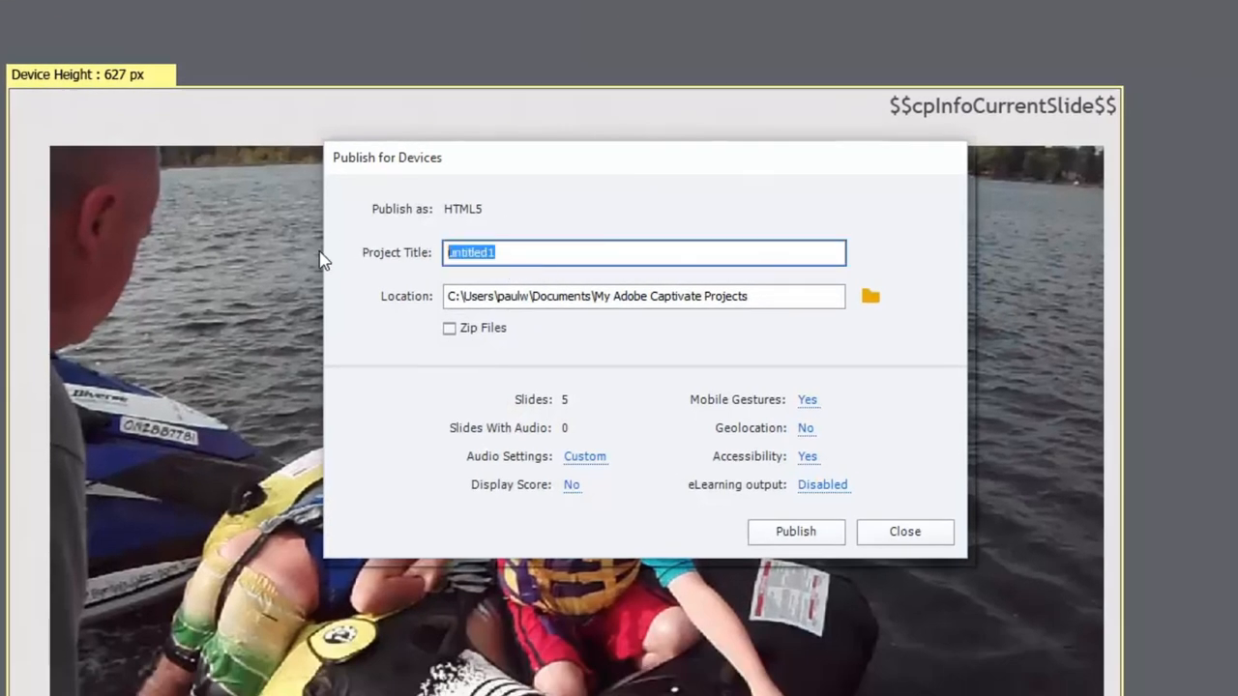
{"action": "type", "text": "test"}
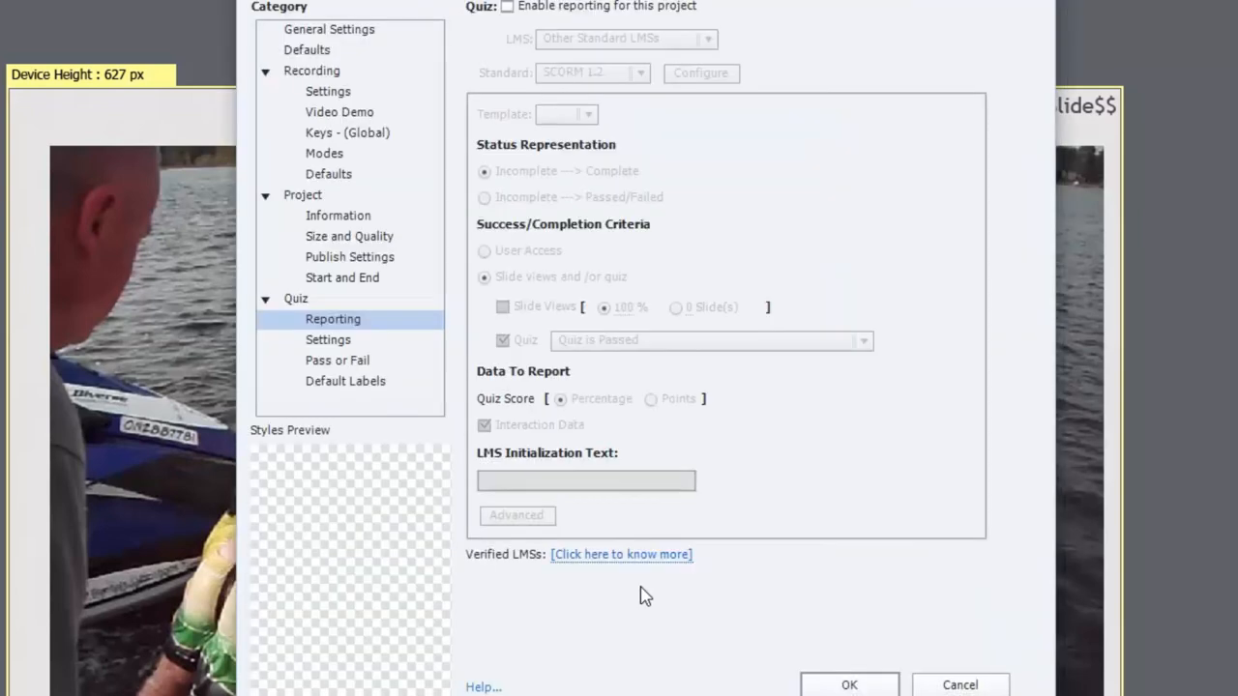
Enable SCORM 1.2 reporting with completion on 100% slide views and no quiz requirement
{"action": "left_click", "coordinate": [508, 6]}
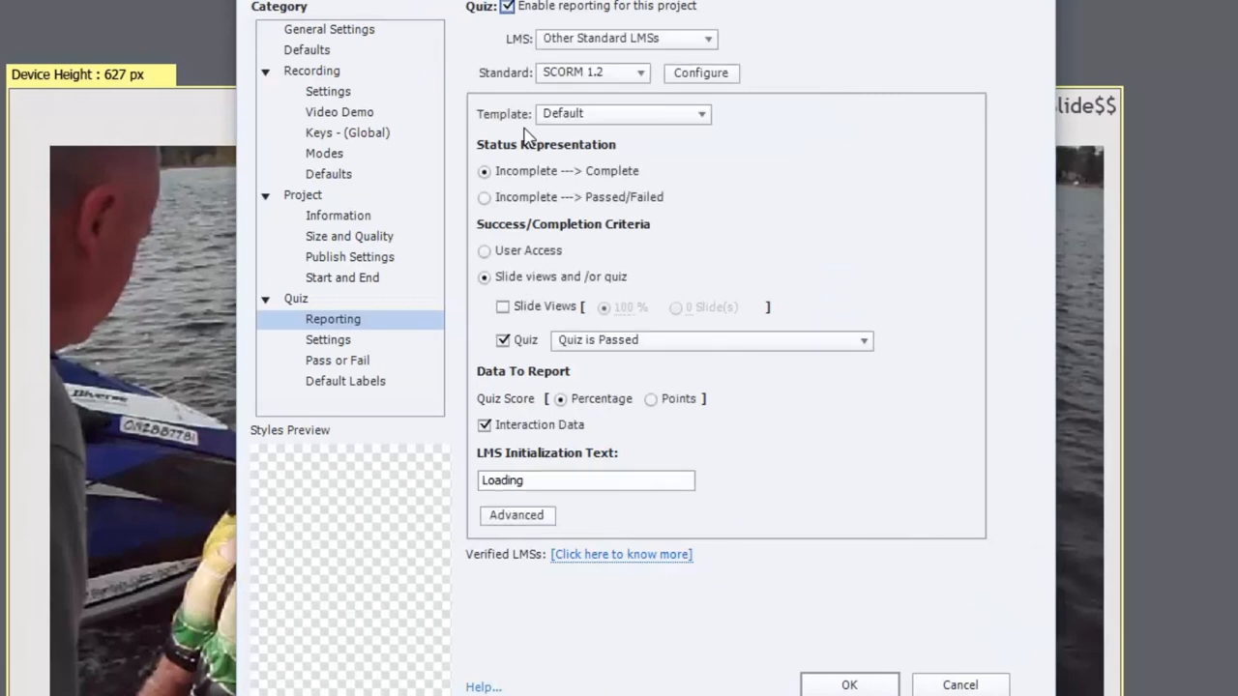
{"action": "mouse_move", "coordinate": [526, 358]}
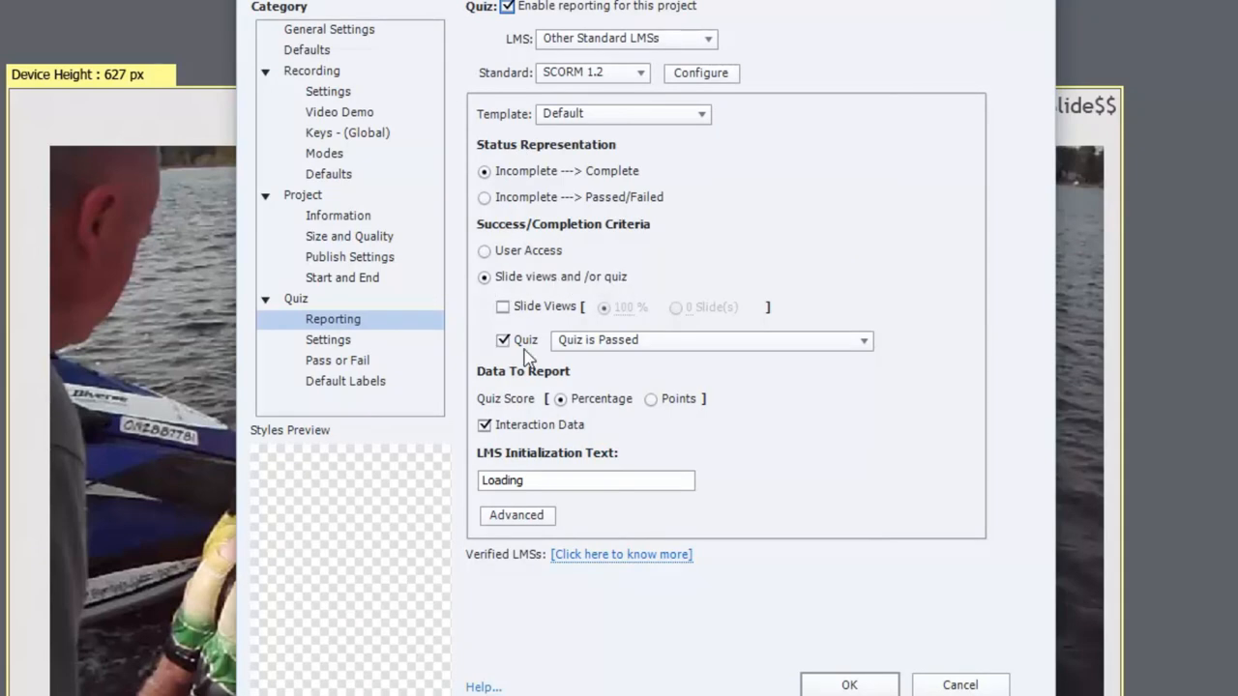
{"action": "left_click", "coordinate": [503, 305]}
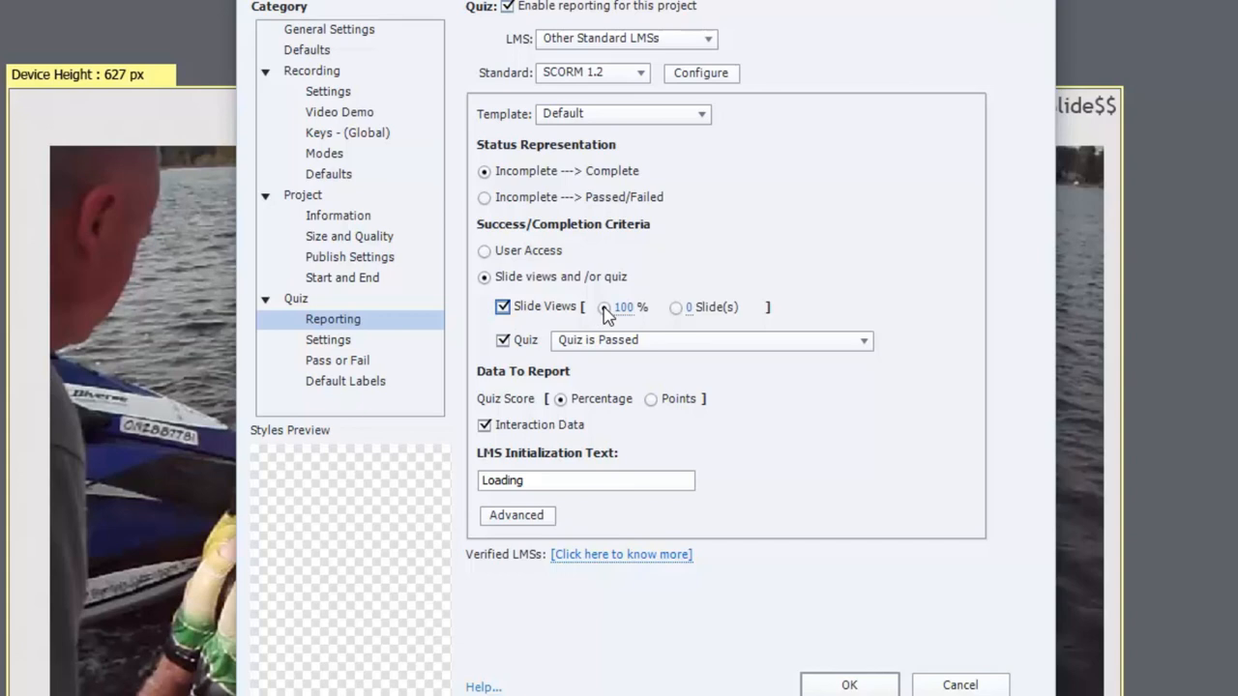
{"action": "left_click", "coordinate": [503, 340]}
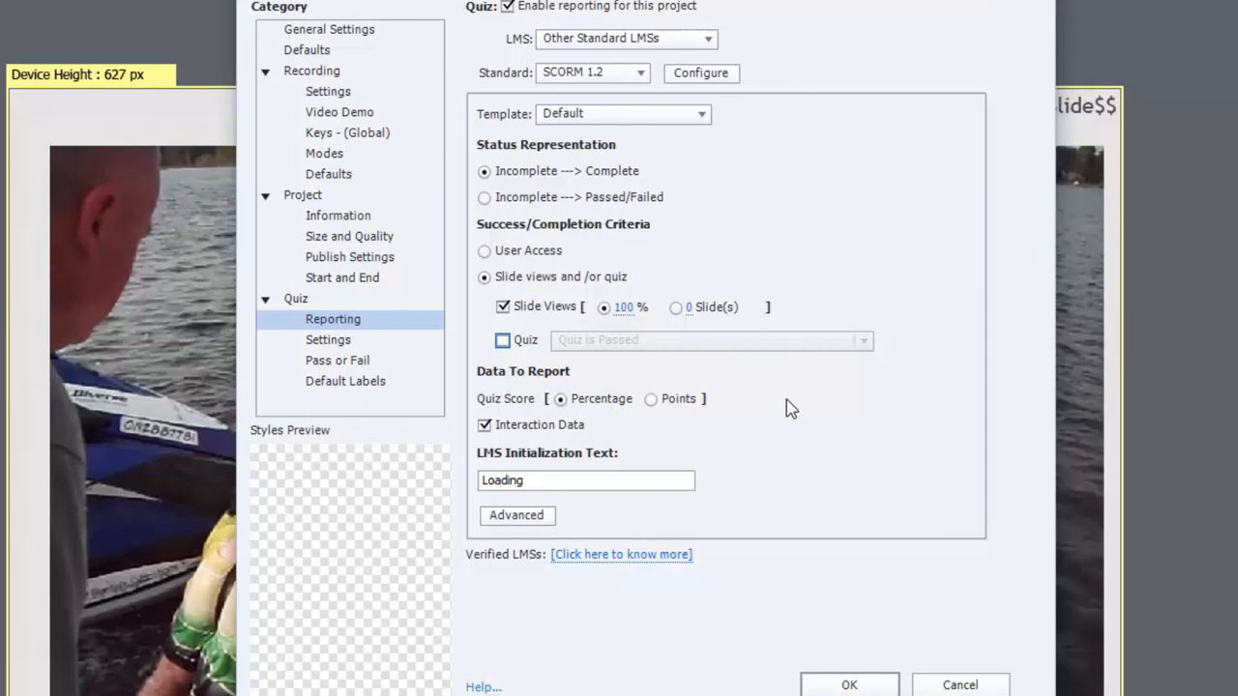
{"action": "mouse_move", "coordinate": [619, 197]}
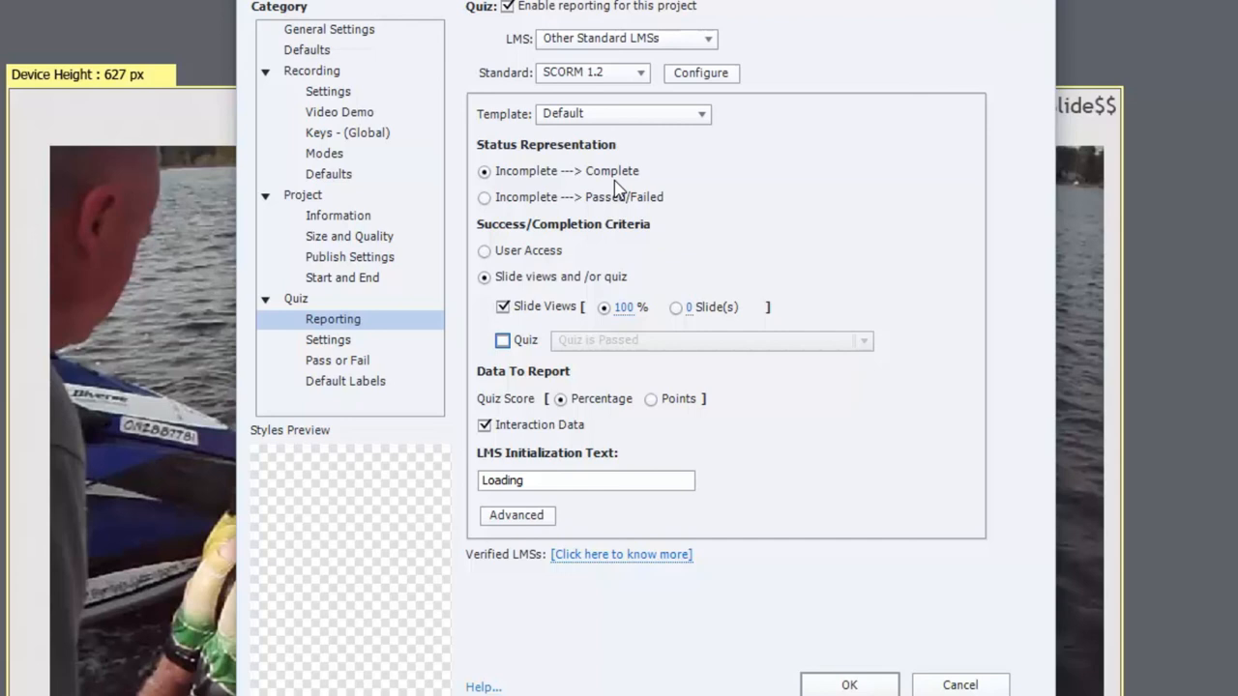
{"action": "mouse_move", "coordinate": [642, 97]}
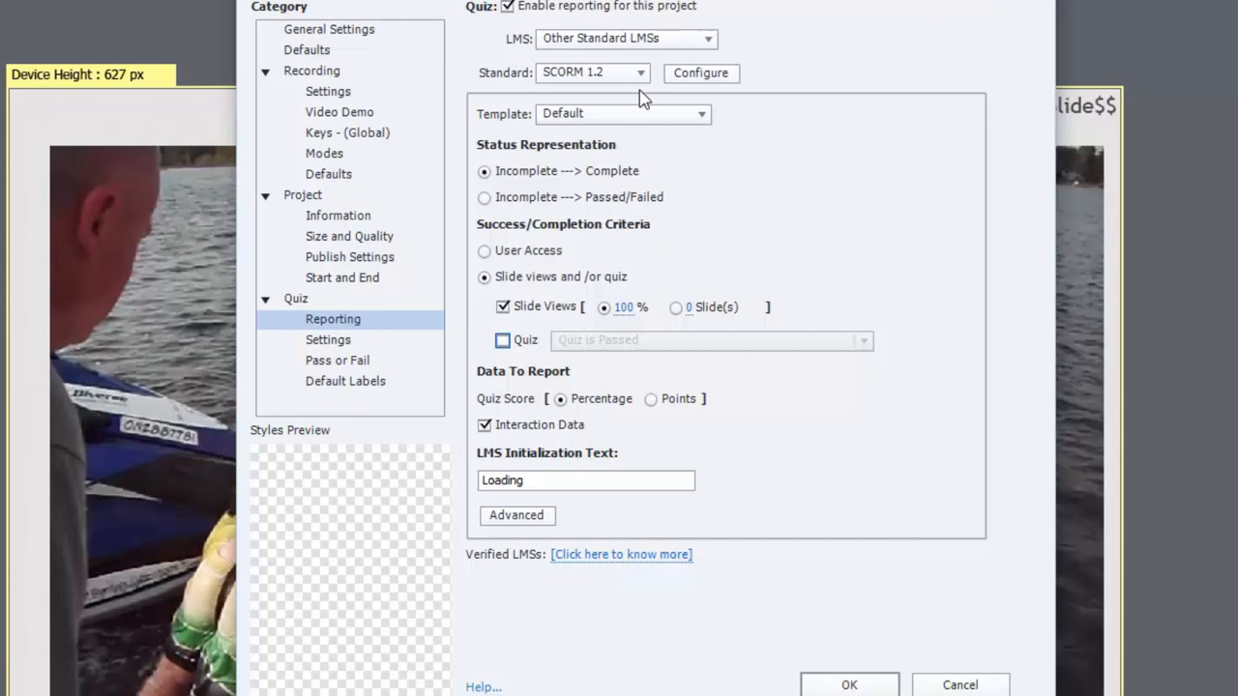